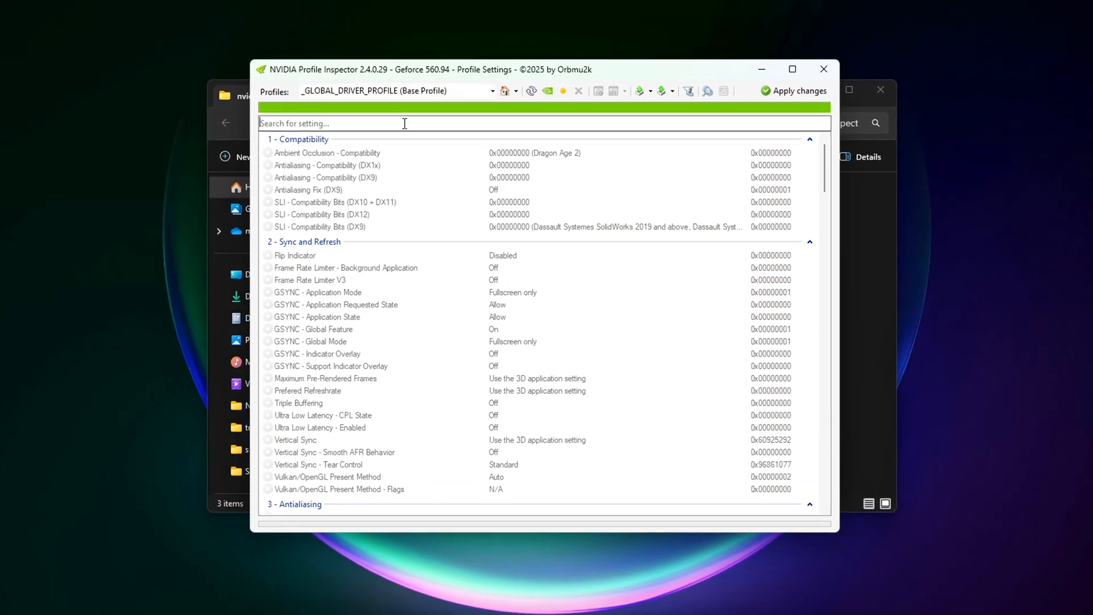
Look up the Ultra Low Latency settings and leave CPL State at Off
{"action": "type", "text": "low l"}
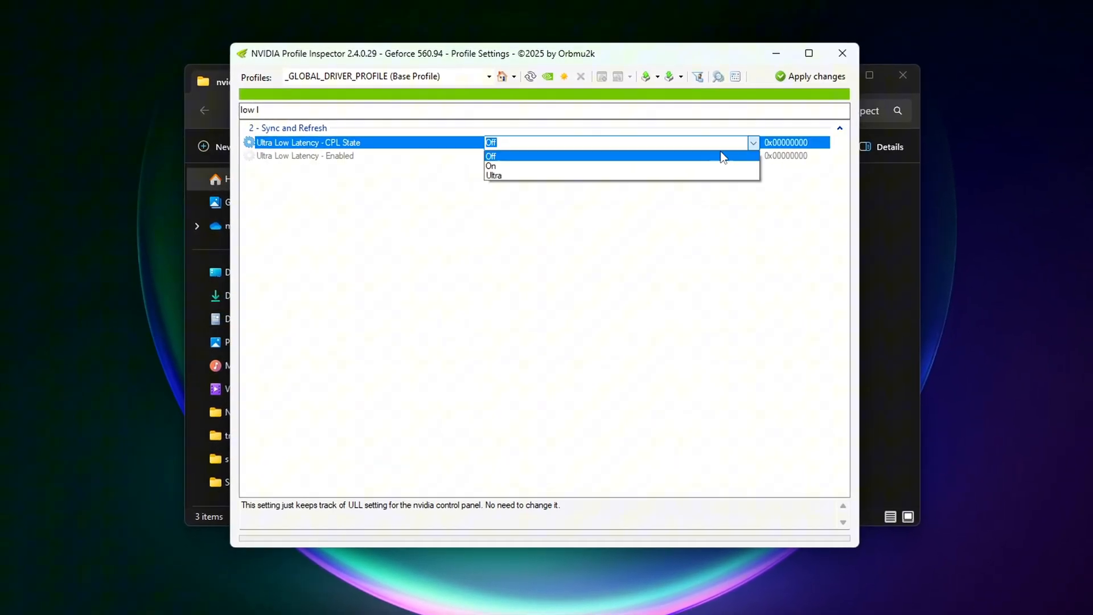
{"action": "left_click", "coordinate": [494, 176]}
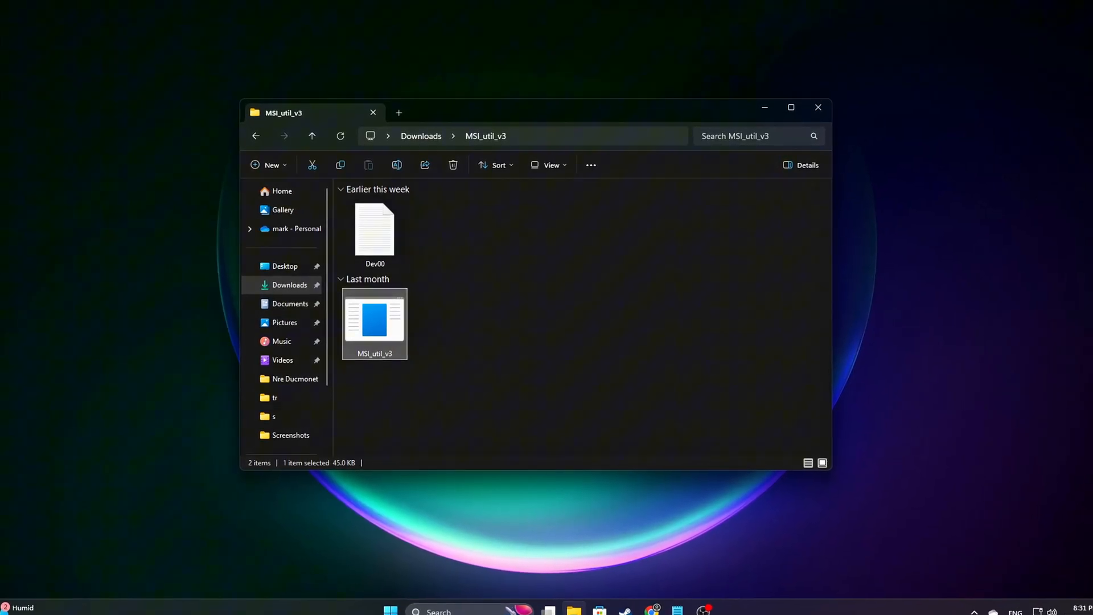
Launch MSI_util_v3 and enable MSI mode for the GeForce GTX 1050 Ti, then apply
{"action": "double_click", "coordinate": [375, 317]}
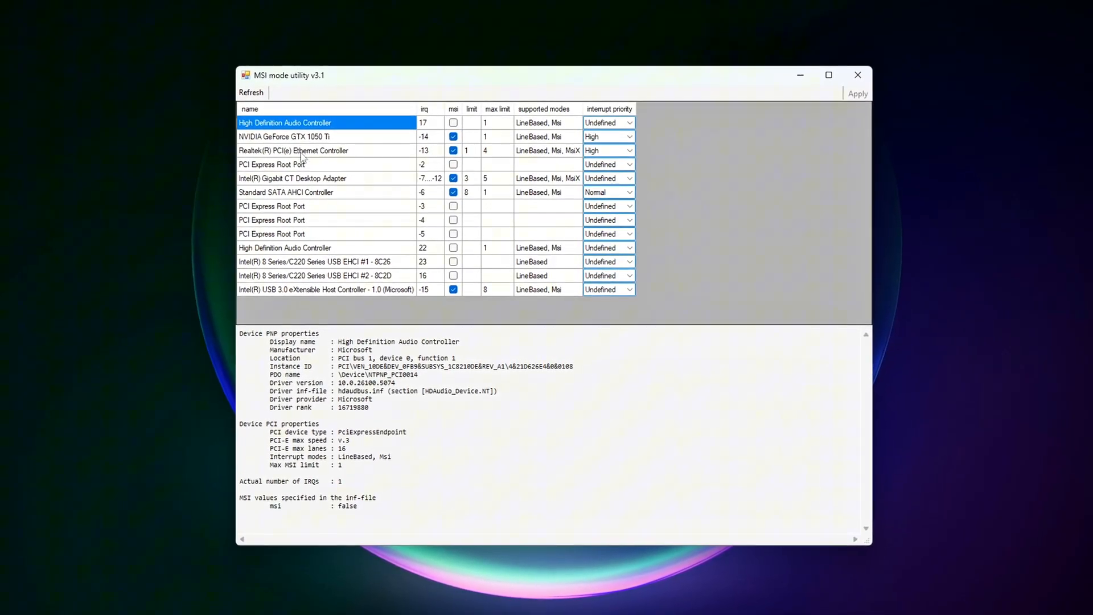
{"action": "left_click", "coordinate": [283, 135]}
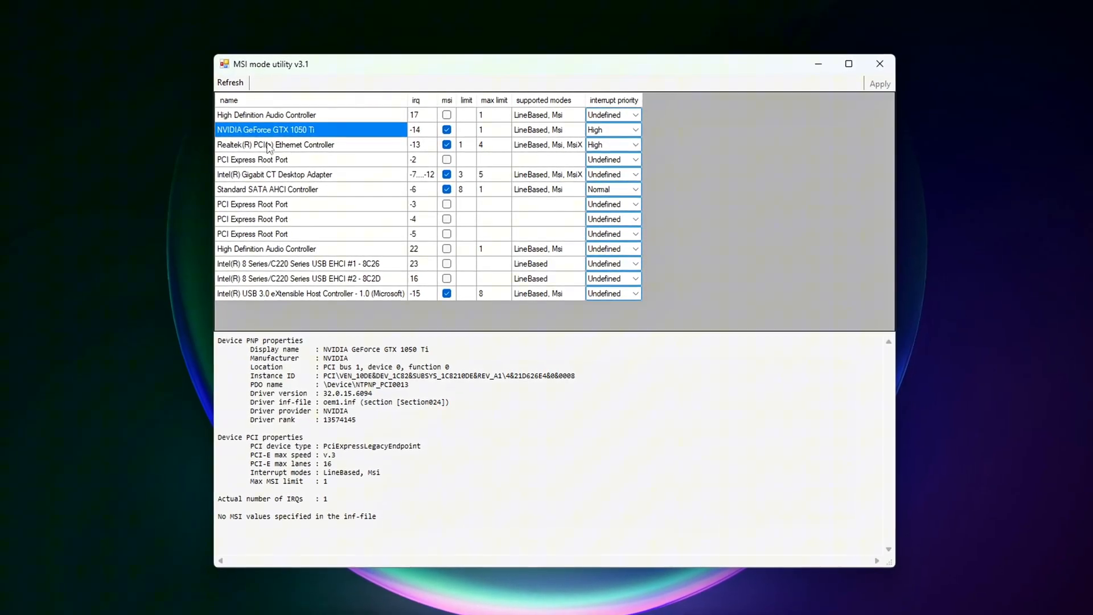
{"action": "left_click", "coordinate": [446, 130]}
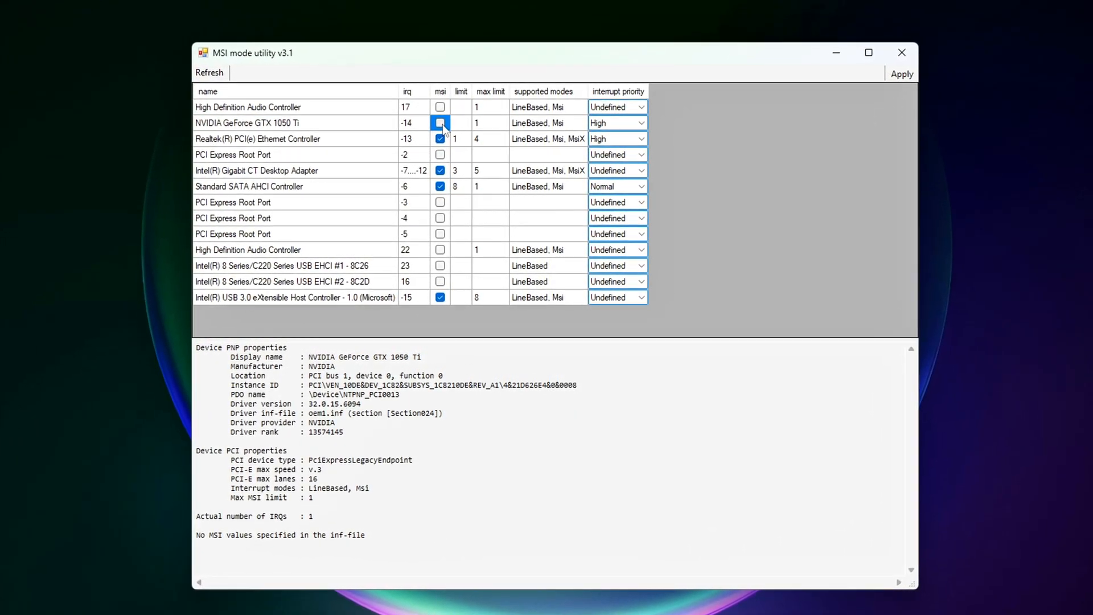
{"action": "left_click", "coordinate": [441, 123]}
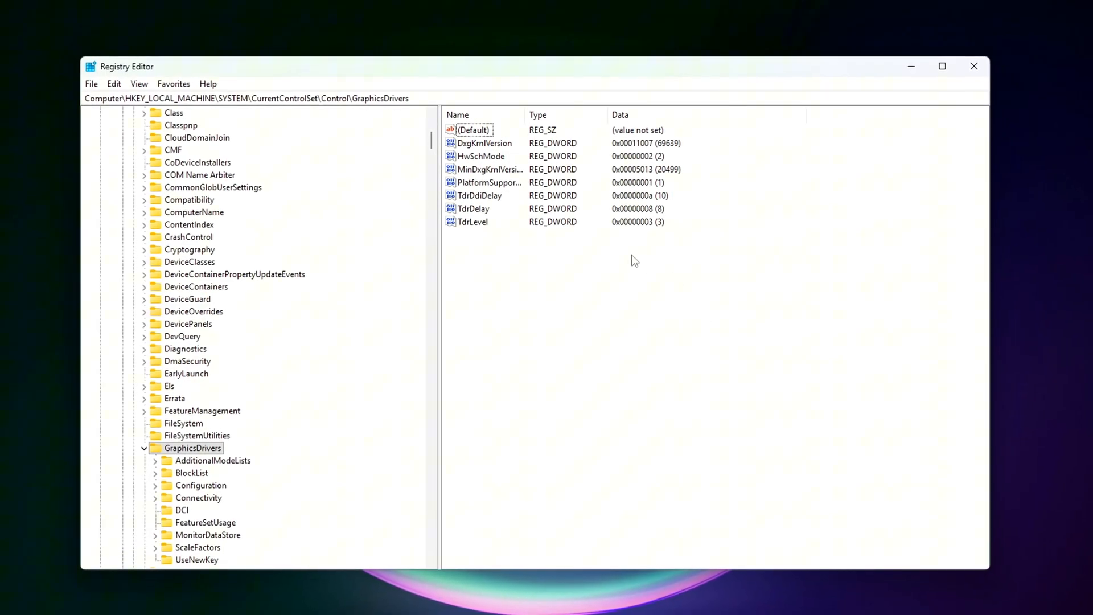
Inspect TdrDdiDelay under GraphicsDrivers, leave it at 10, and close Registry Editor
{"action": "double_click", "coordinate": [480, 195]}
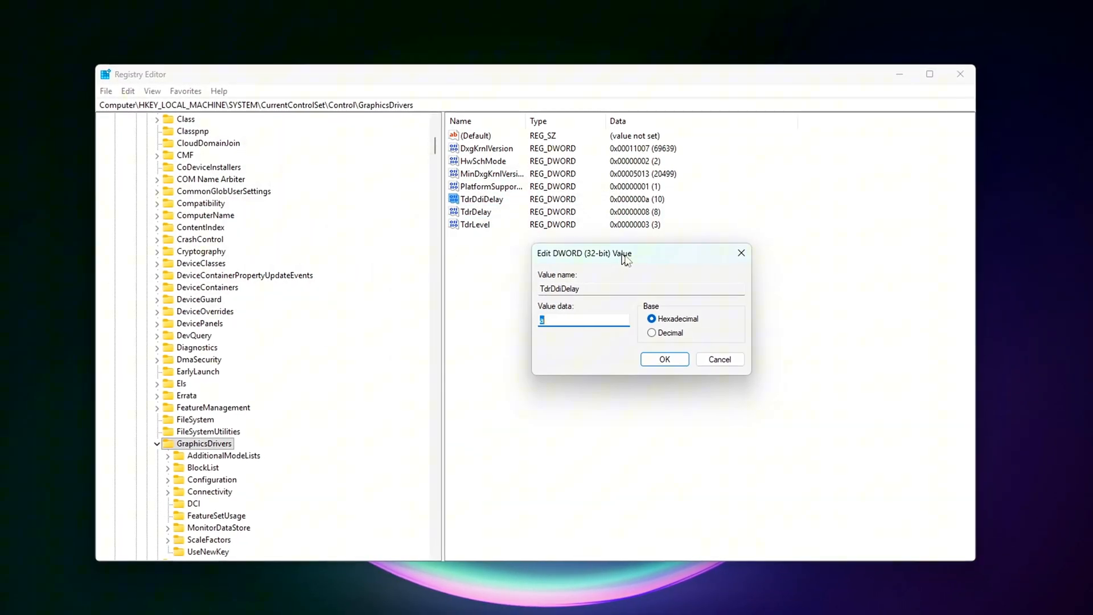
{"action": "left_click", "coordinate": [653, 333]}
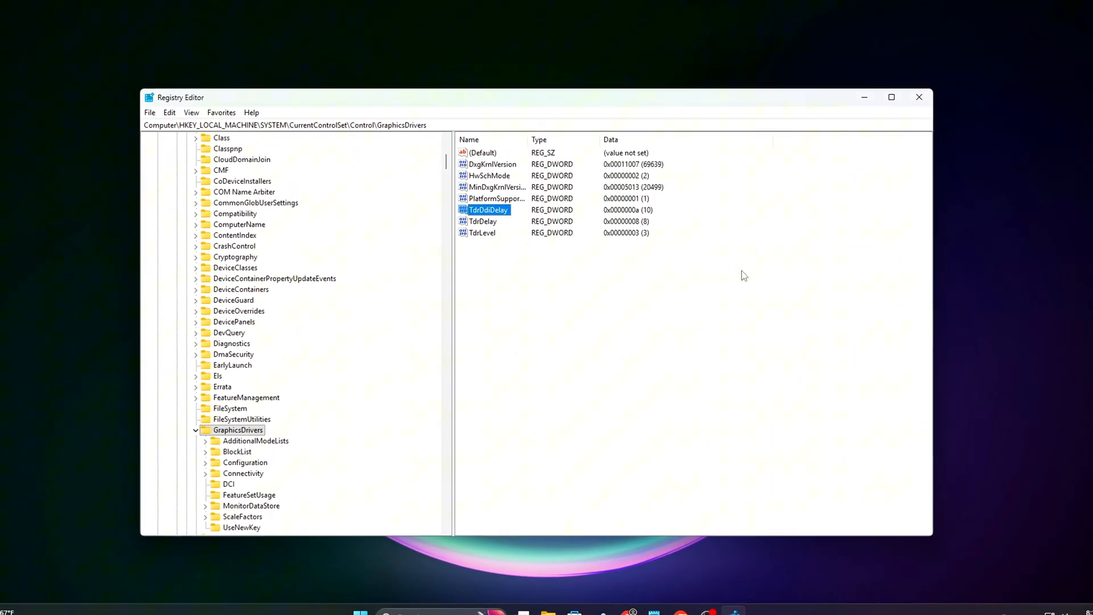
{"action": "left_click", "coordinate": [919, 97]}
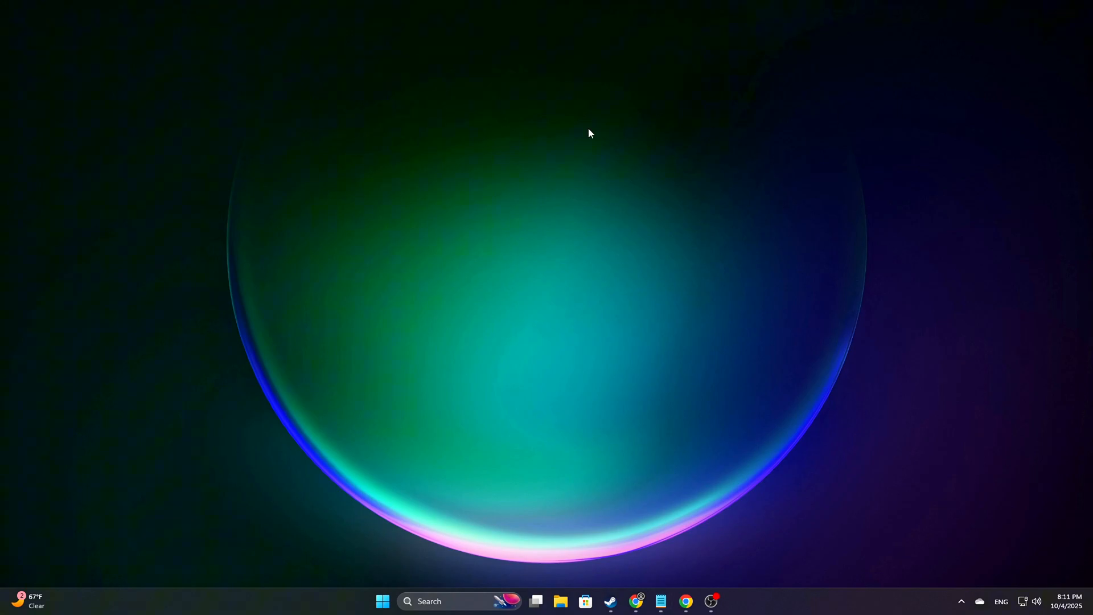
Search 'restore point', open the settings and start typing a restore point description
{"action": "type", "text": "restore point"}
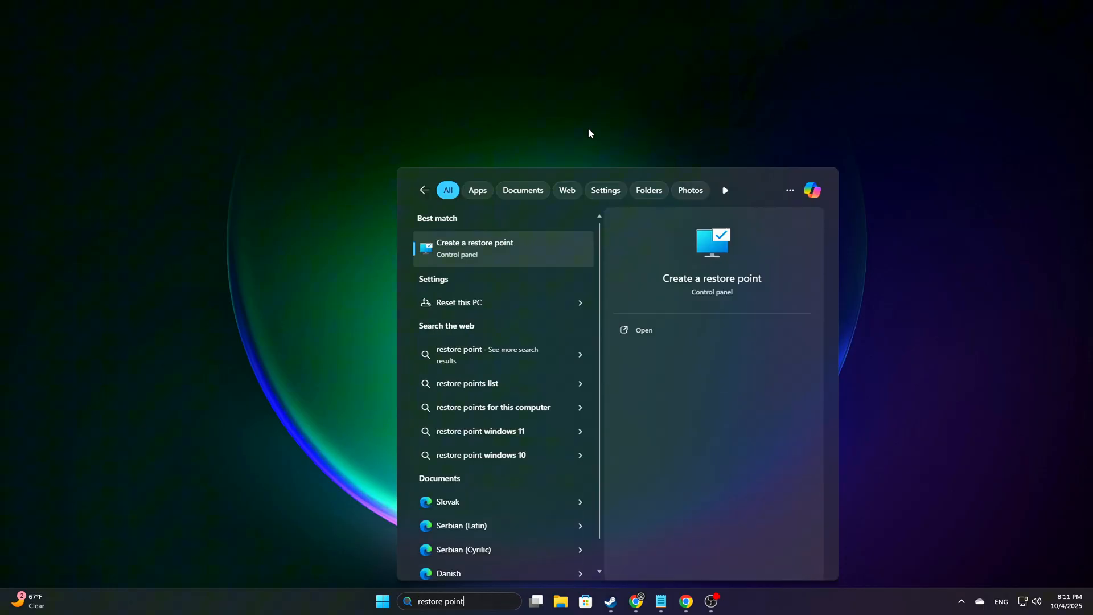
{"action": "left_click", "coordinate": [475, 248]}
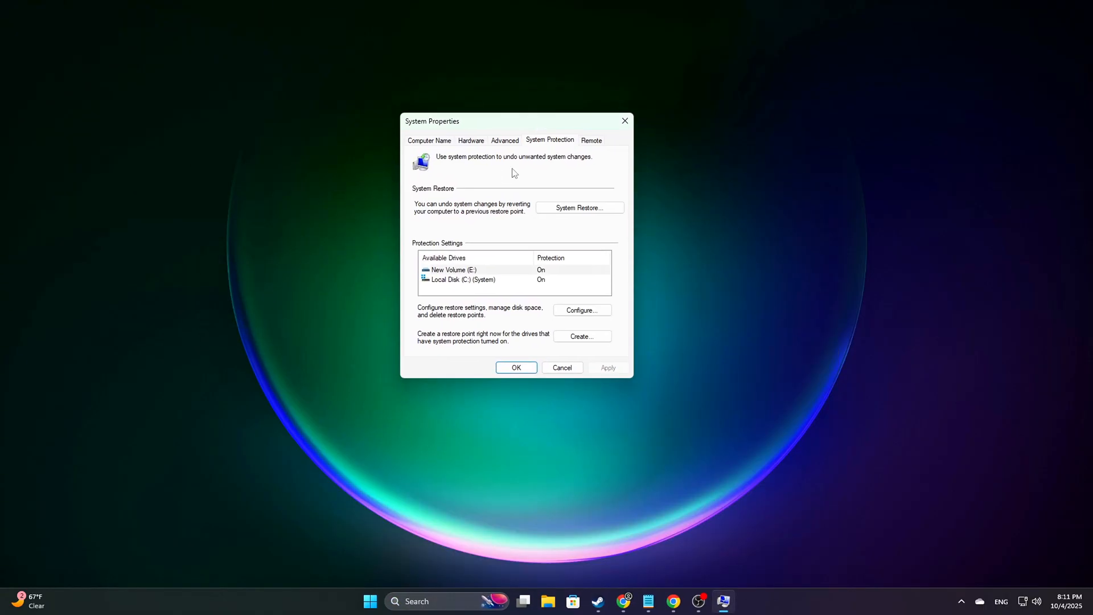
{"action": "type", "text": "b"}
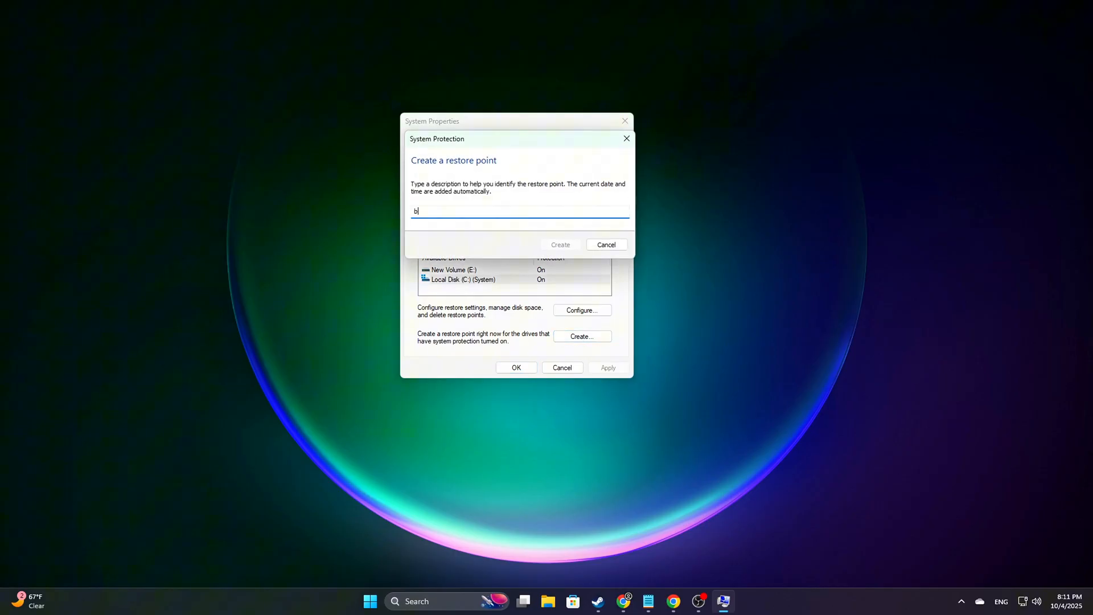
{"action": "type", "text": "ef"}
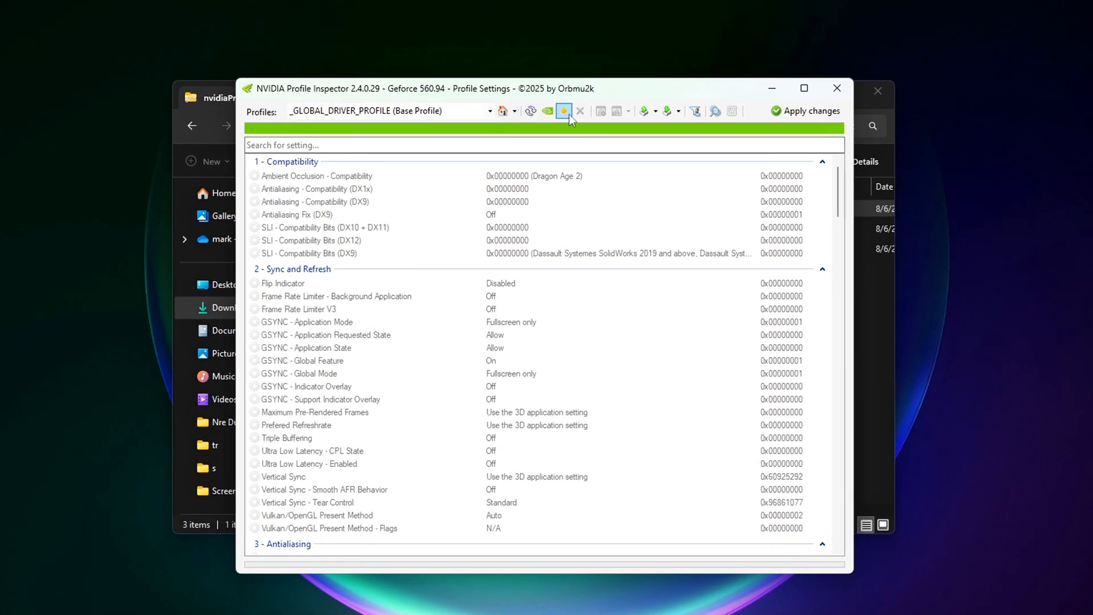
{"action": "mouse_move", "coordinate": [695, 111]}
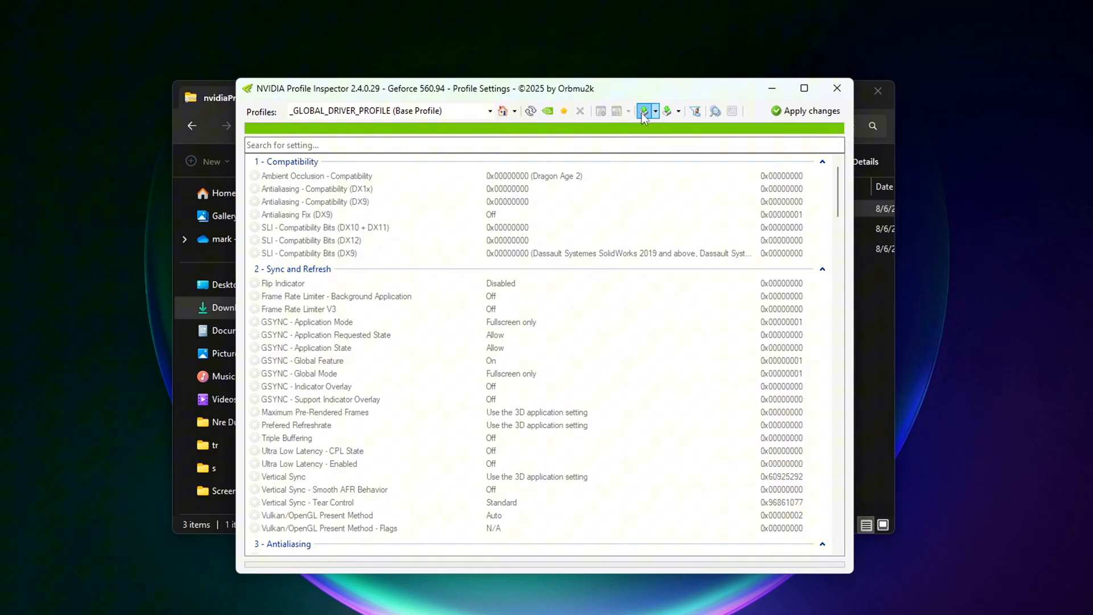
Export the global base profile as 'Base Profile' to Documents and close Profile Inspector
{"action": "left_click", "coordinate": [645, 111]}
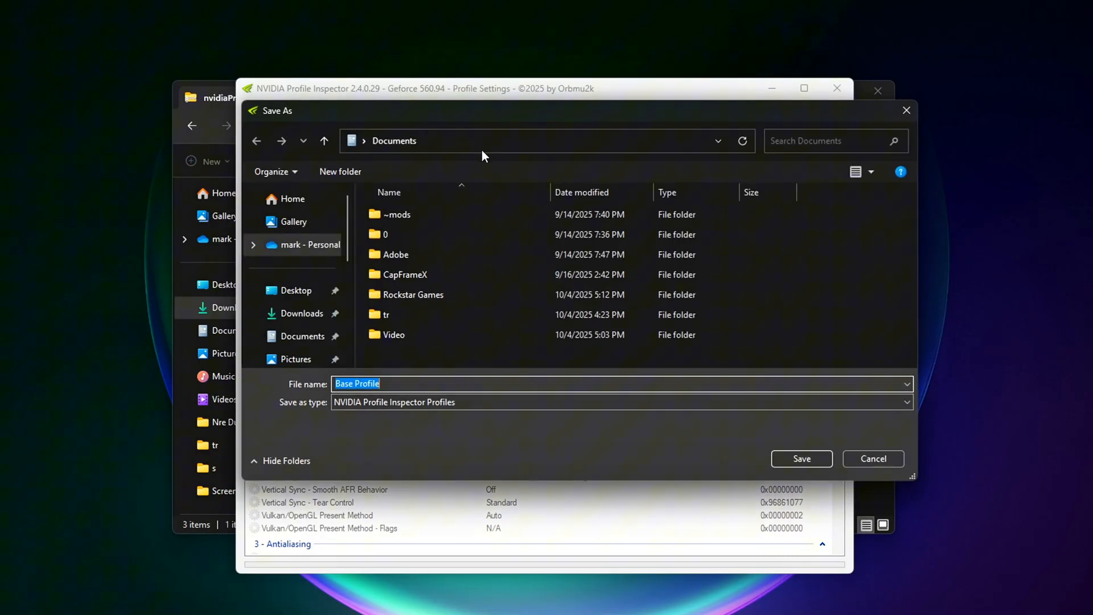
{"action": "left_click", "coordinate": [460, 384]}
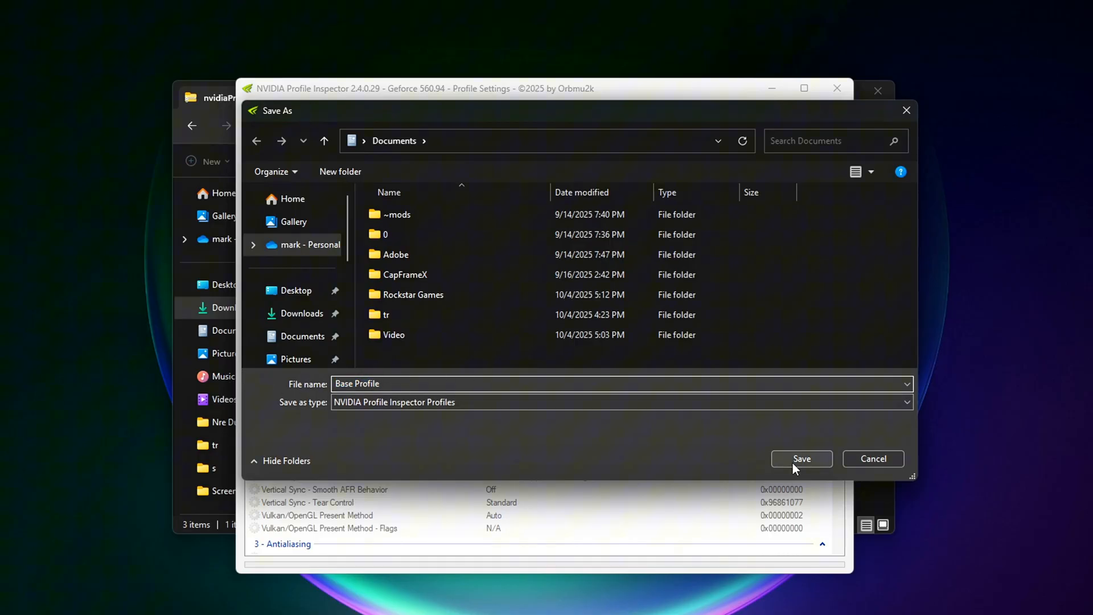
{"action": "left_click", "coordinate": [800, 459]}
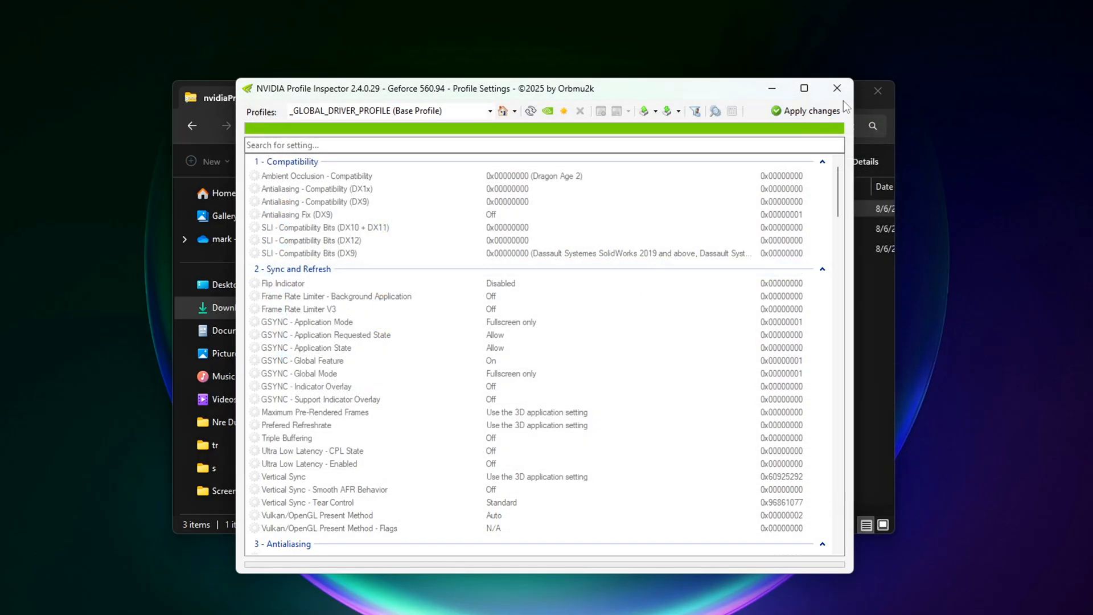
{"action": "left_click", "coordinate": [837, 89]}
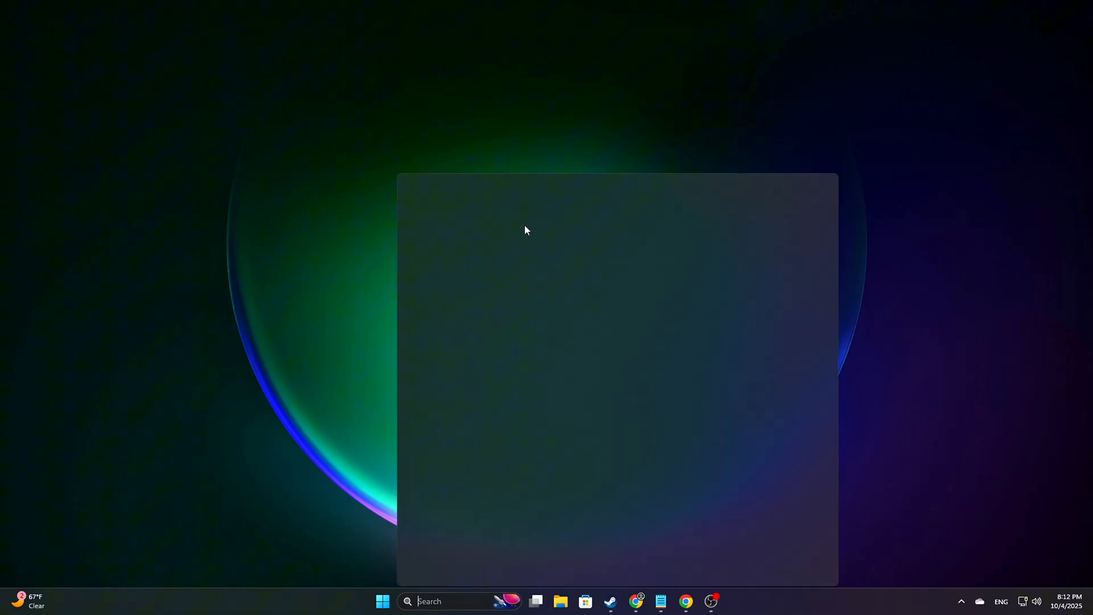
From an admin cmd, reg export the GraphicsDrivers key to GPU_Reg_Backup.reg on the Desktop
{"action": "type", "text": "cmd"}
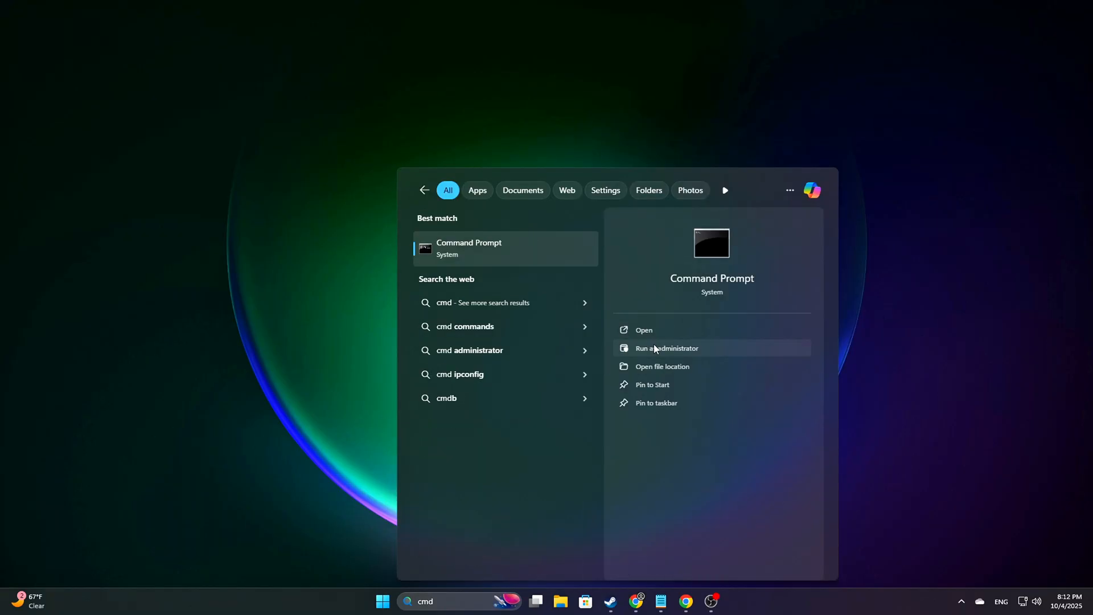
{"action": "left_click", "coordinate": [666, 348]}
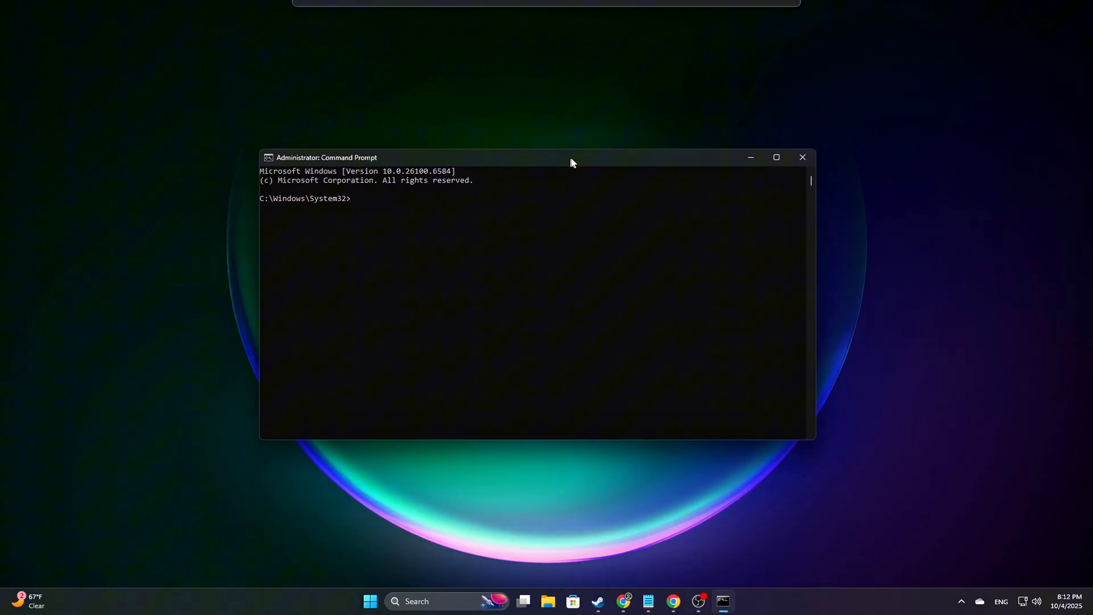
{"action": "type", "text": "reg export \"HKLM\\SYSTEM\\CurrentControlSet\\Control\\GraphicsDrivers\" \"%userprofile%\\Desktop\\GPU_Reg_Backup.reg\""}
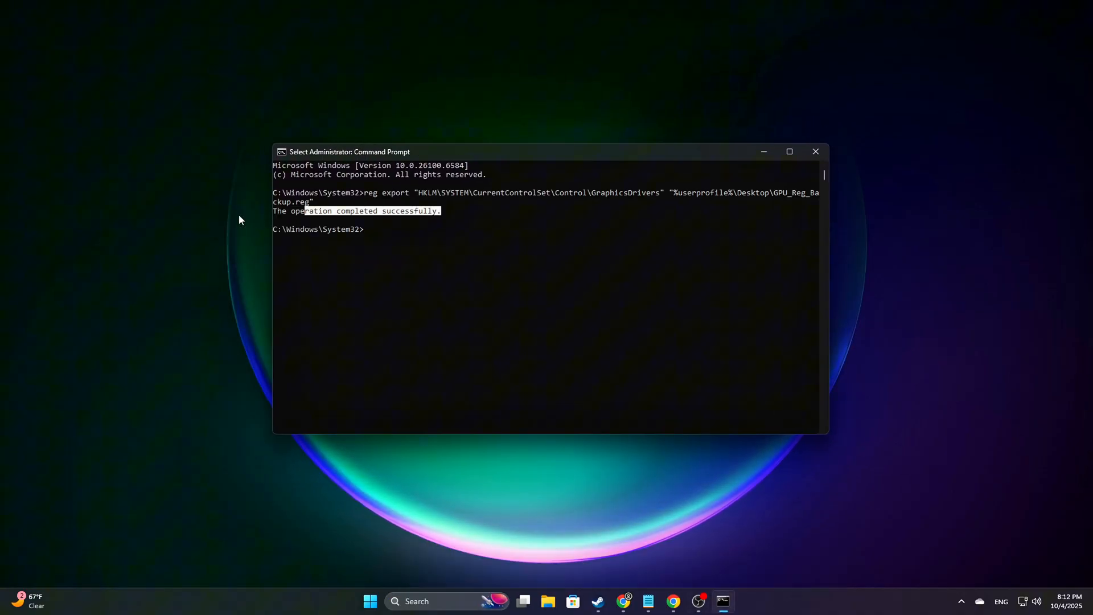
{"action": "key", "text": "enter"}
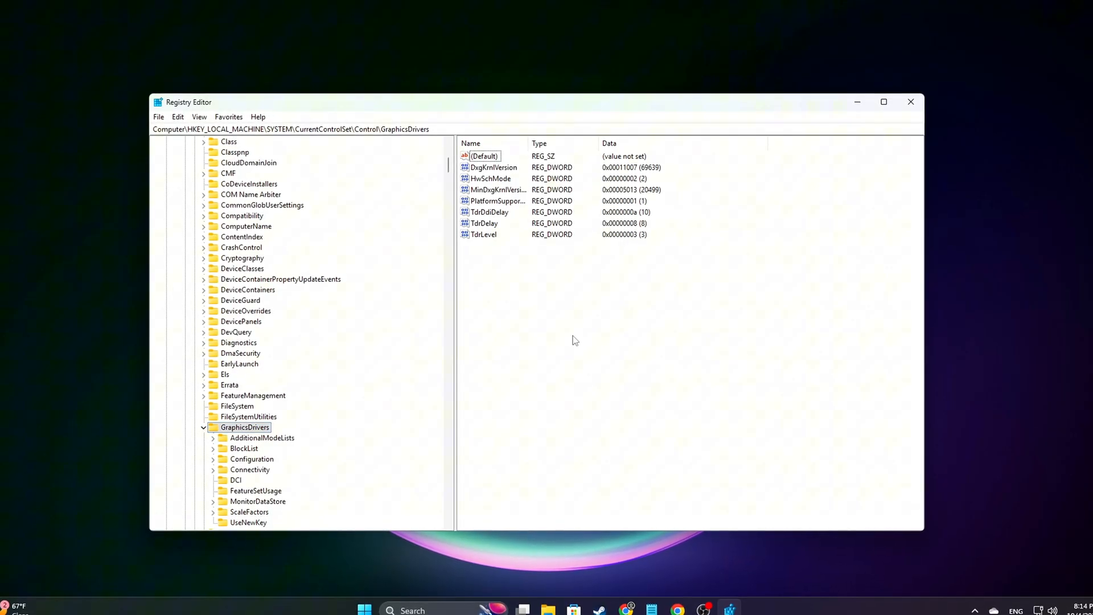
{"action": "right_click", "coordinate": [574, 340]}
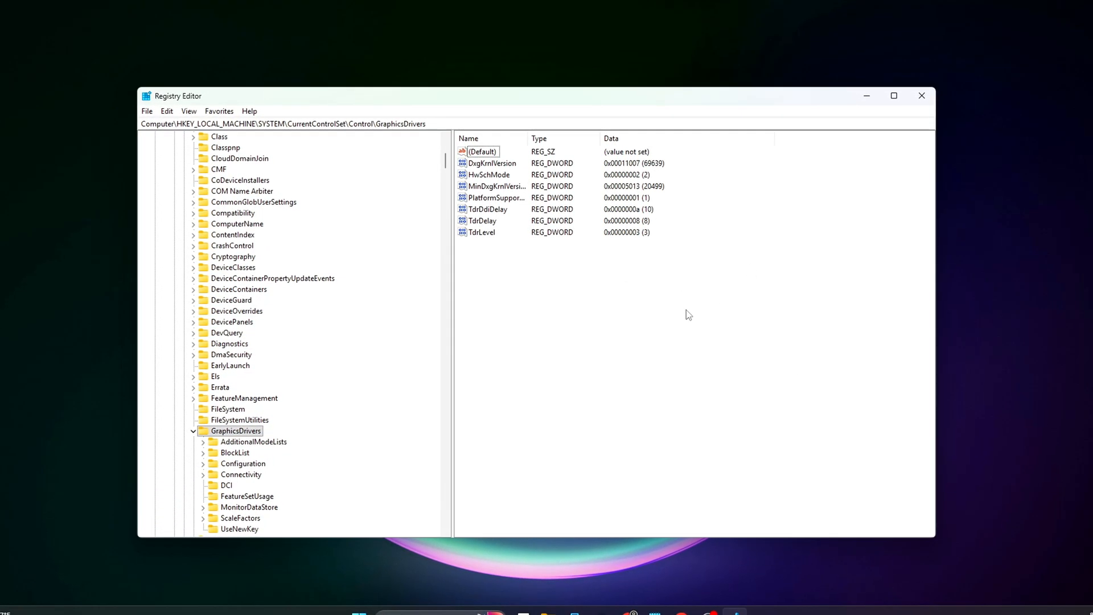
{"action": "double_click", "coordinate": [488, 210]}
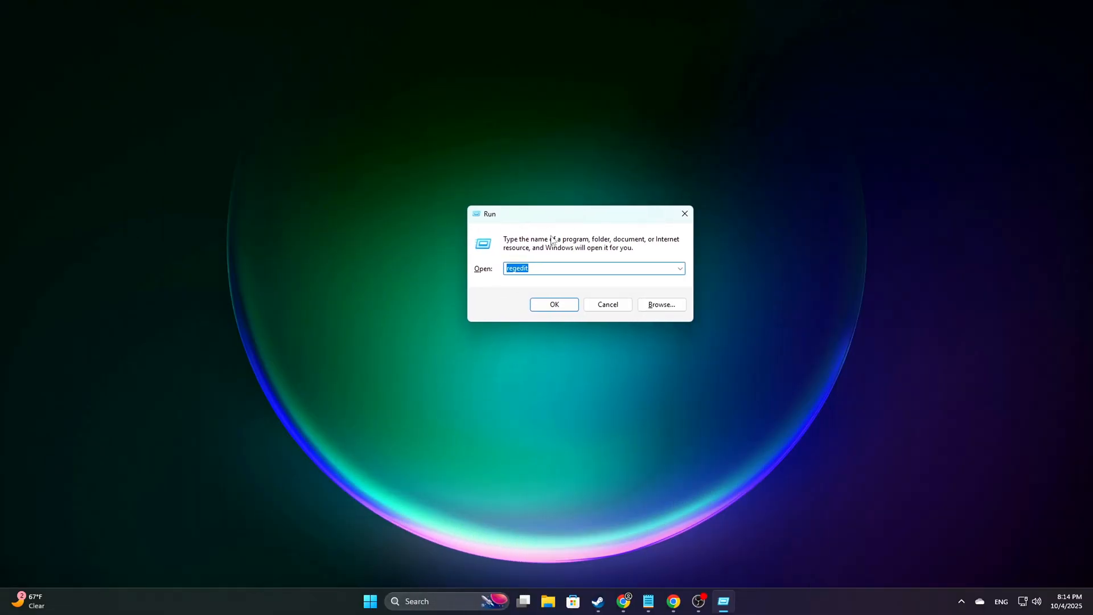
{"action": "left_click", "coordinate": [553, 304]}
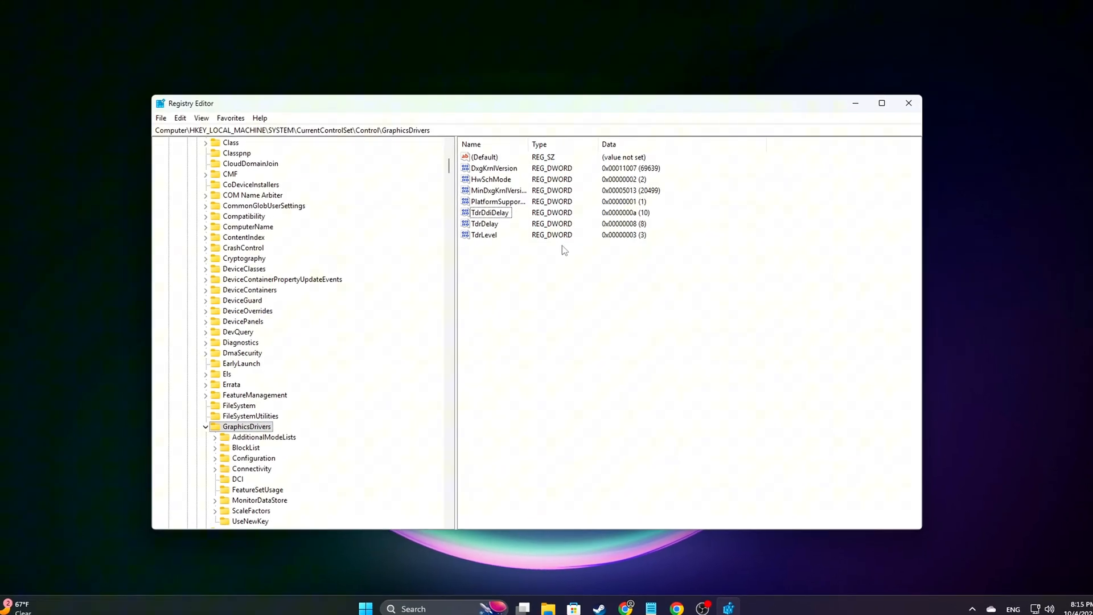
Check TdrDelay reads 8 and TdrDdiDelay reads 10 in GraphicsDrivers
{"action": "double_click", "coordinate": [485, 225]}
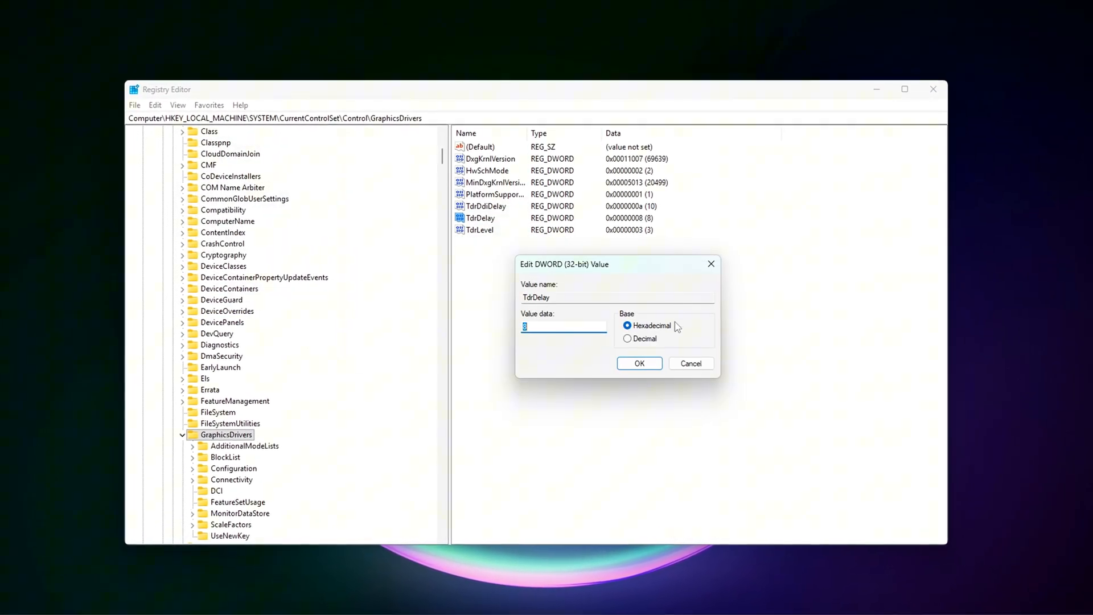
{"action": "left_click", "coordinate": [629, 340]}
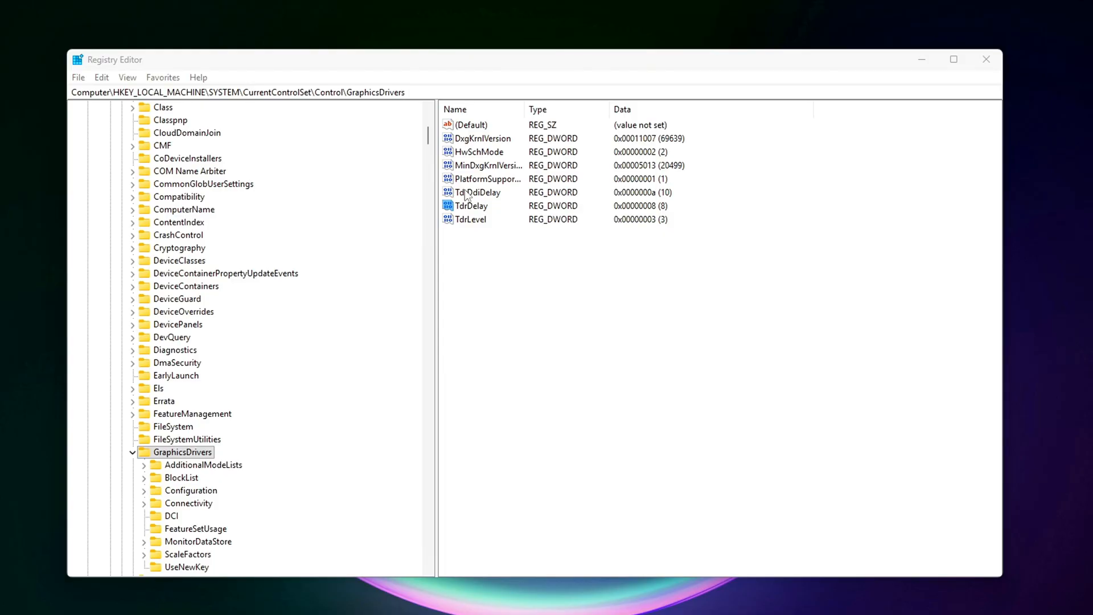
{"action": "double_click", "coordinate": [478, 191]}
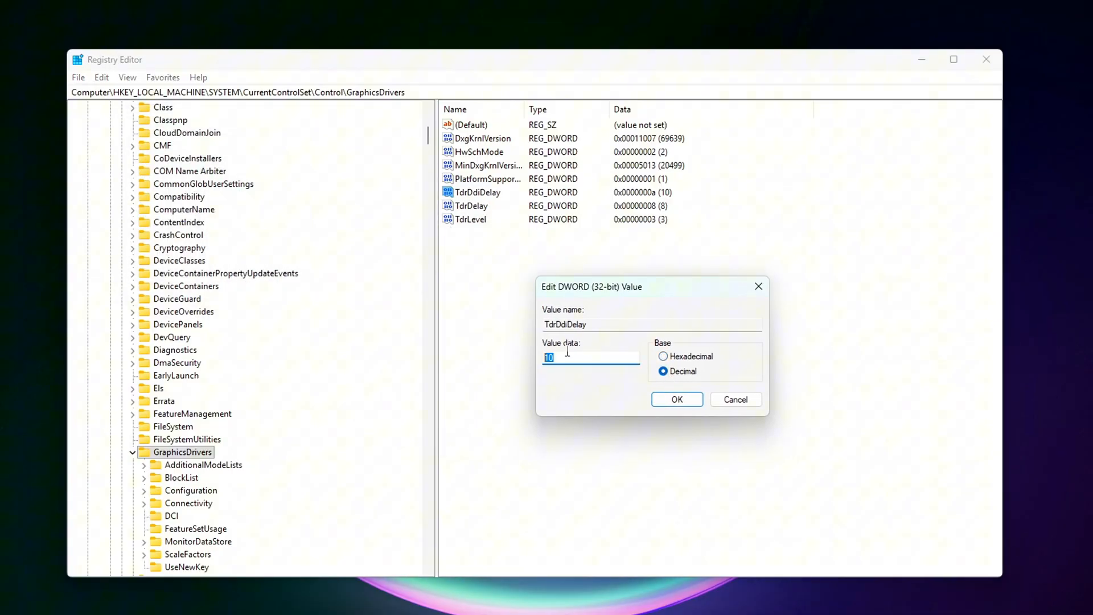
{"action": "left_click", "coordinate": [676, 399]}
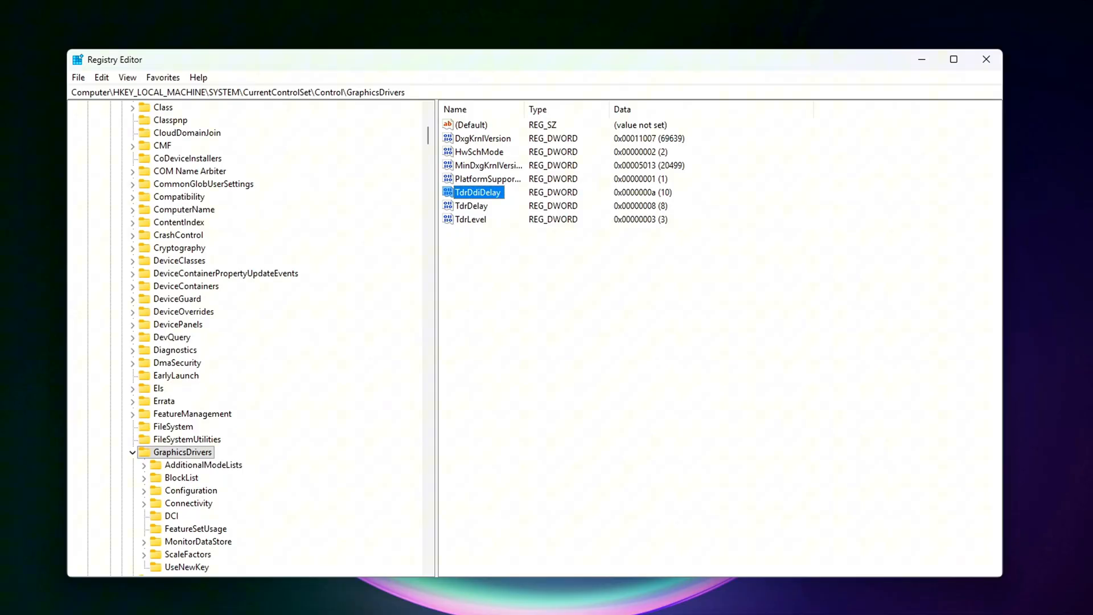
Recheck TdrDdiDelay at 10 and confirm TdrLevel set to 3
{"action": "double_click", "coordinate": [477, 192]}
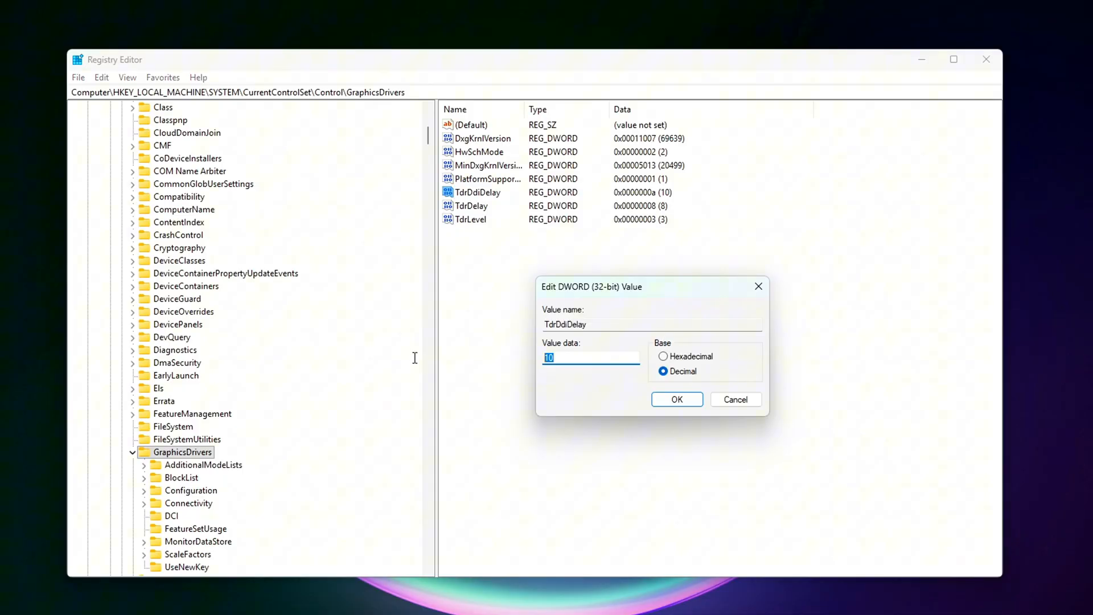
{"action": "left_click", "coordinate": [676, 399]}
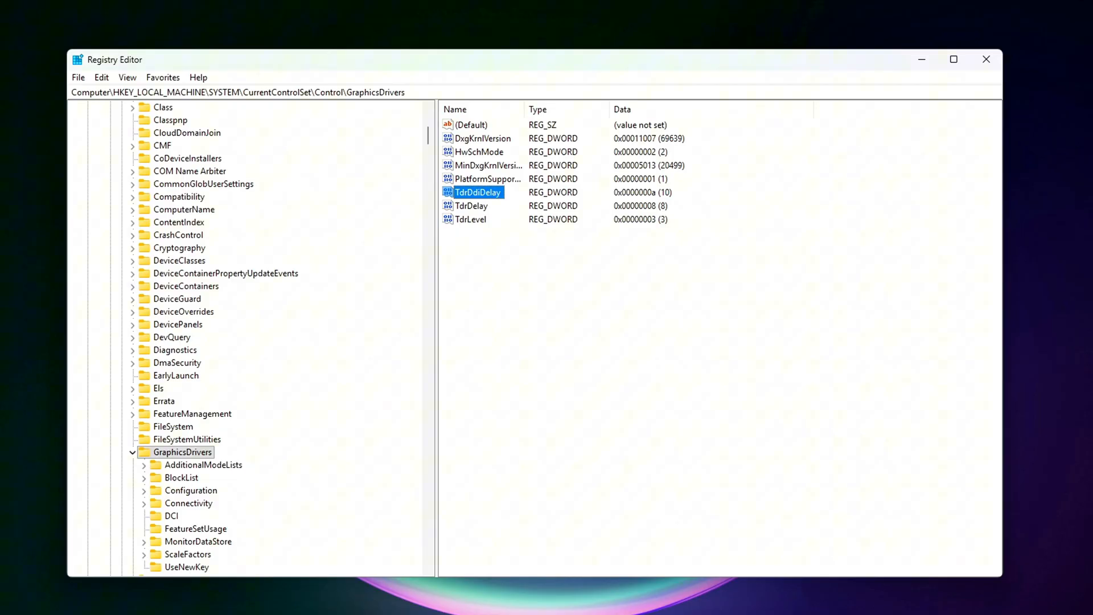
{"action": "mouse_move", "coordinate": [664, 152]}
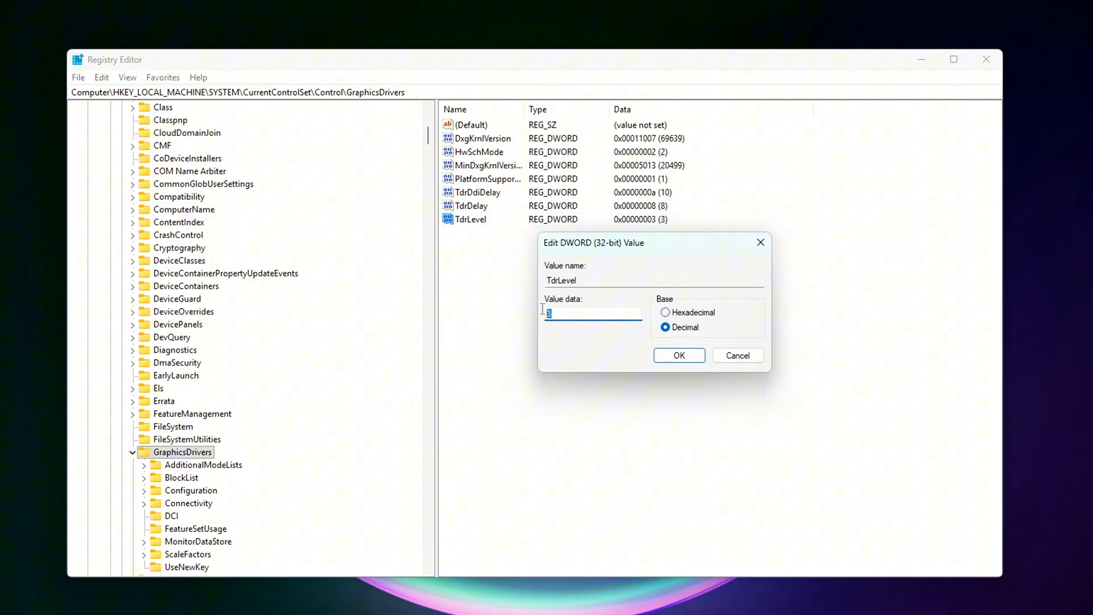
{"action": "mouse_move", "coordinate": [409, 316]}
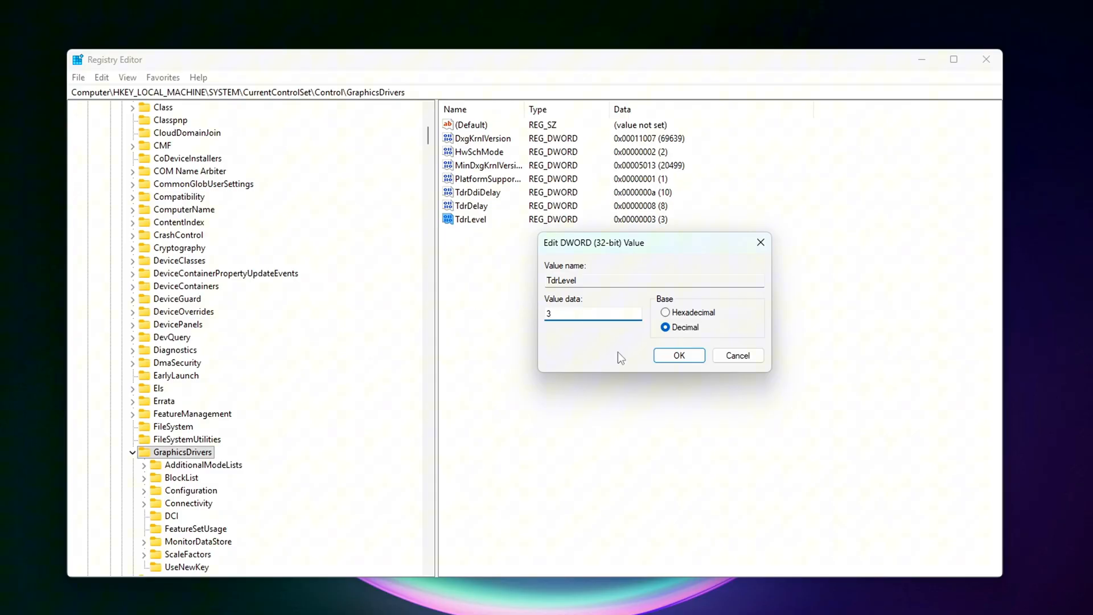
{"action": "left_click", "coordinate": [678, 355]}
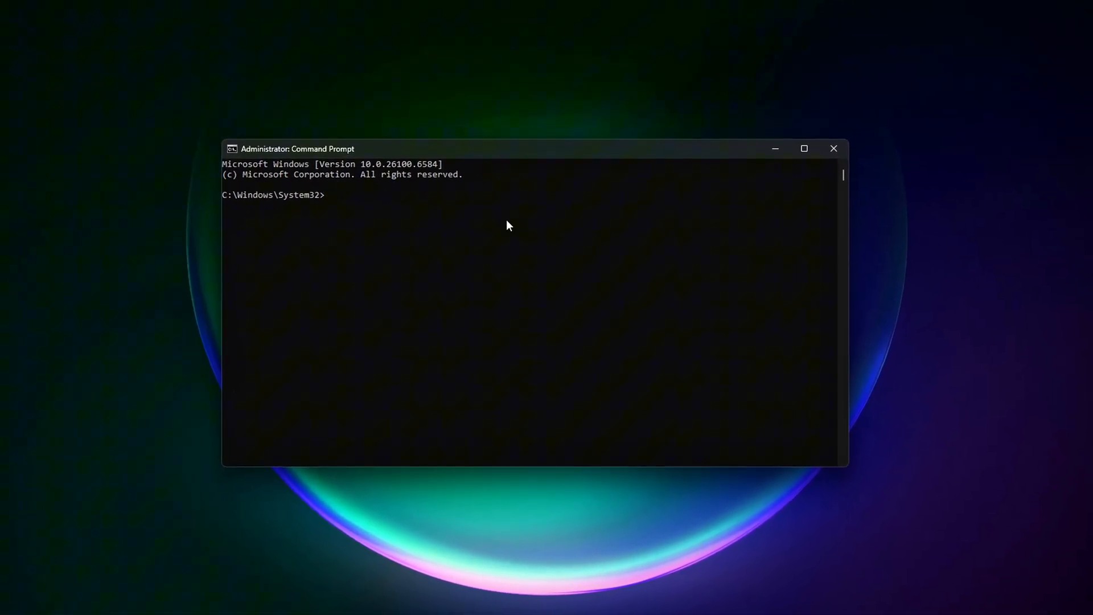
Run del /s /q on %LocalAppData%\NVIDIA\DXCache\* to clear the DirectX shader cache
{"action": "type", "text": "del /s /q %LocalAppData%\\NVIDIA\\DXCache\\*"}
{"action": "type", "text": "del /s /q %LocalAppData%\\NVIDIA\\GLCache\\*"}
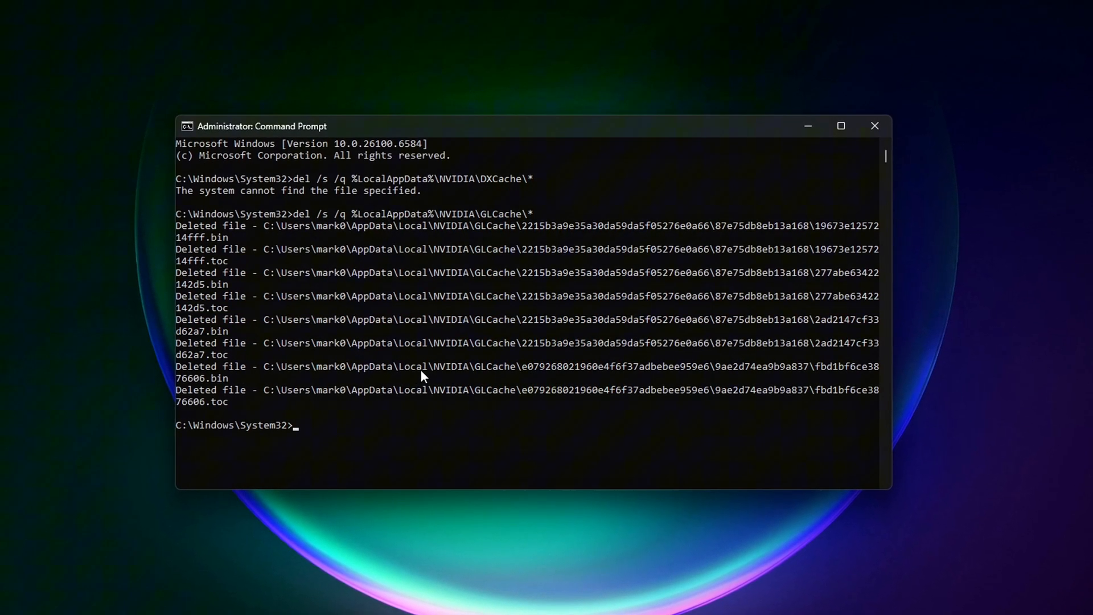
Reopen Command Prompt as administrator via Start search for 'cmd'
{"action": "left_click", "coordinate": [873, 127]}
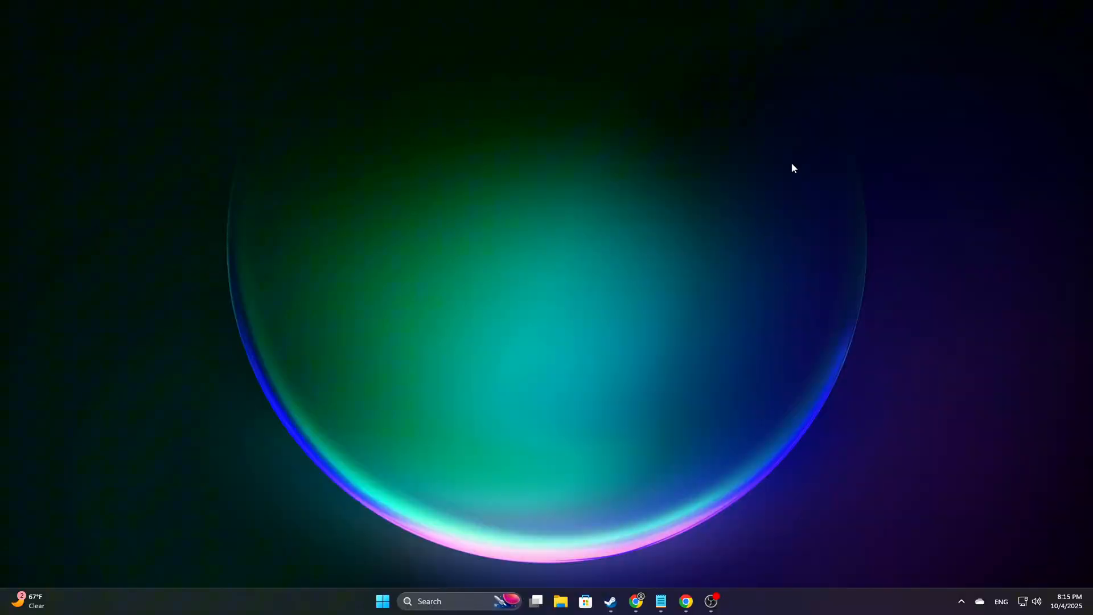
{"action": "mouse_move", "coordinate": [799, 194]}
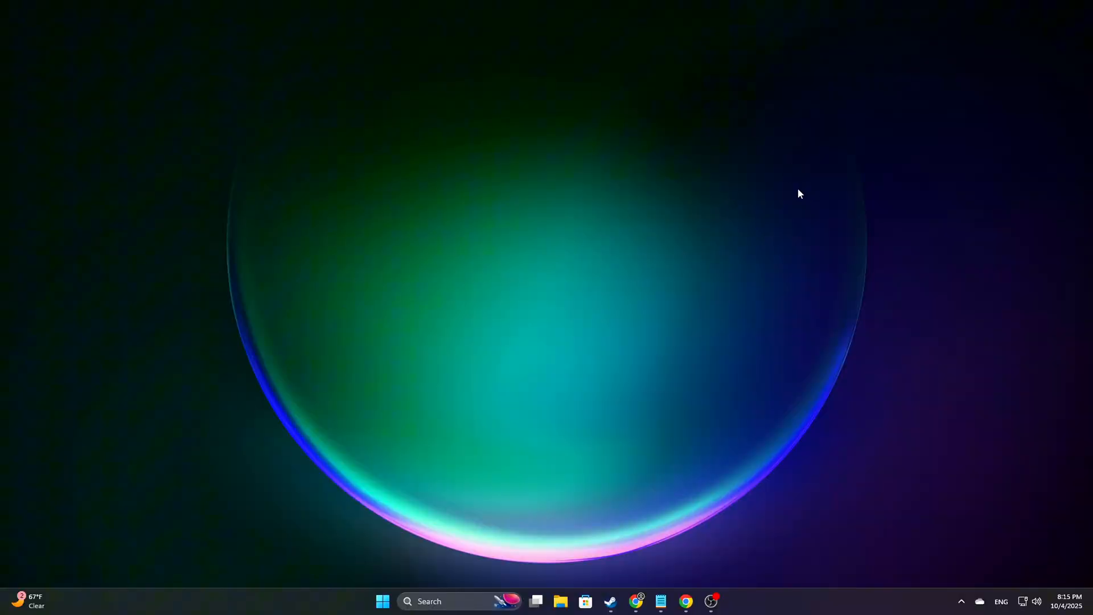
{"action": "type", "text": "cmd"}
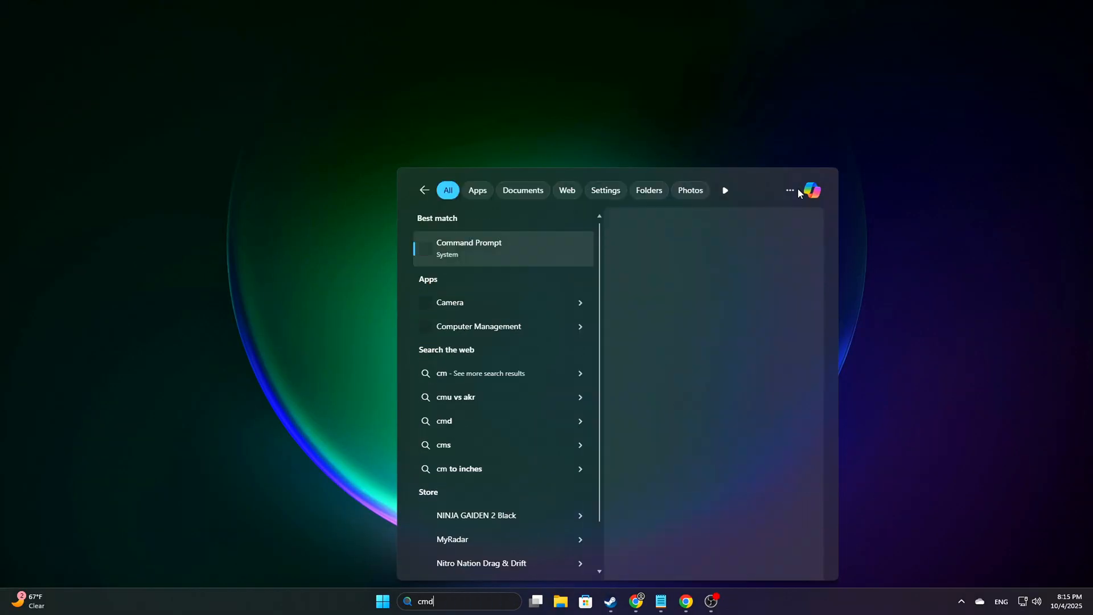
{"action": "left_click", "coordinate": [468, 248]}
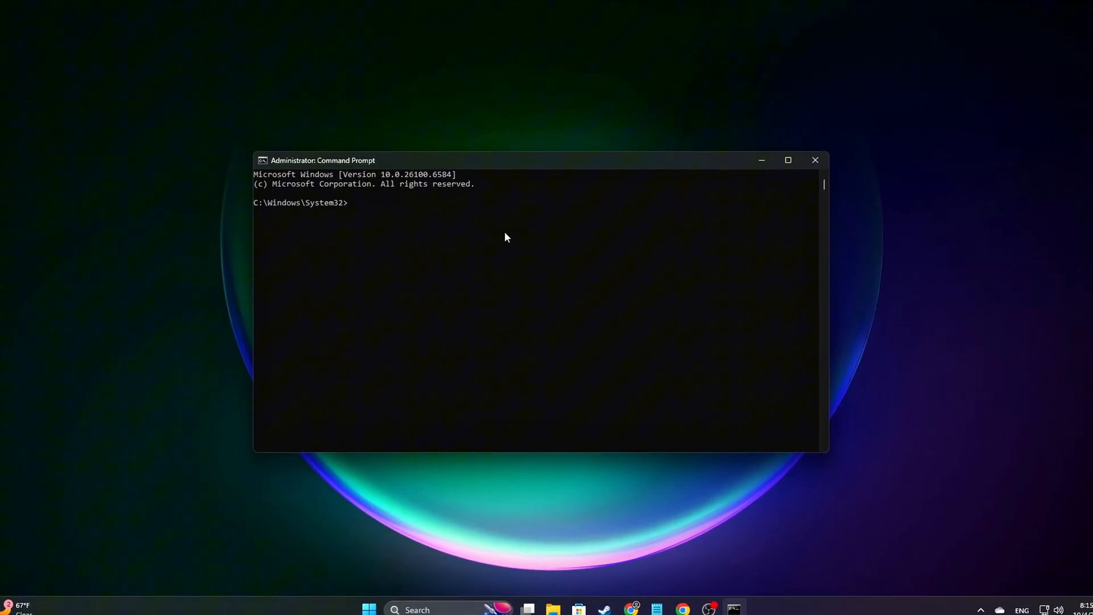
Delete the NVIDIA DXCache and GLCache shader files, then clear the console
{"action": "type", "text": "del /s /q %LocalAppData%\\NVIDIA\\DXCache\\*"}
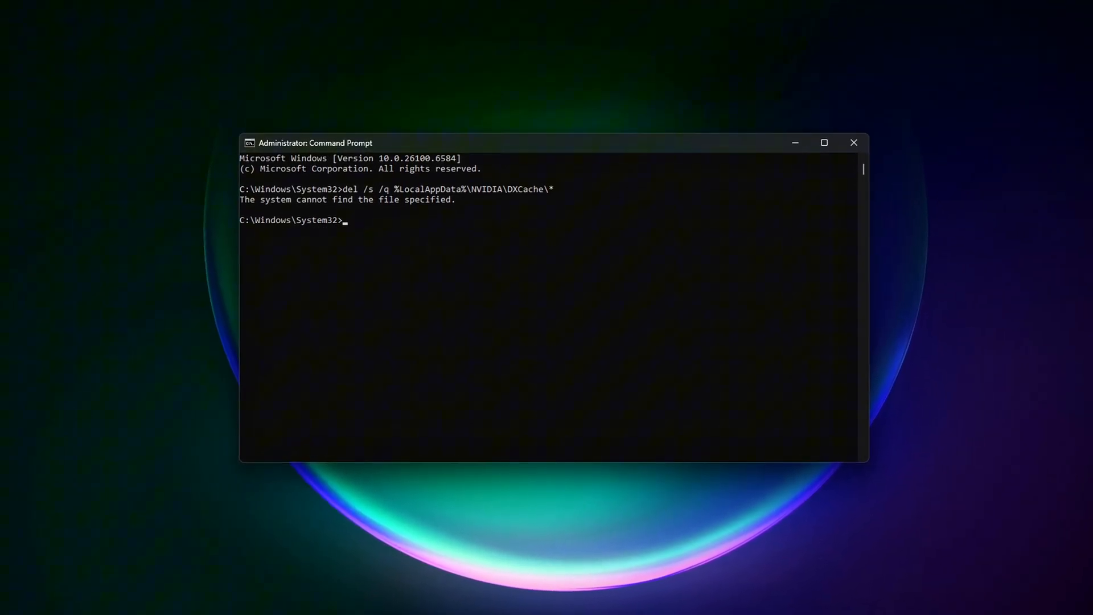
{"action": "type", "text": "del /s /q %LocalAppData%\\NVIDIA\\GLCache\\*"}
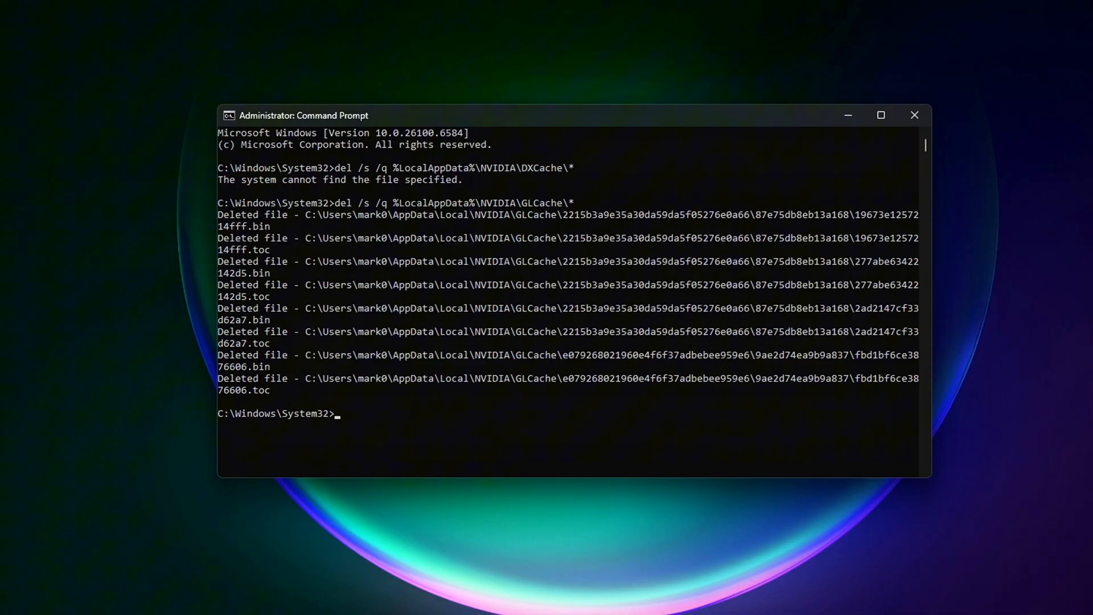
{"action": "type", "text": "cl"}
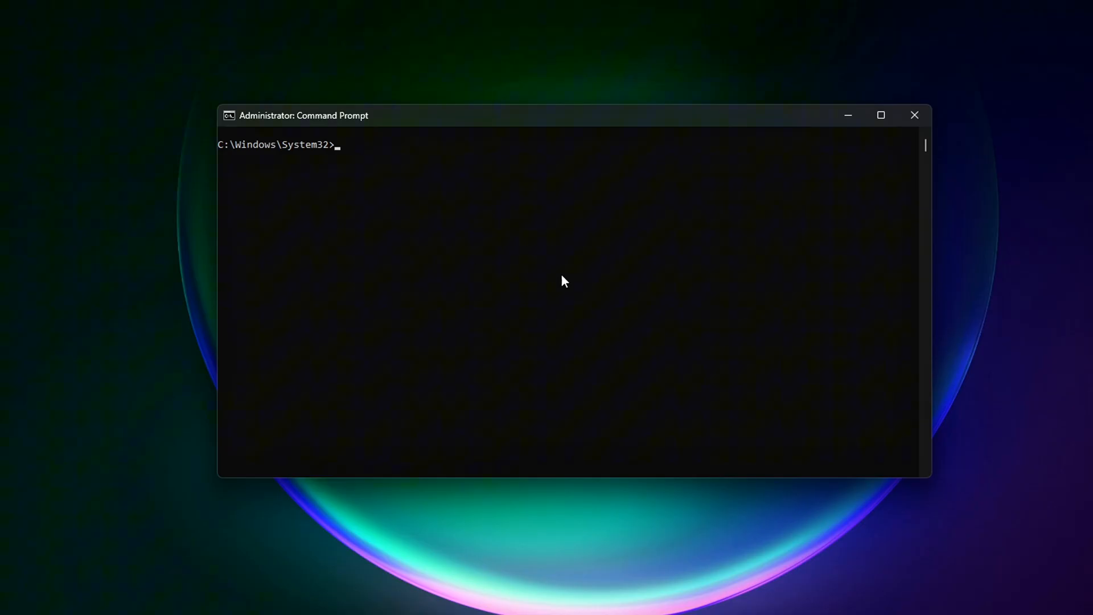
Run dism.exe /Online /Cleanup-Image /StartComponentCleanup to completion, then cls the console
{"action": "type", "text": "dism.exe /Online /Cleanup-Image /StartComponentCleanup"}
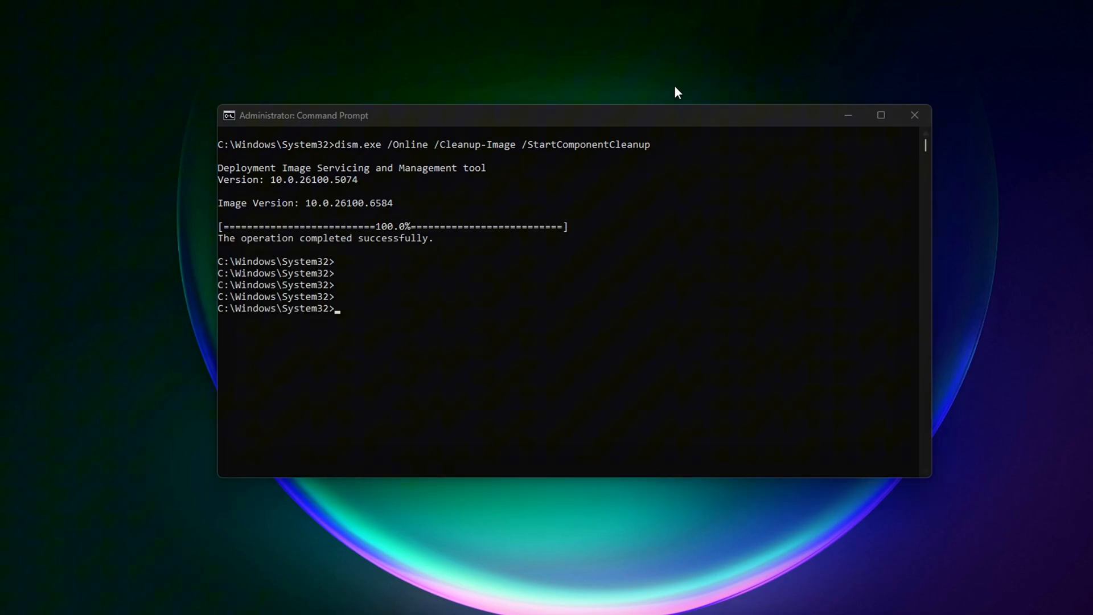
{"action": "type", "text": "cl"}
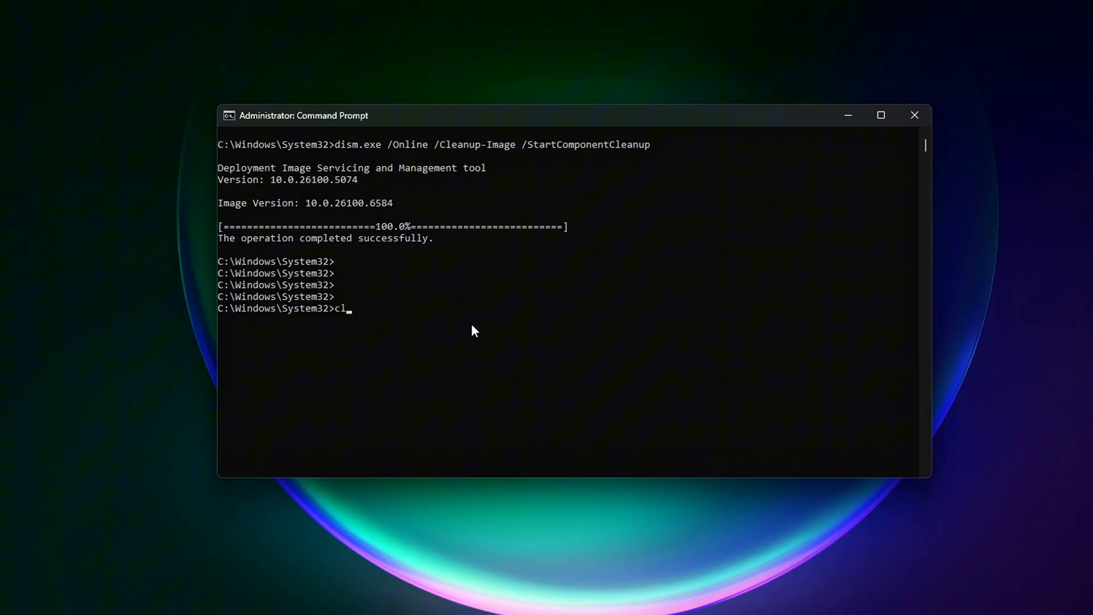
{"action": "key", "text": "Enter"}
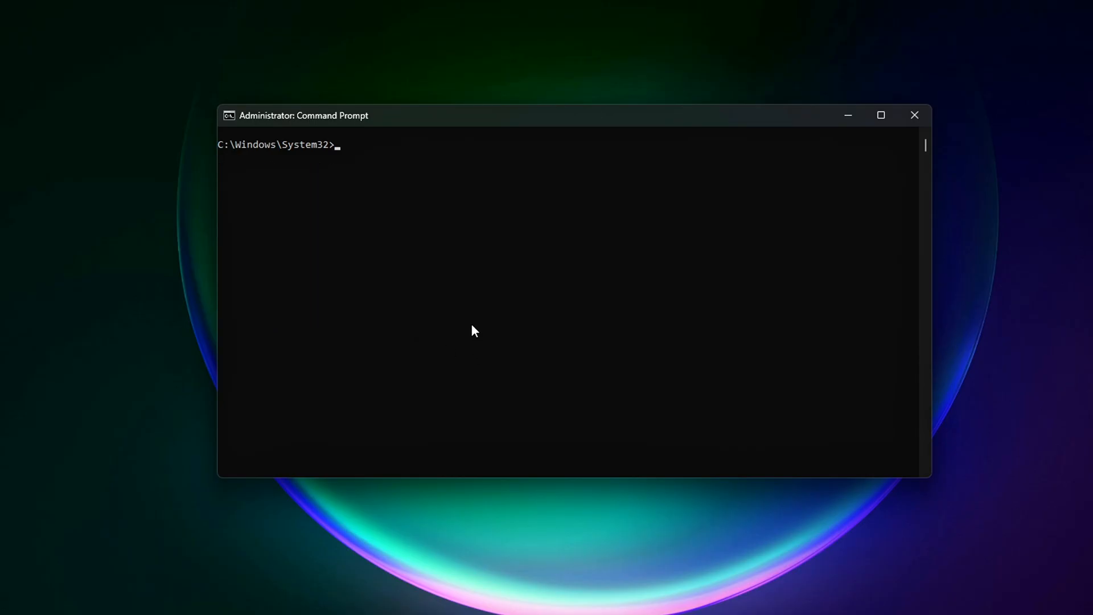
Run the wmic setpriority 128 command for dwm.exe; the console reports wmic is not recognized
{"action": "type", "text": "wmic process where name=\"dwm.exe\" CALL setpriority 128"}
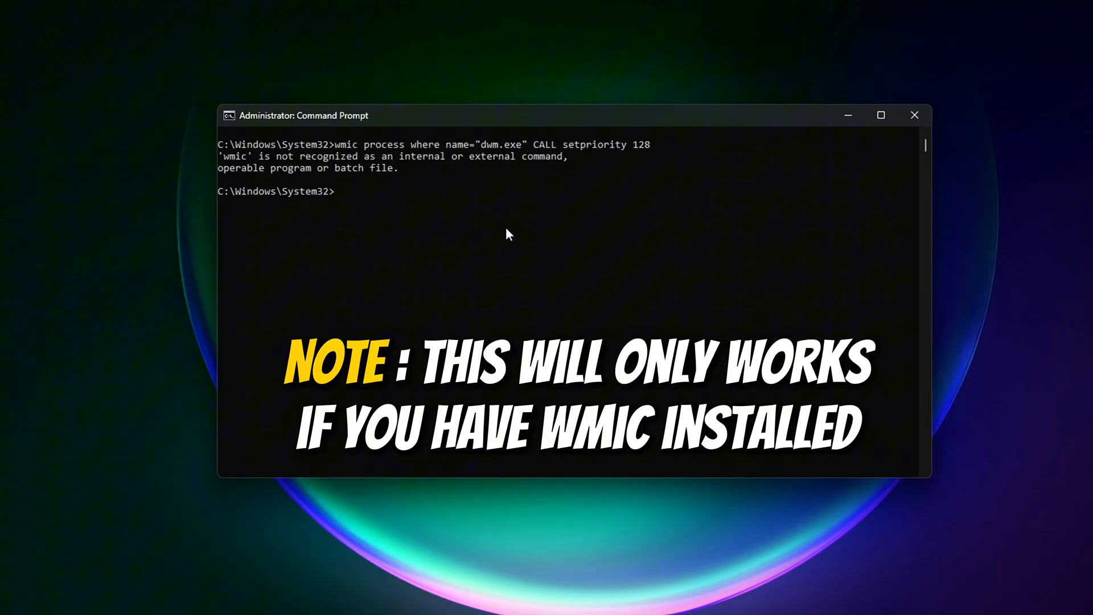
{"action": "mouse_move", "coordinate": [695, 395]}
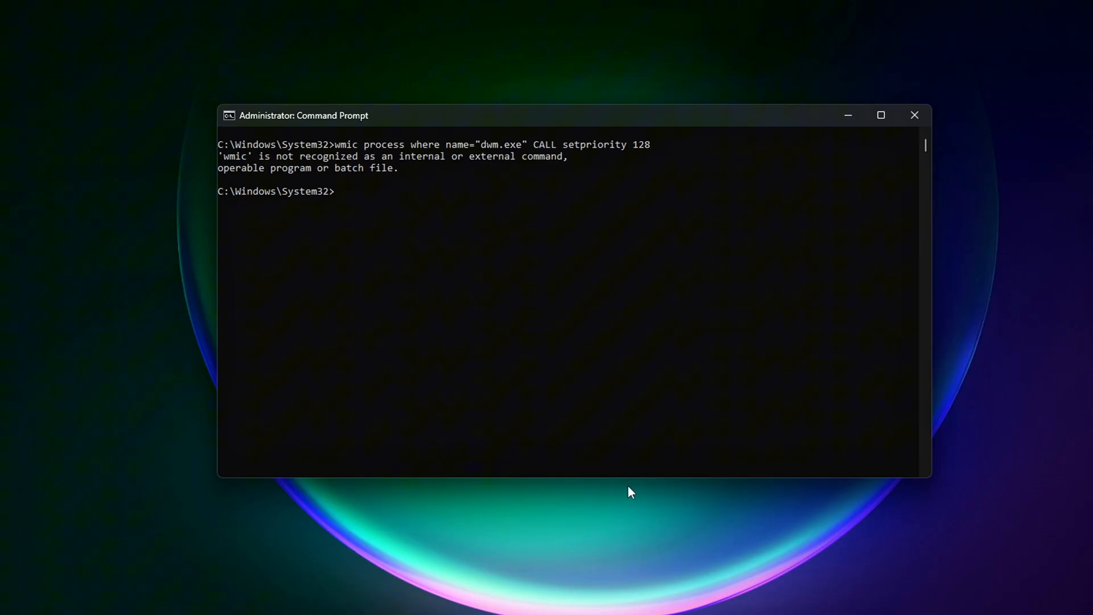
{"action": "mouse_move", "coordinate": [691, 386]}
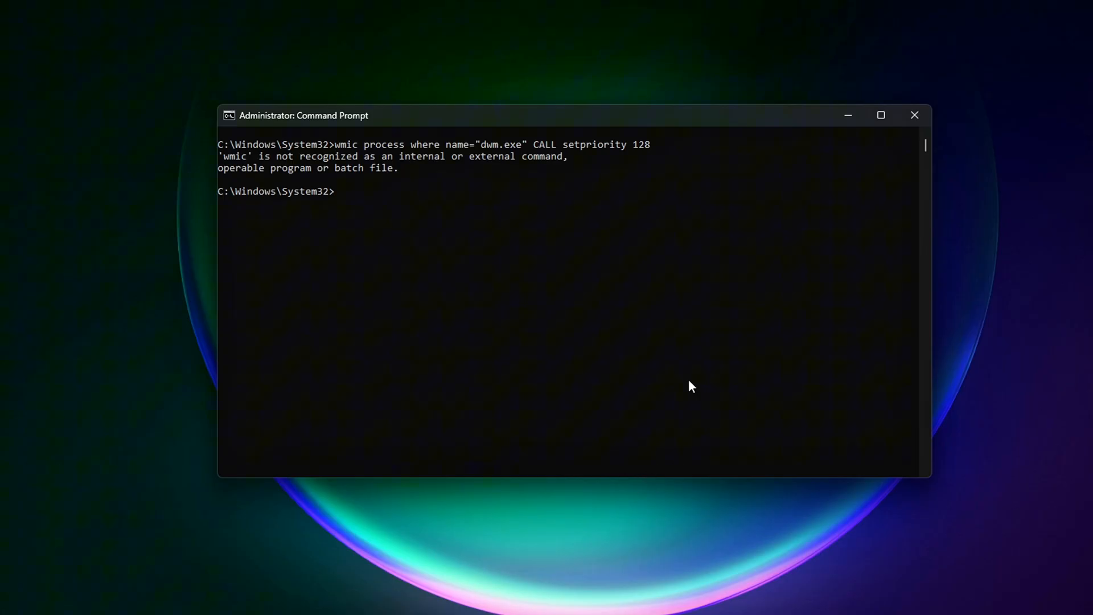
{"action": "mouse_move", "coordinate": [1074, 233]}
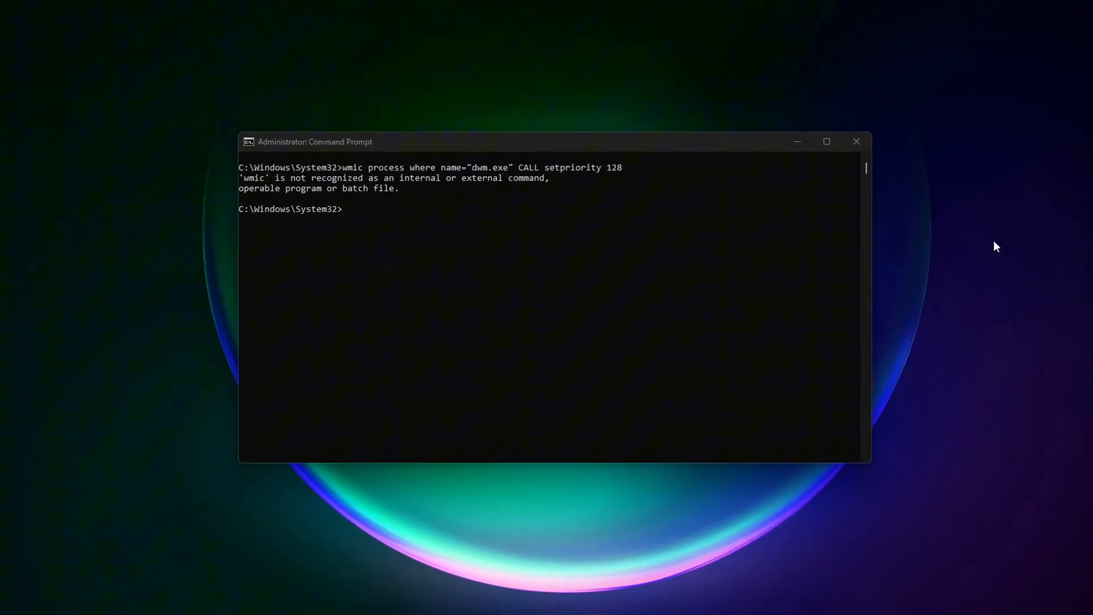
{"action": "left_click_drag", "start_coordinate": [314, 141], "coordinate": [318, 148]}
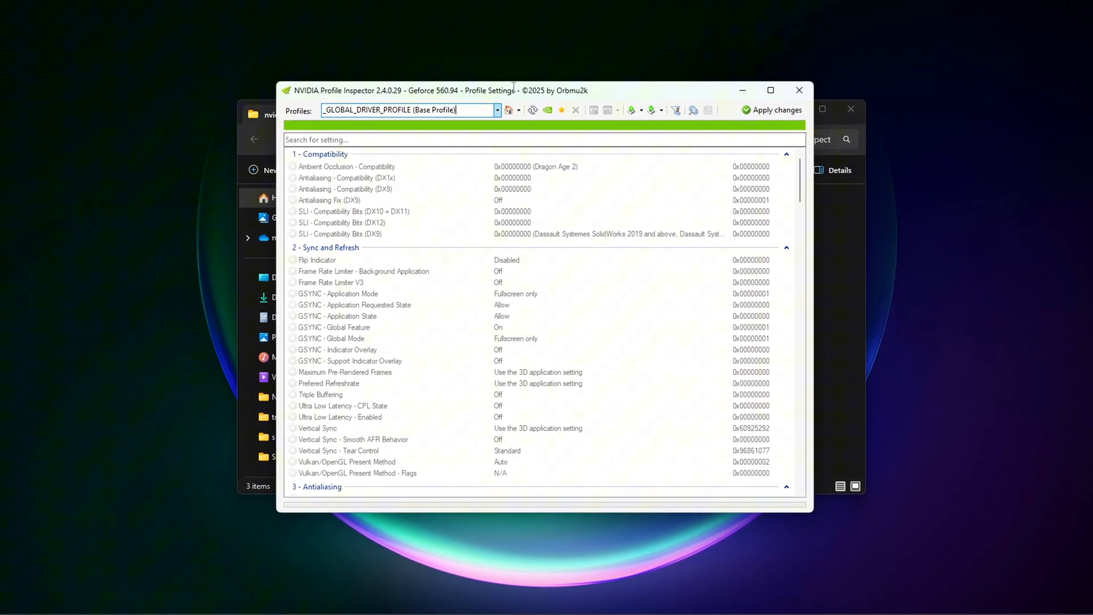
Filter the driver settings for Ultra Low Latency in the Profile Inspector window
{"action": "left_click", "coordinate": [495, 110]}
{"action": "type", "text": "low l"}
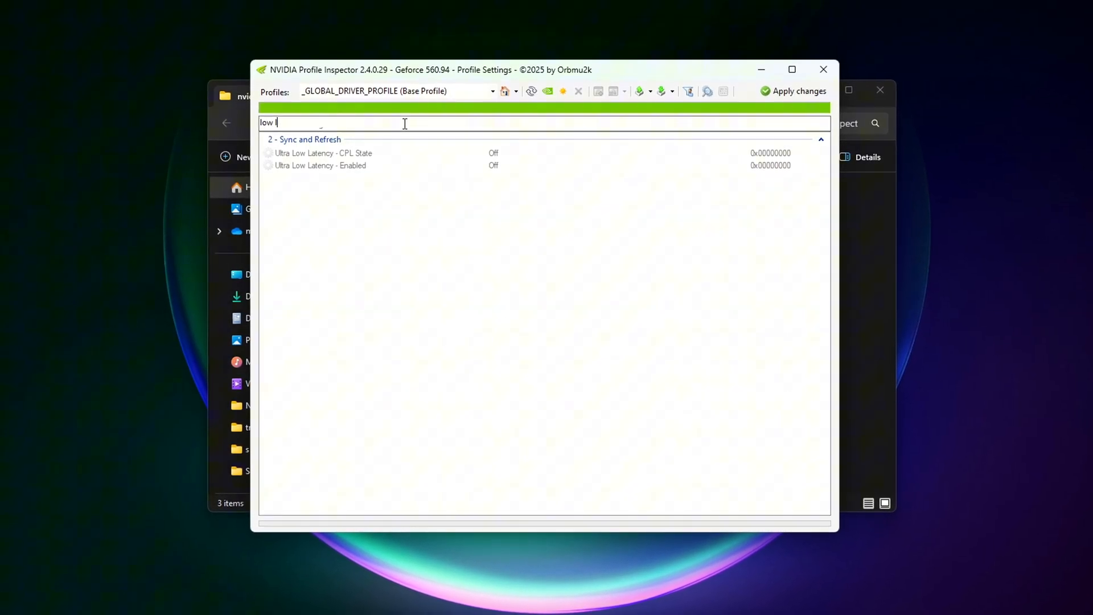
{"action": "left_click", "coordinate": [321, 153]}
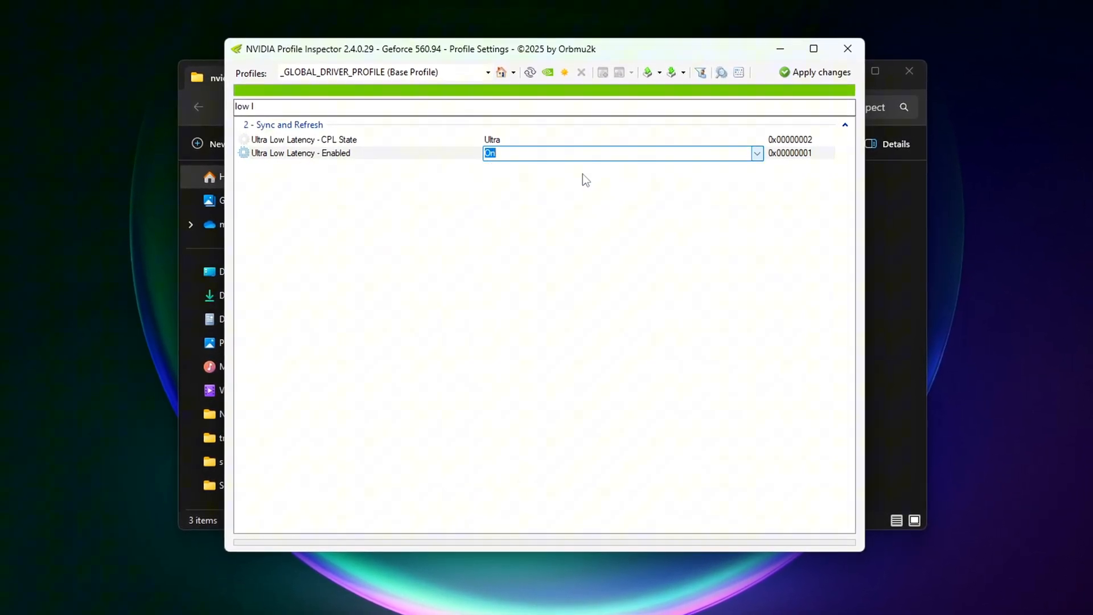
{"action": "left_click", "coordinate": [847, 49]}
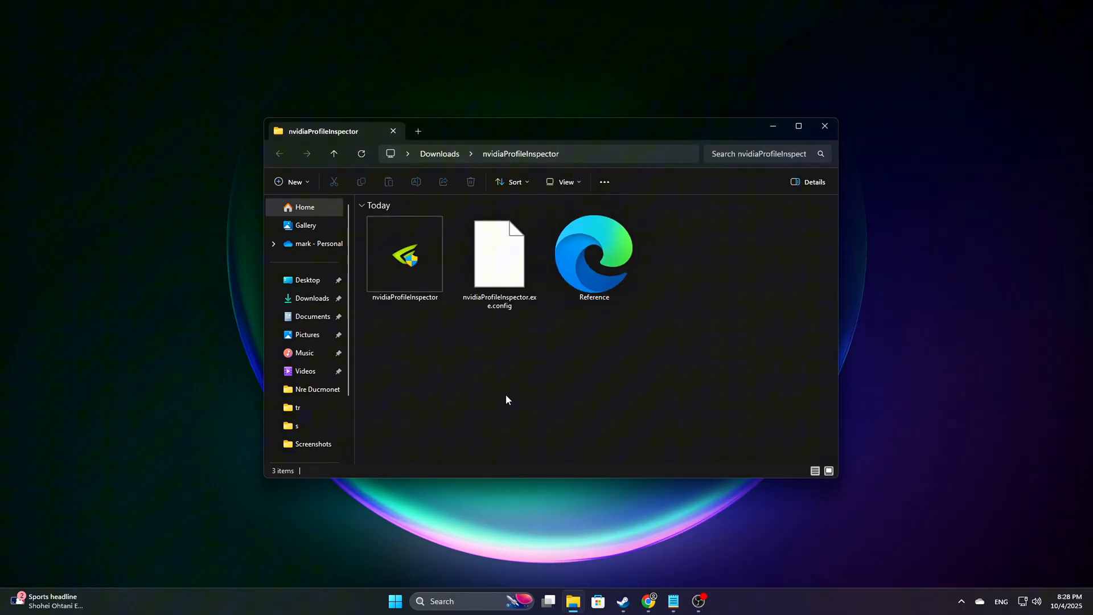
Launch nvidiaProfileInspector.exe from its Downloads folder so the global profile loads
{"action": "left_click", "coordinate": [405, 254]}
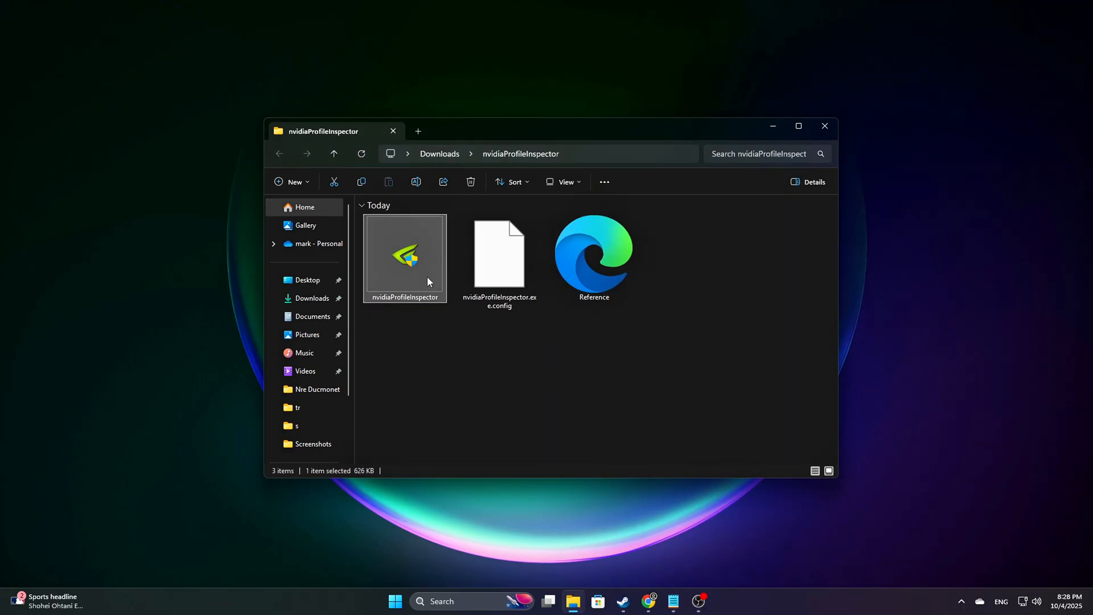
{"action": "double_click", "coordinate": [404, 254]}
{"action": "type", "text": "low l"}
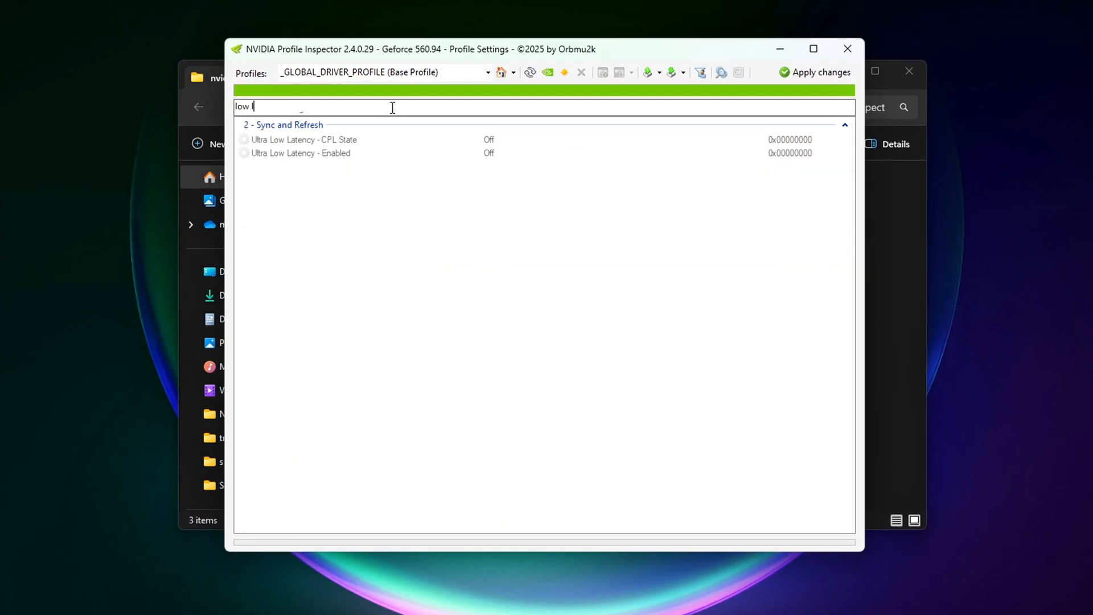
Set Ultra Low Latency CPL State to Ultra, Enabled to On, and Prefered Refreshrate to Highest available
{"action": "left_click", "coordinate": [302, 139]}
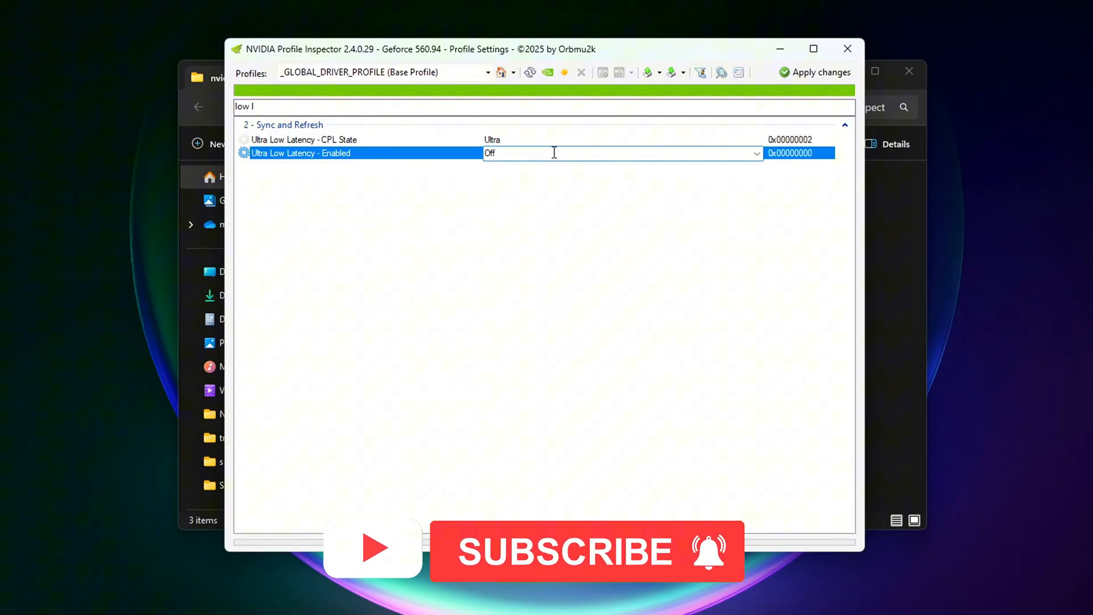
{"action": "left_click", "coordinate": [620, 152]}
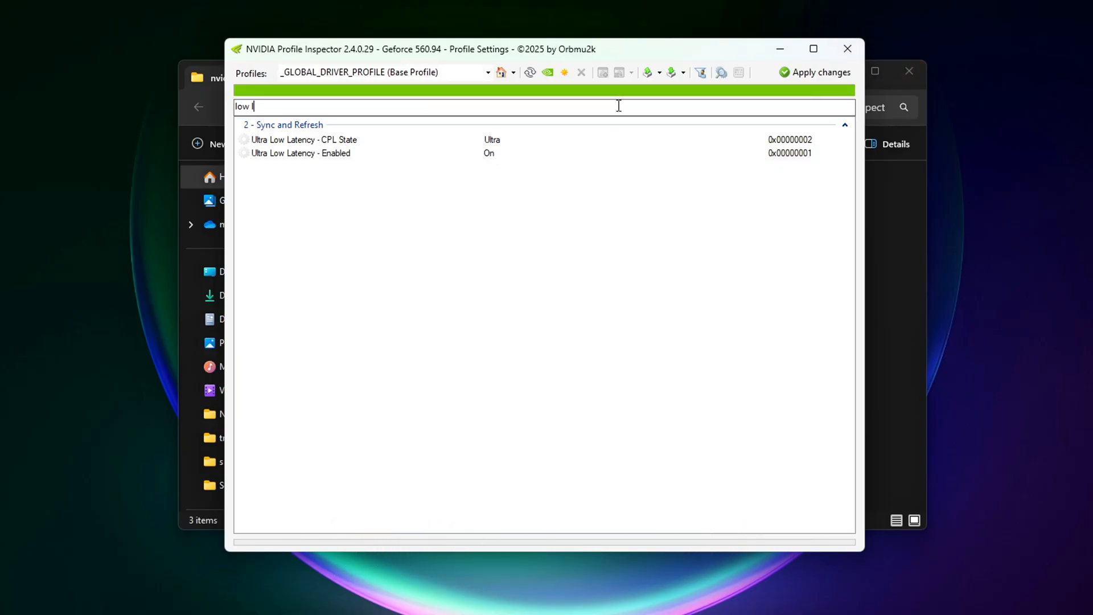
{"action": "type", "text": "pref"}
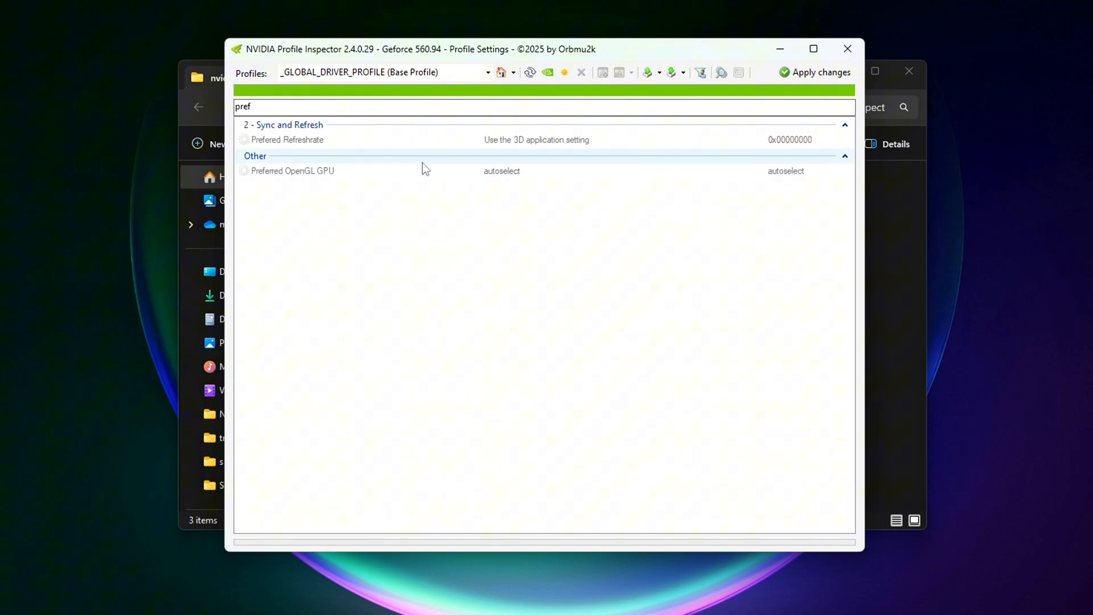
{"action": "left_click", "coordinate": [286, 139]}
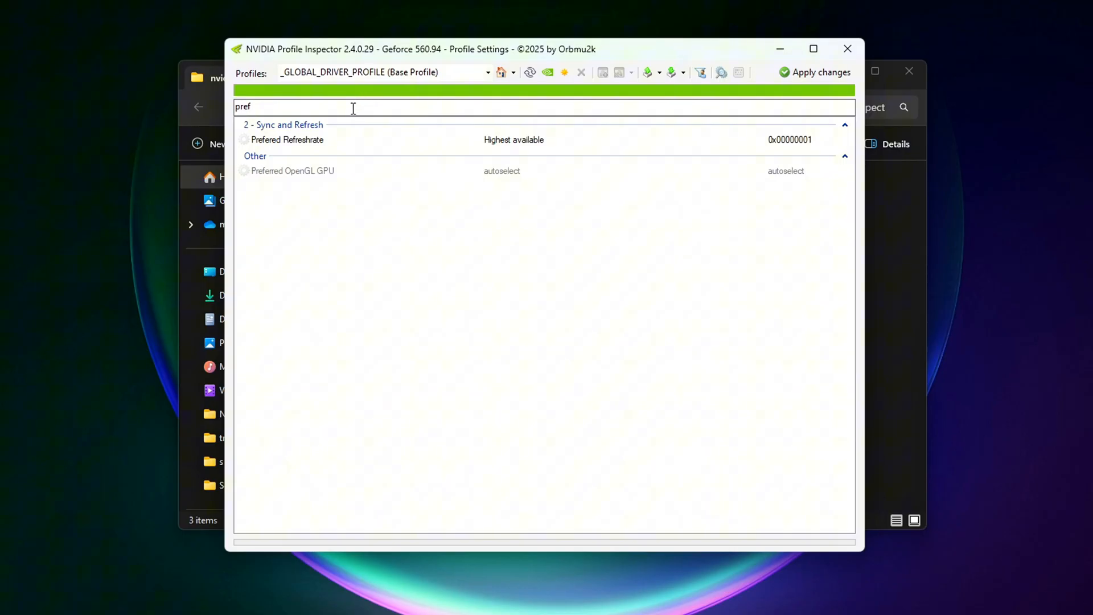
Set Vertical Sync to Force off in the global profile via the 'verti' search
{"action": "type", "text": "vert"}
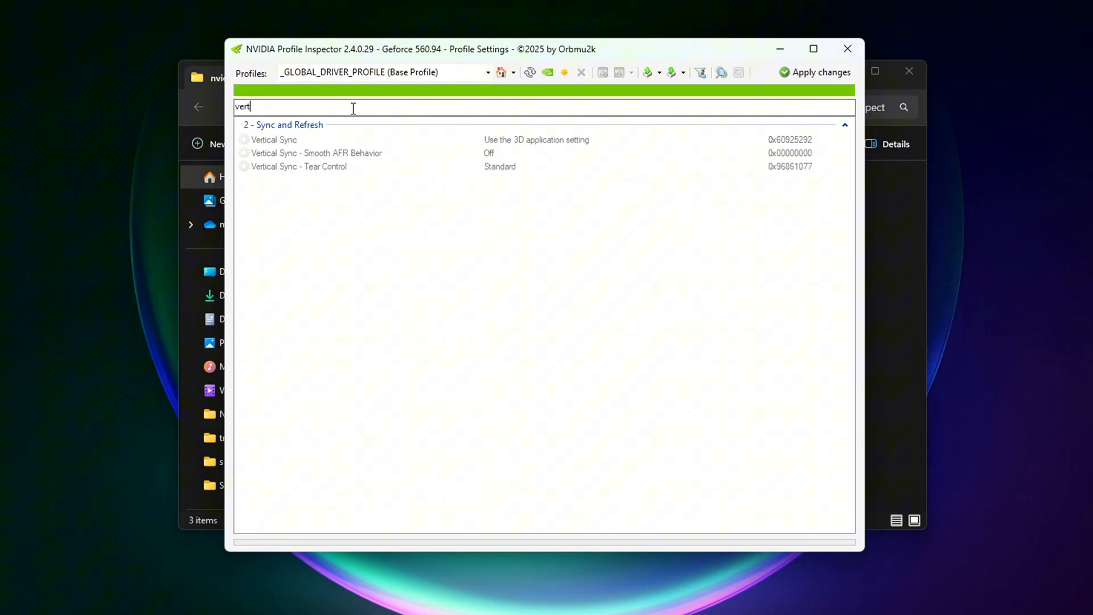
{"action": "type", "text": "i"}
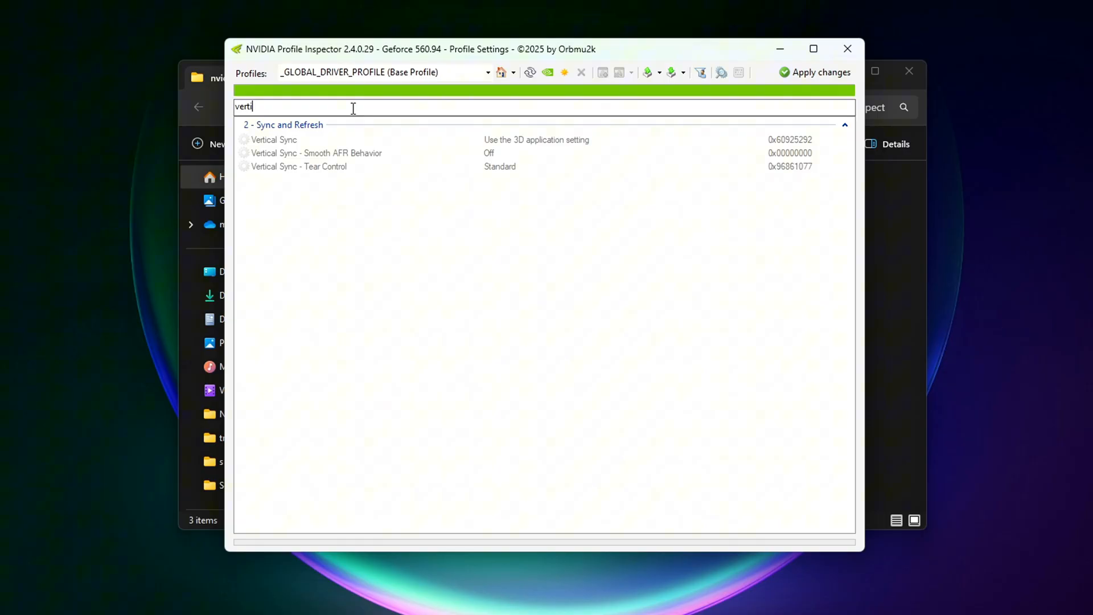
{"action": "left_click", "coordinate": [274, 138]}
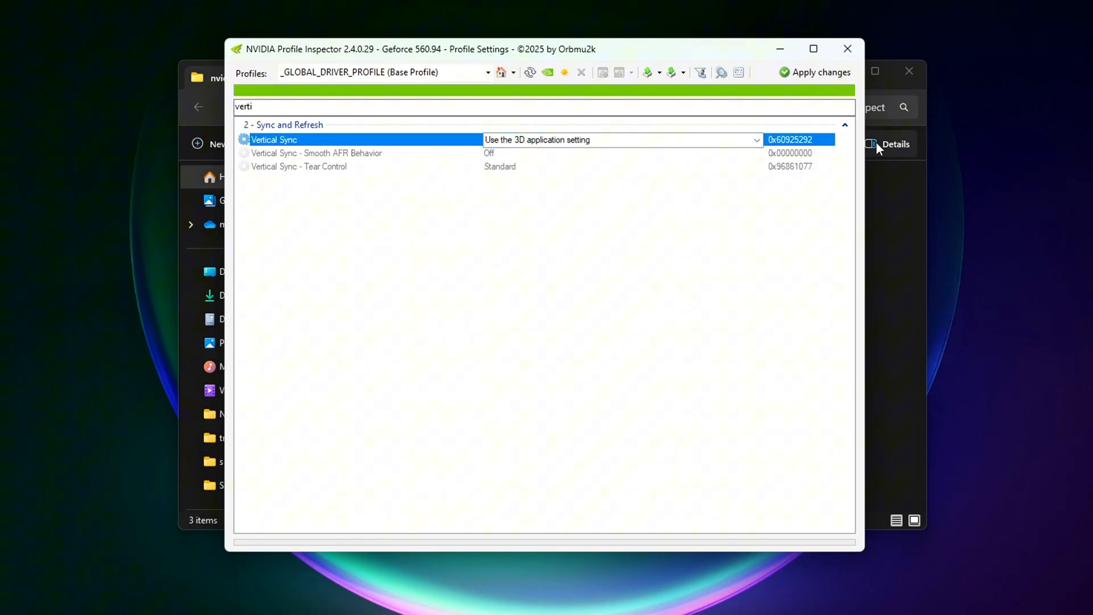
{"action": "left_click", "coordinate": [756, 138]}
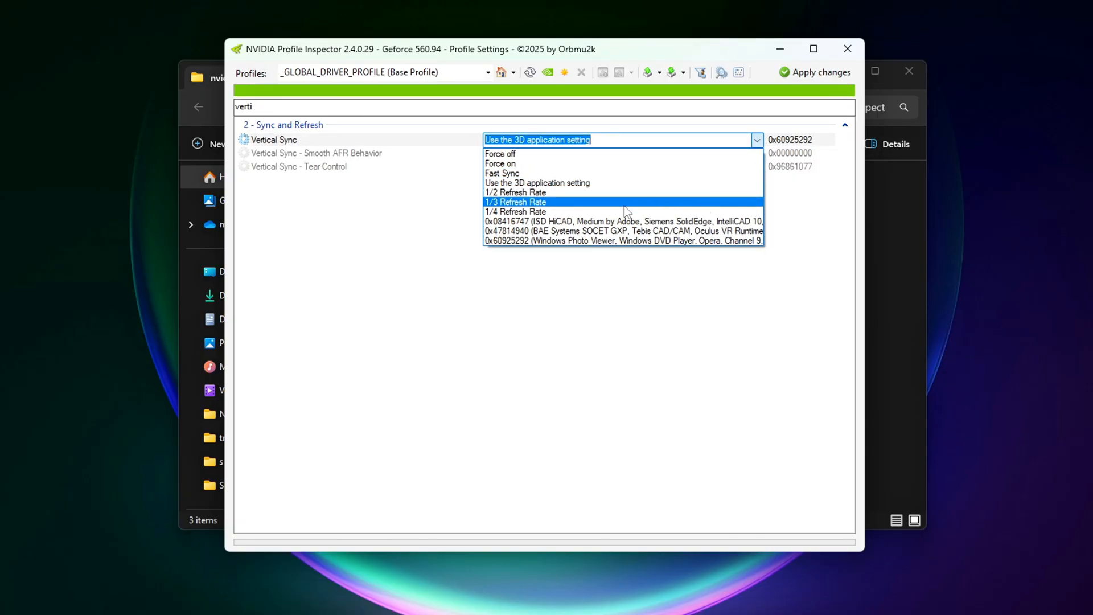
{"action": "left_click", "coordinate": [500, 154]}
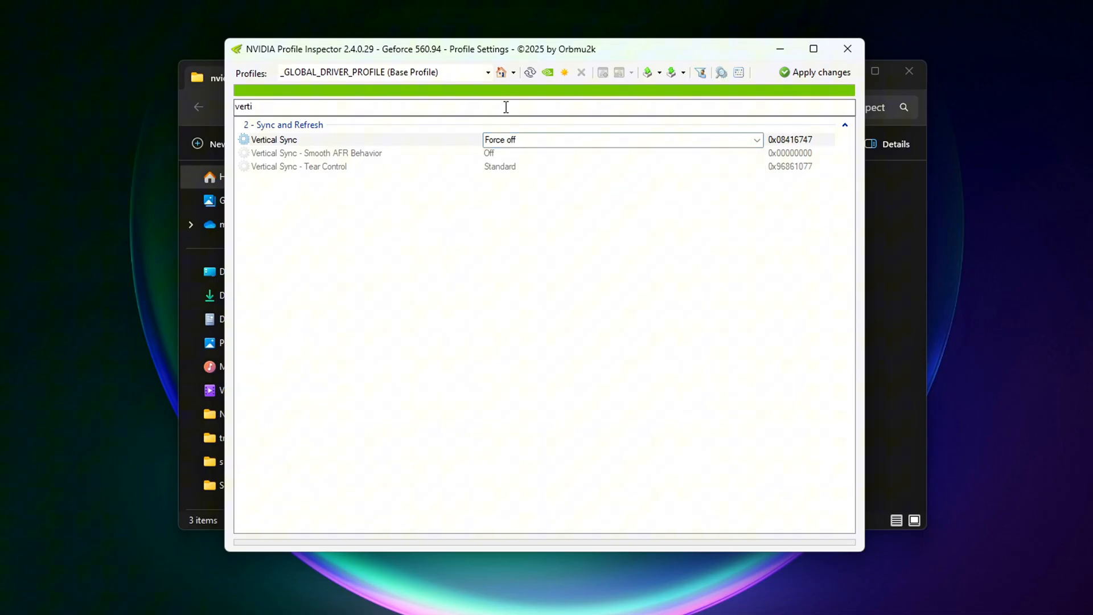
{"action": "type", "text": "tec"}
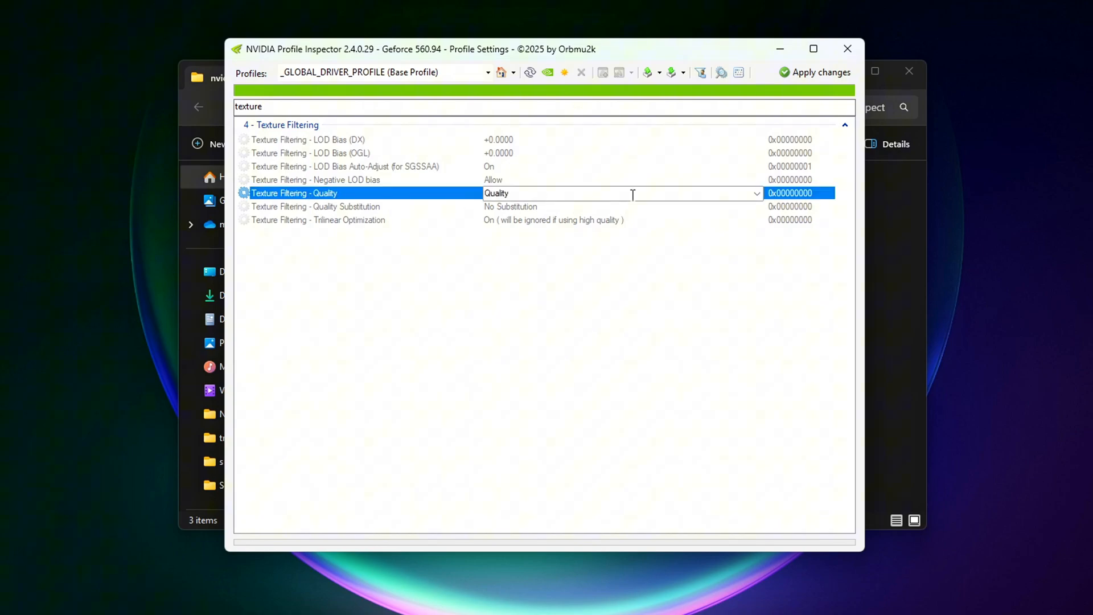
Change Texture Filtering - Quality from Quality to High performance
{"action": "left_click", "coordinate": [756, 194]}
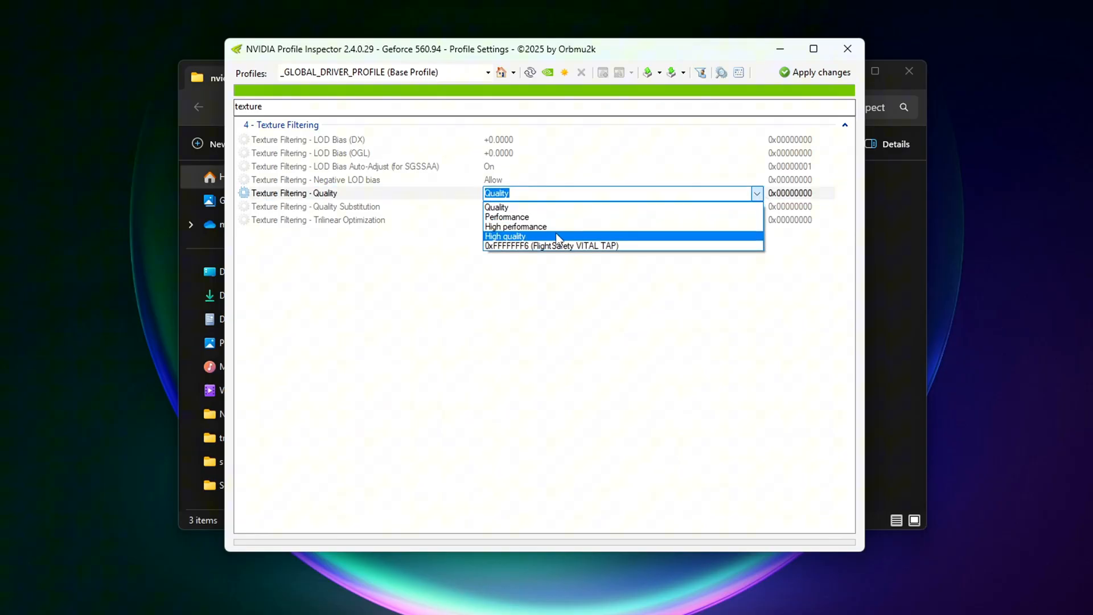
{"action": "left_click", "coordinate": [515, 227]}
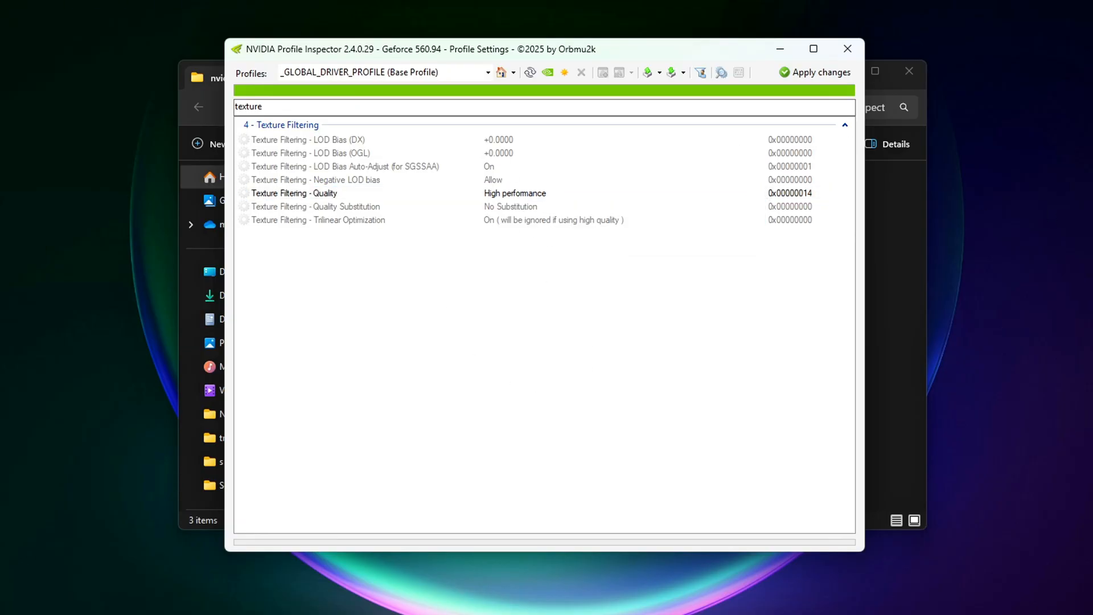
Set GSYNC - Global Feature to Off via the 'gsy' search
{"action": "type", "text": "g"}
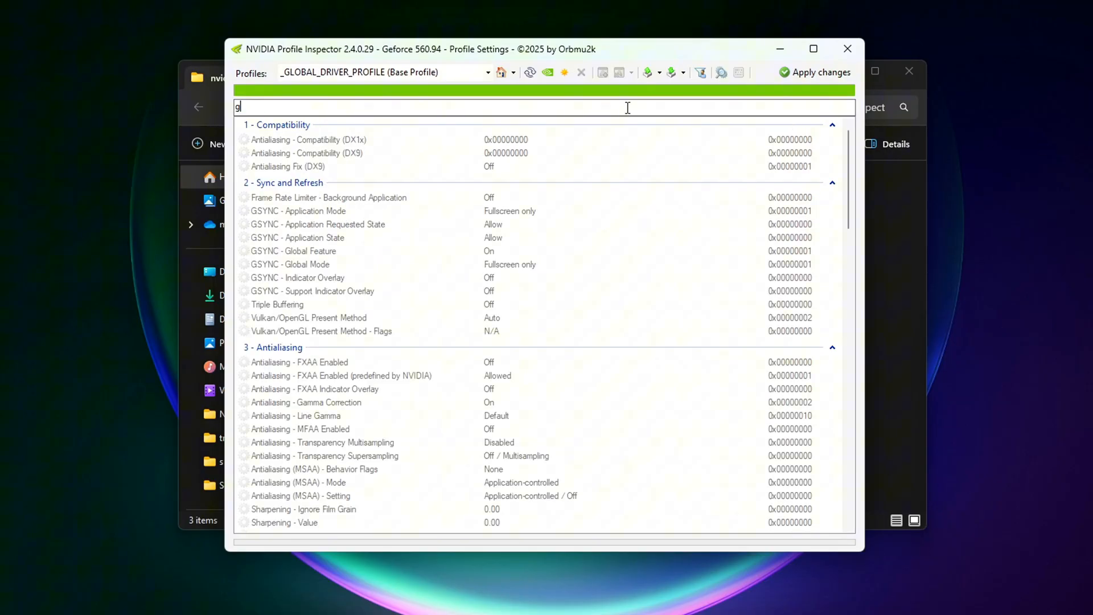
{"action": "type", "text": "sy"}
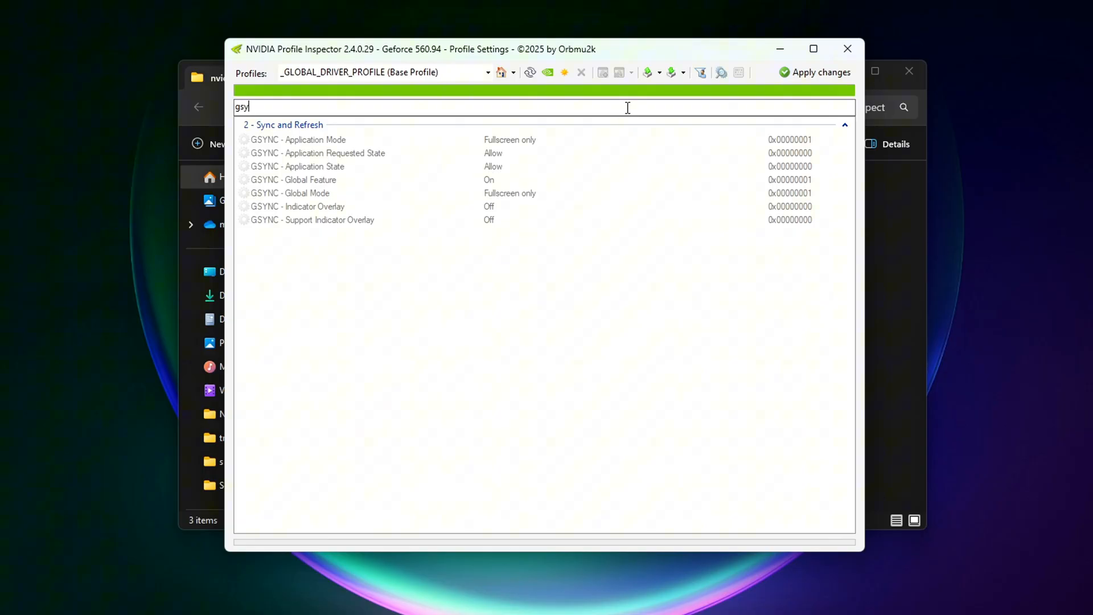
{"action": "left_click", "coordinate": [298, 139]}
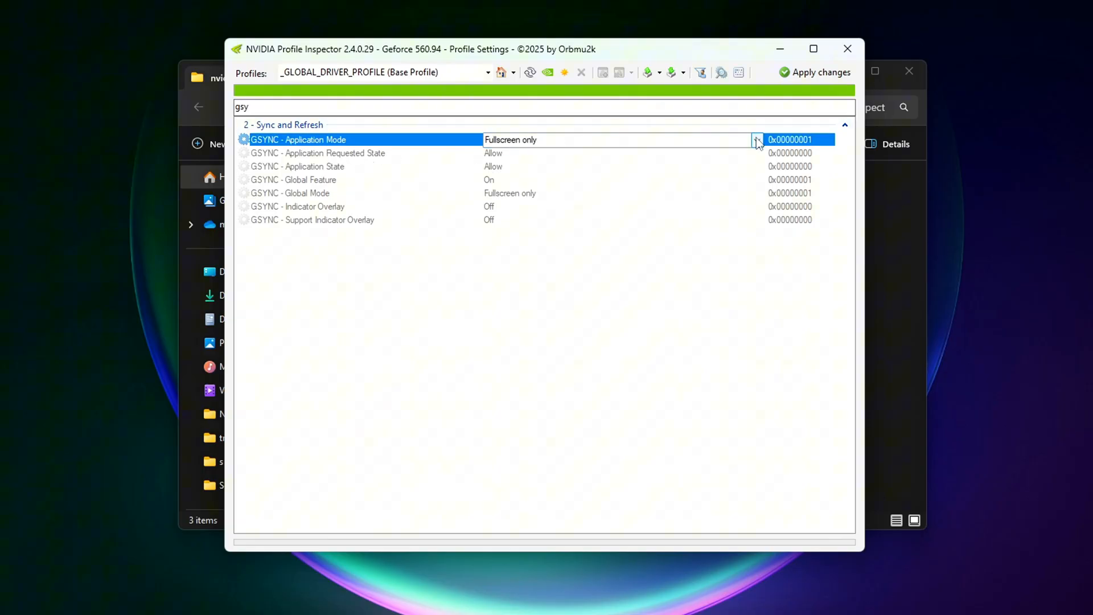
{"action": "left_click", "coordinate": [292, 179]}
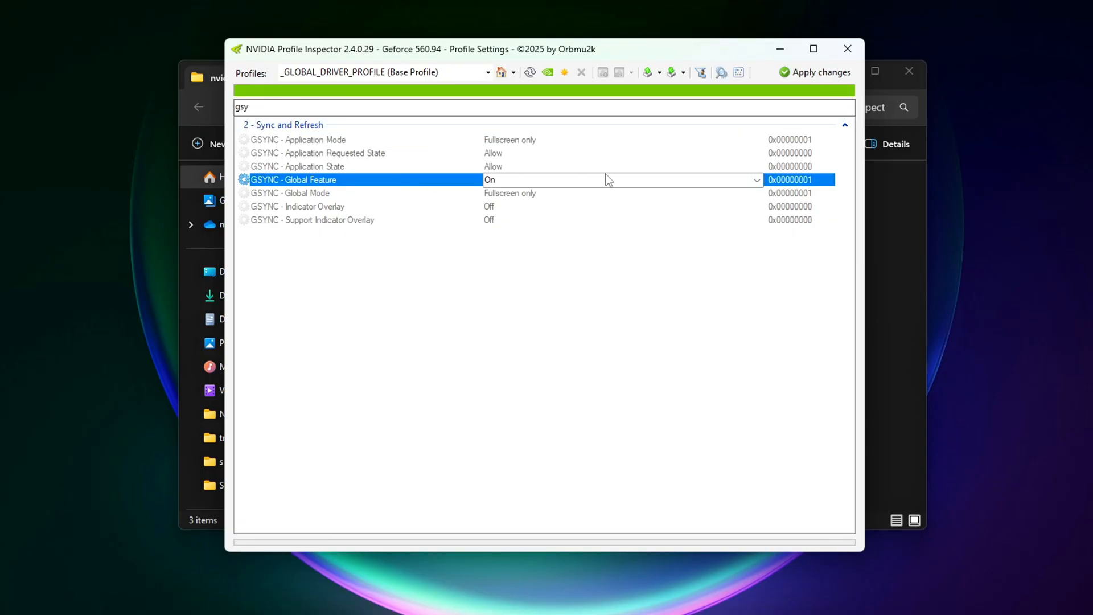
{"action": "left_click", "coordinate": [755, 180]}
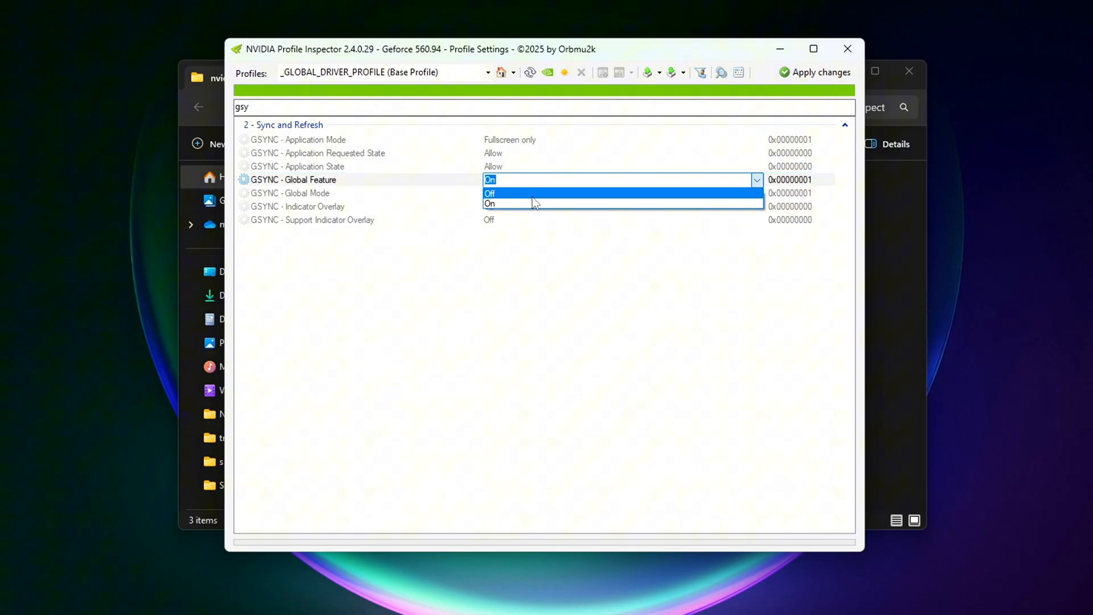
{"action": "left_click", "coordinate": [489, 193]}
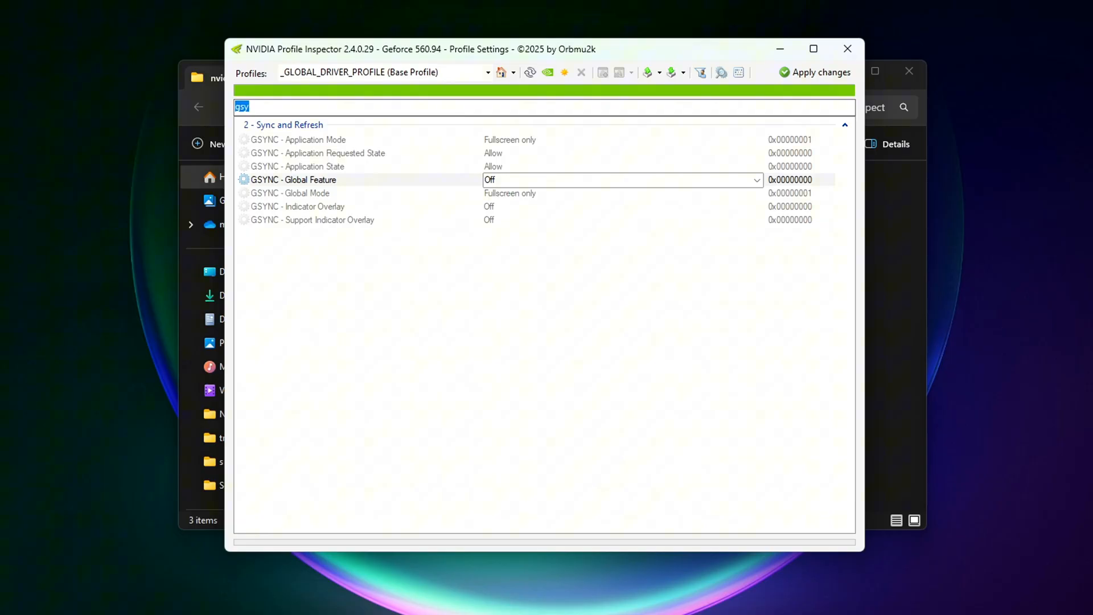
Set rBAR - Enable to Enabled and choose a value for rBAR - Size Limit via the 'resi' search
{"action": "type", "text": "resi"}
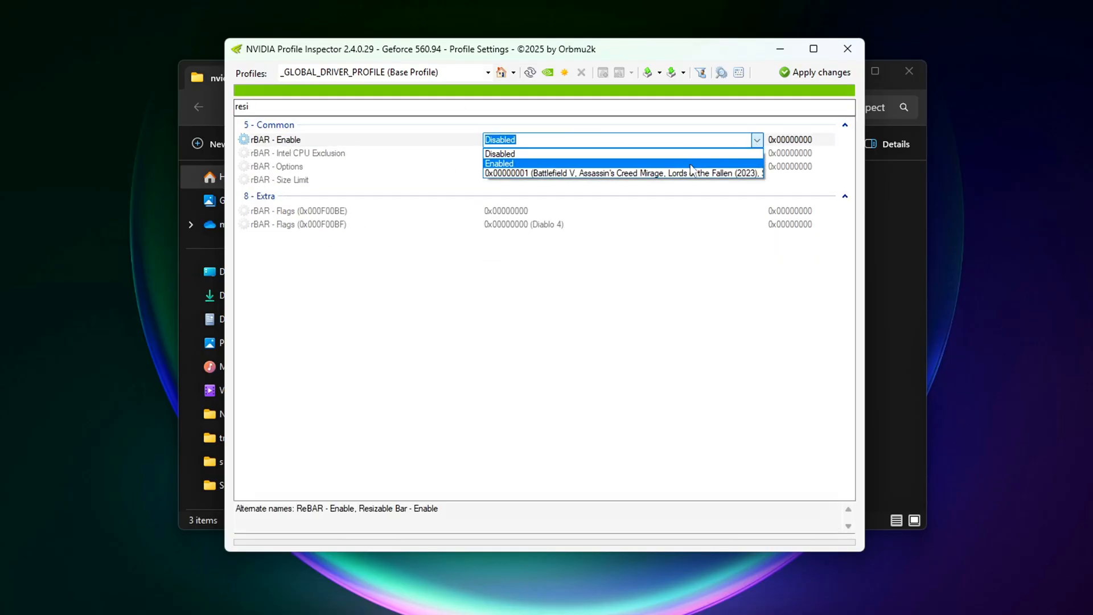
{"action": "left_click", "coordinate": [499, 162]}
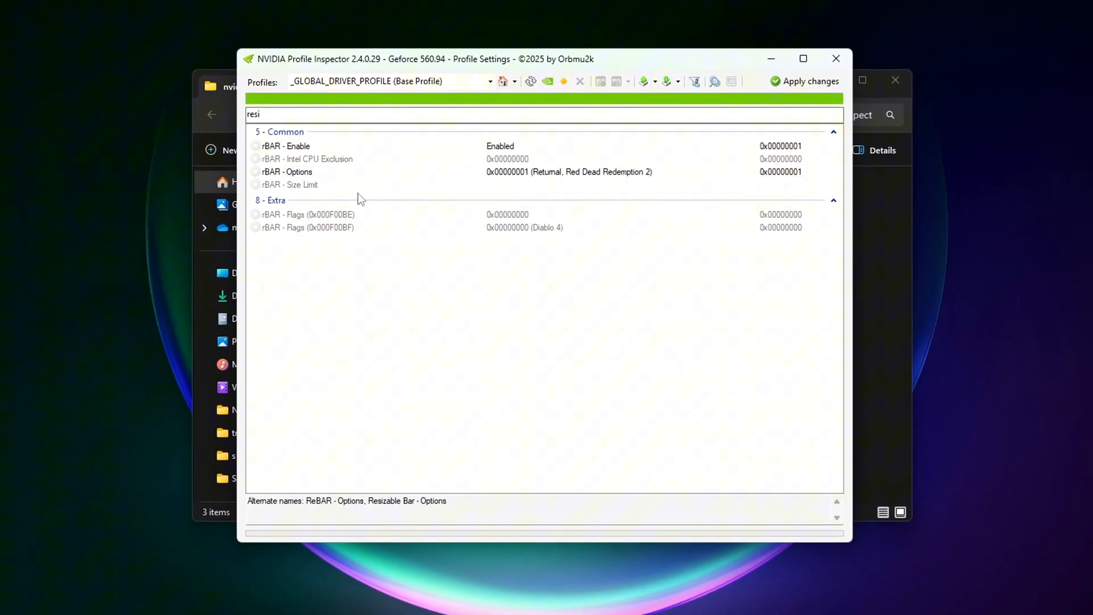
{"action": "left_click", "coordinate": [614, 192]}
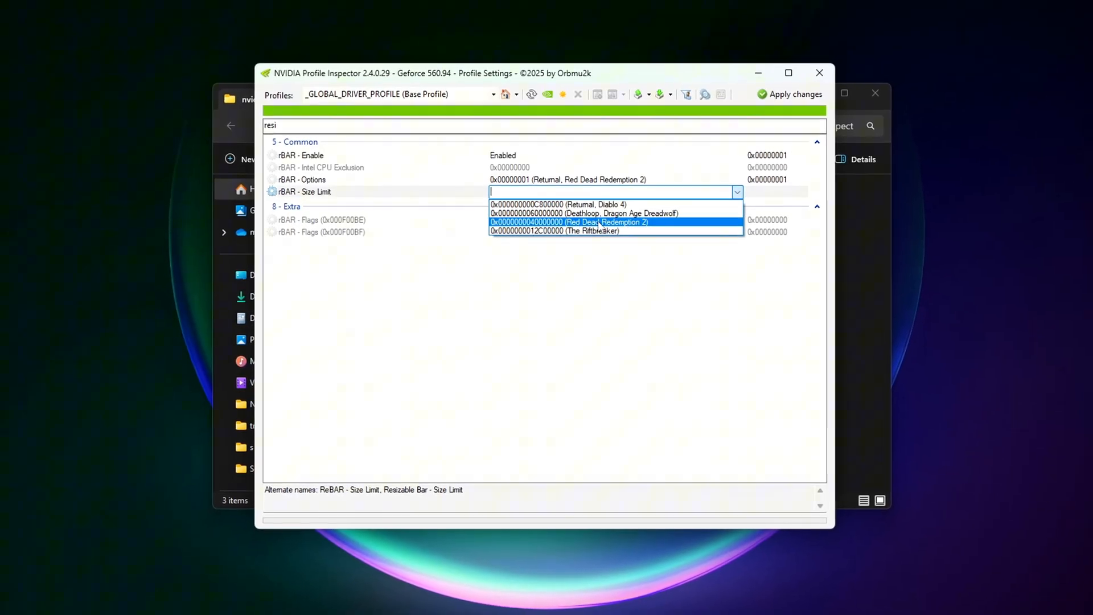
{"action": "left_click", "coordinate": [567, 222]}
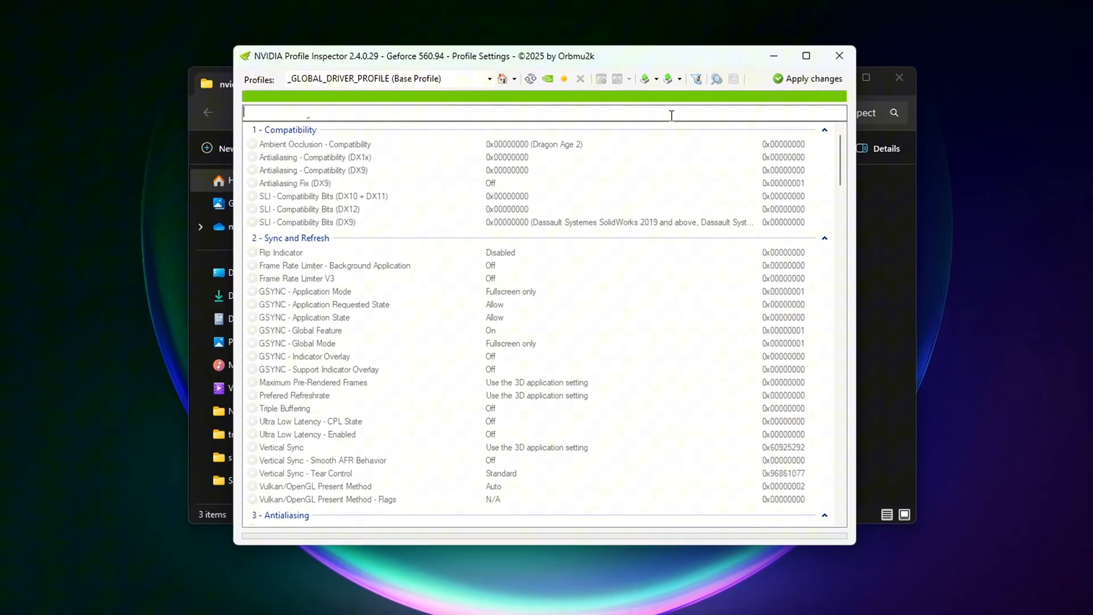
On the 007 Legends profile, check that Frame Rate Limiter V3 stays Off
{"action": "type", "text": "f"}
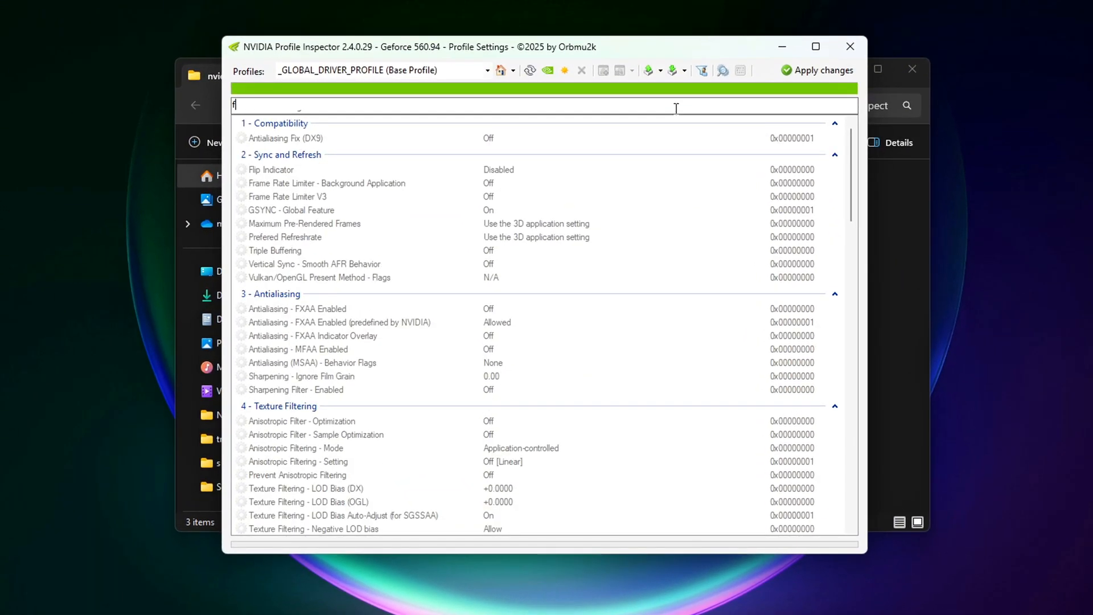
{"action": "type", "text": "ram"}
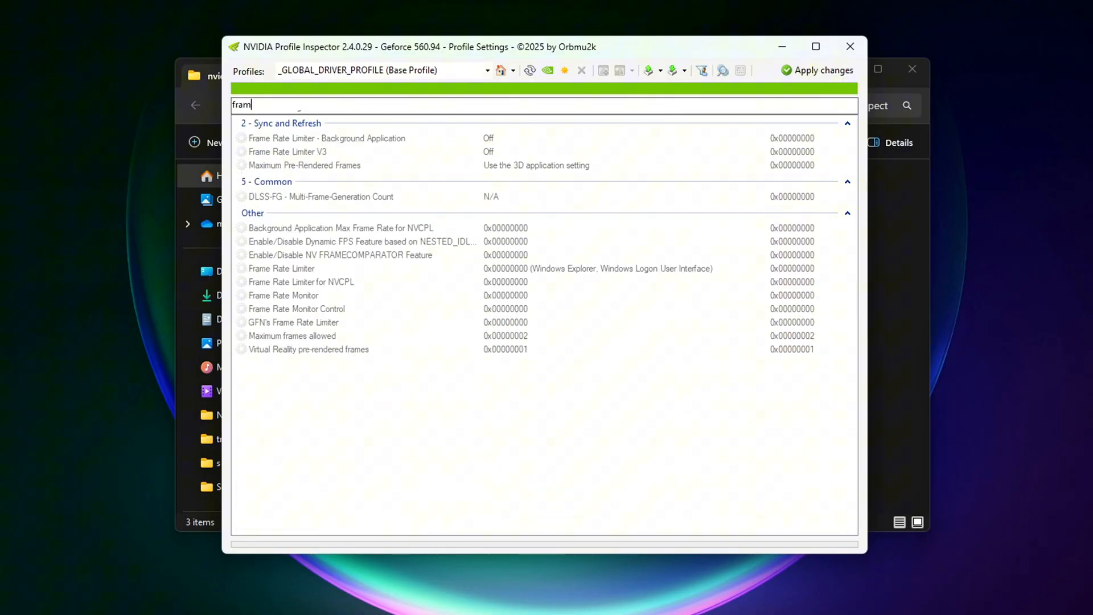
{"action": "left_click", "coordinate": [486, 69]}
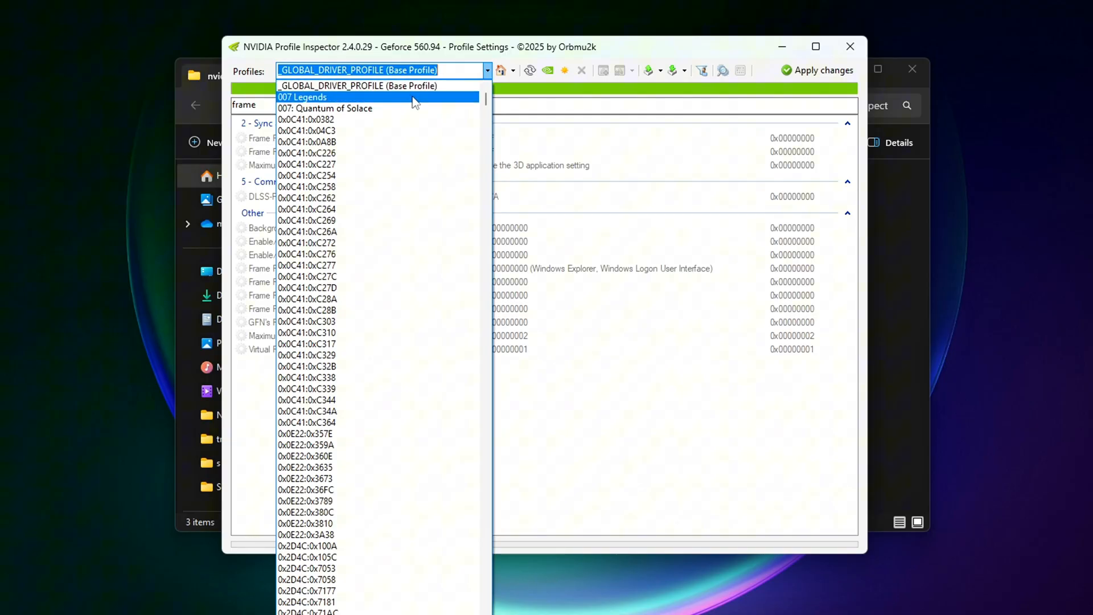
{"action": "left_click", "coordinate": [301, 97]}
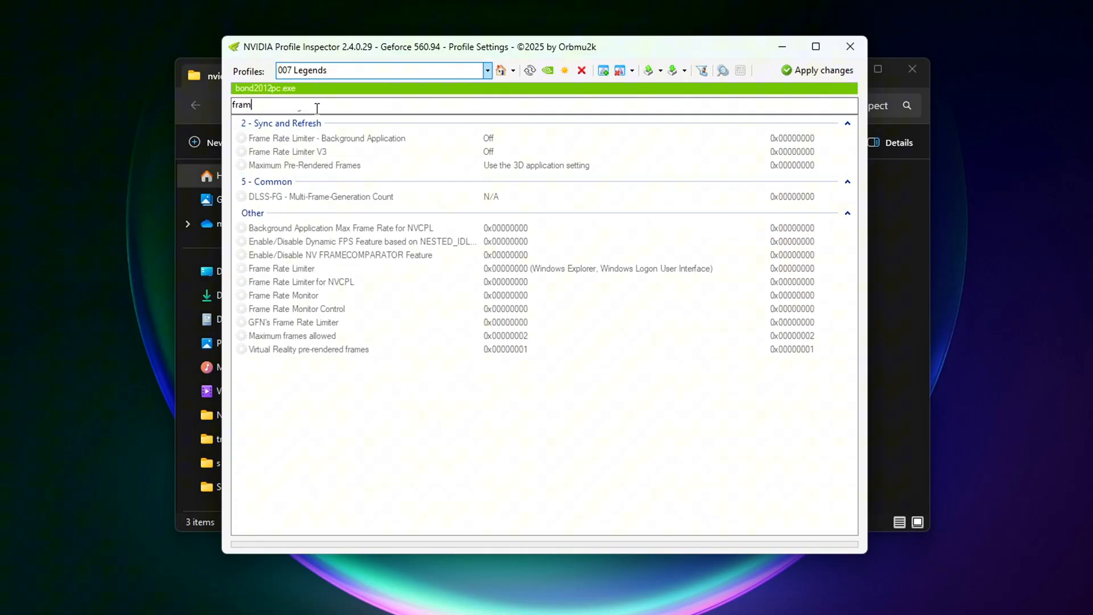
{"action": "left_click", "coordinate": [314, 152]}
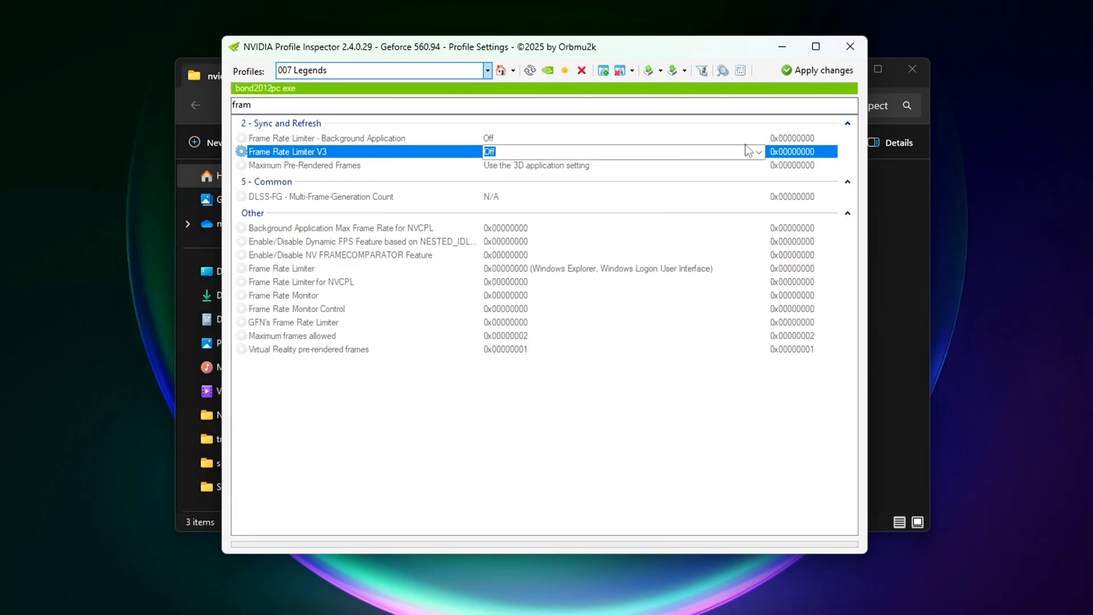
{"action": "left_click", "coordinate": [756, 151]}
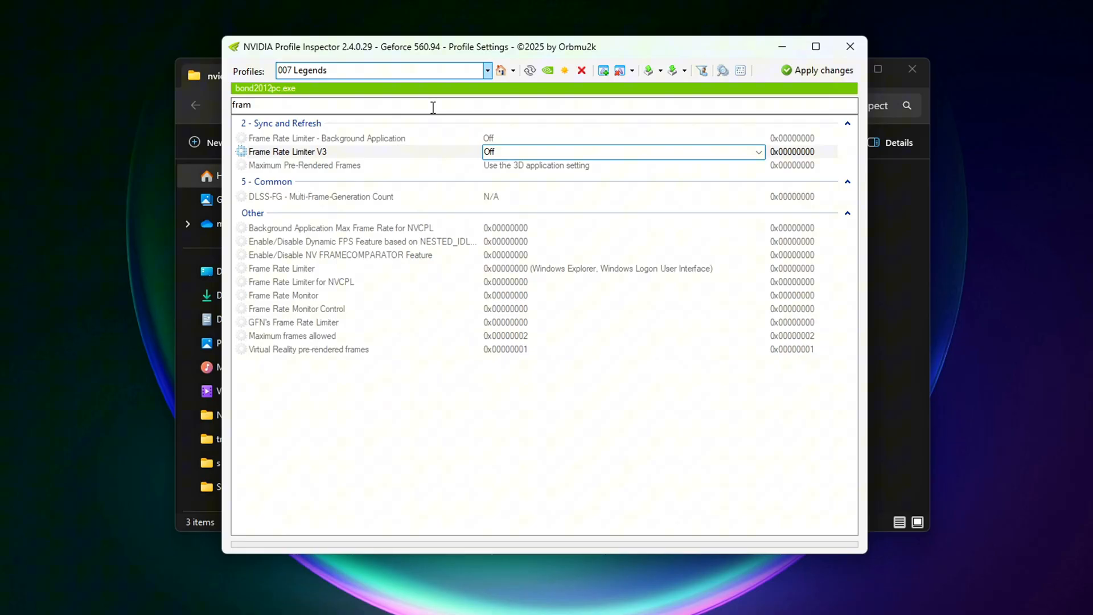
Filter the profile's settings to 'dlss' and select the first DLSS entry
{"action": "type", "text": "dlss"}
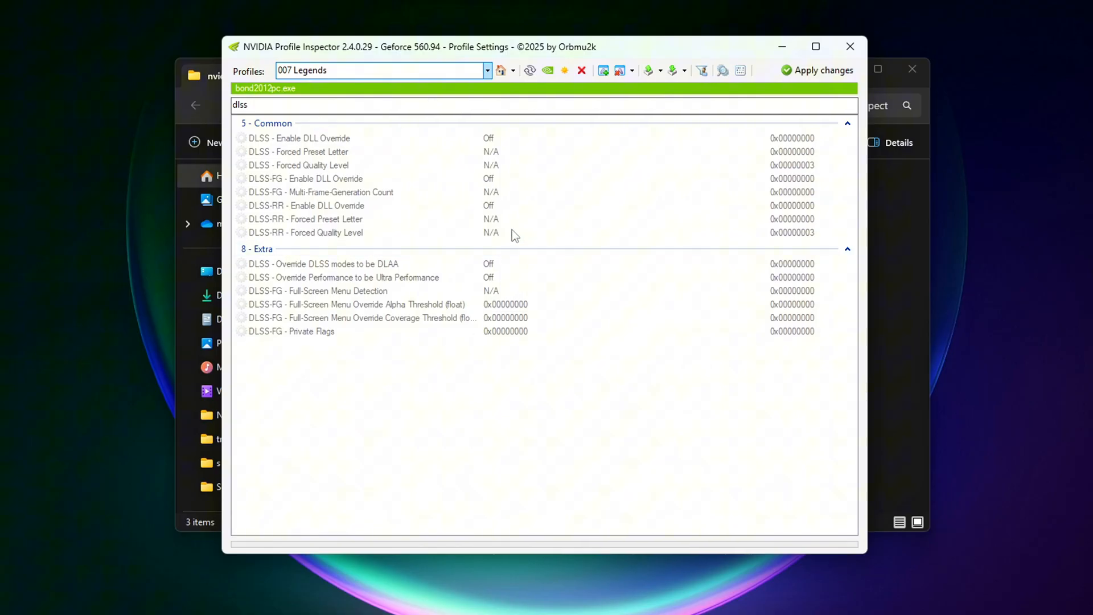
{"action": "left_click", "coordinate": [300, 139]}
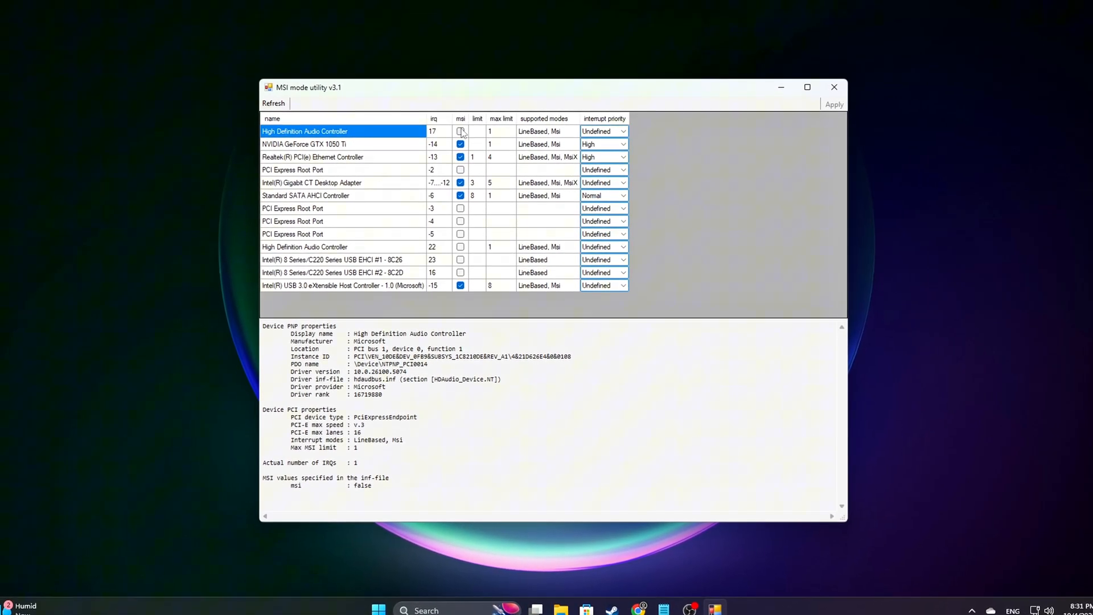
Untick and re-tick the GeForce GTX 1050 Ti's msi box and apply it
{"action": "left_click", "coordinate": [305, 144]}
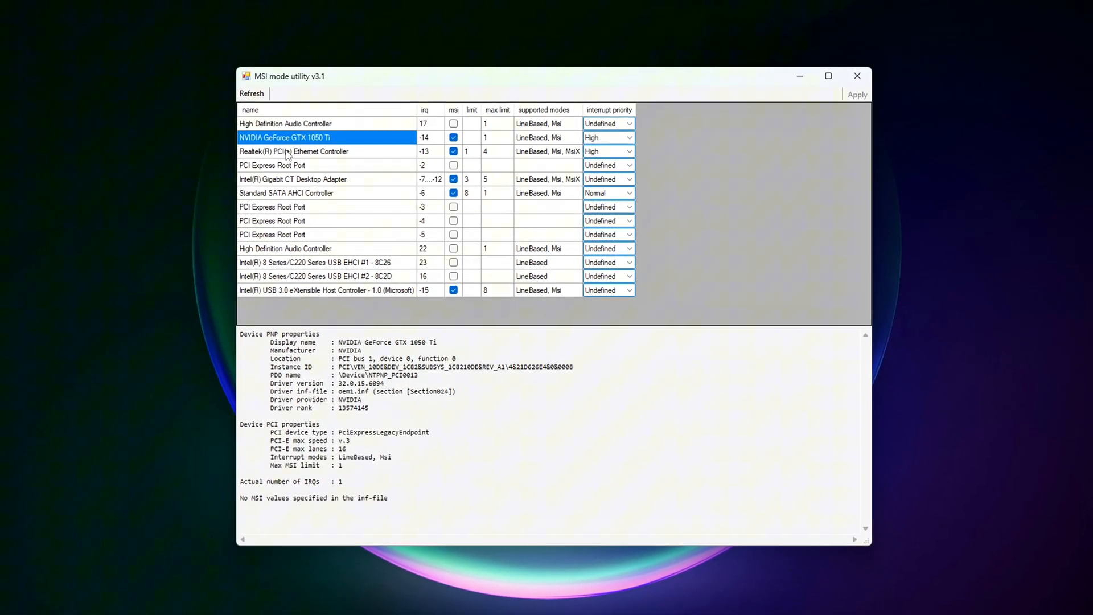
{"action": "left_click", "coordinate": [452, 135]}
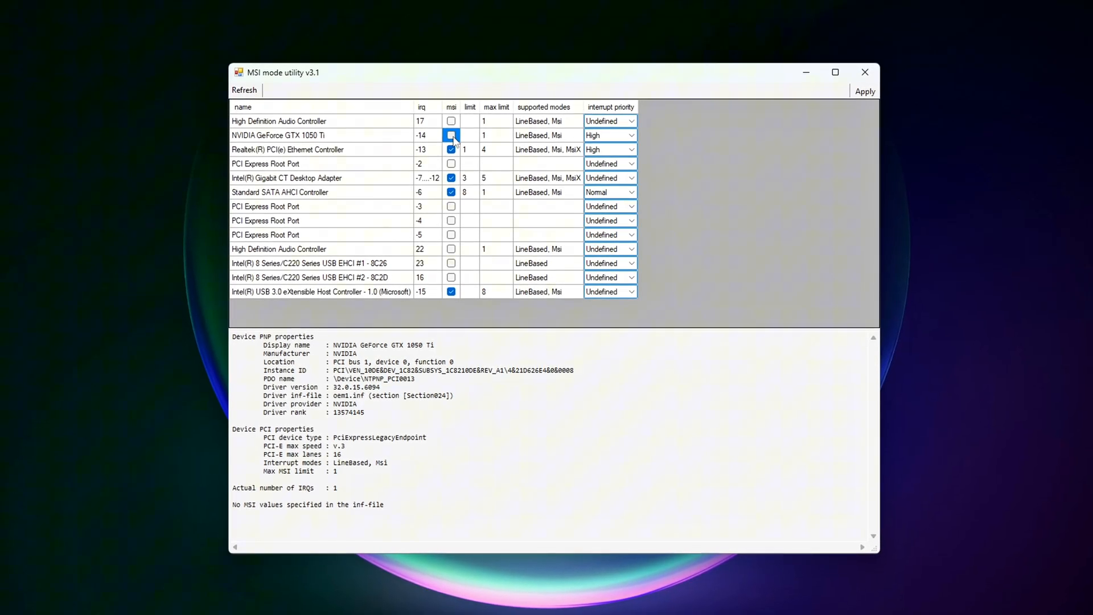
{"action": "left_click", "coordinate": [451, 136]}
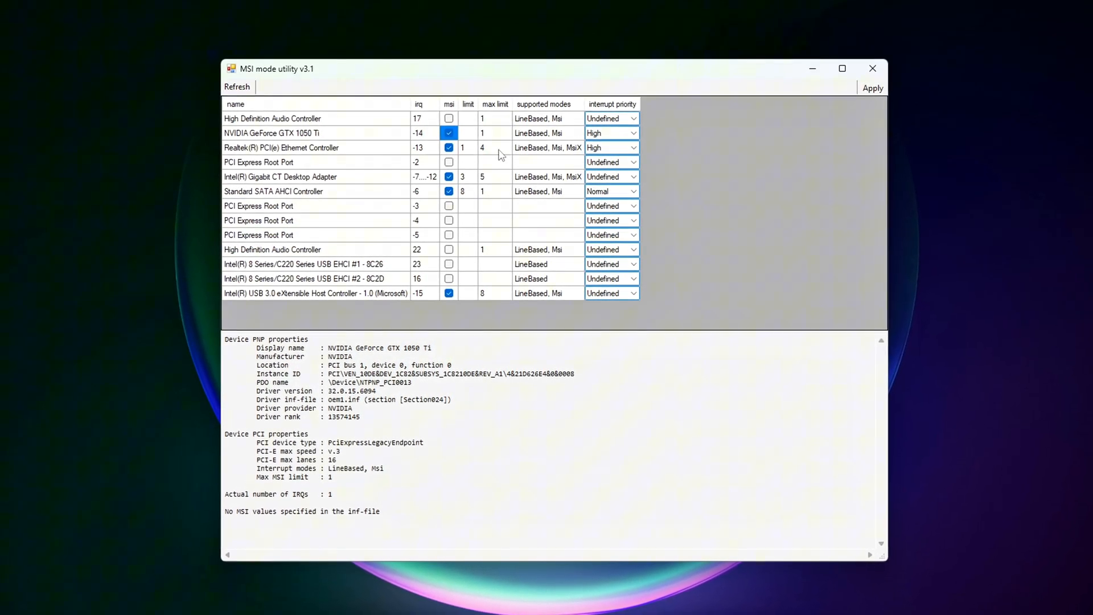
{"action": "left_click", "coordinate": [611, 132]}
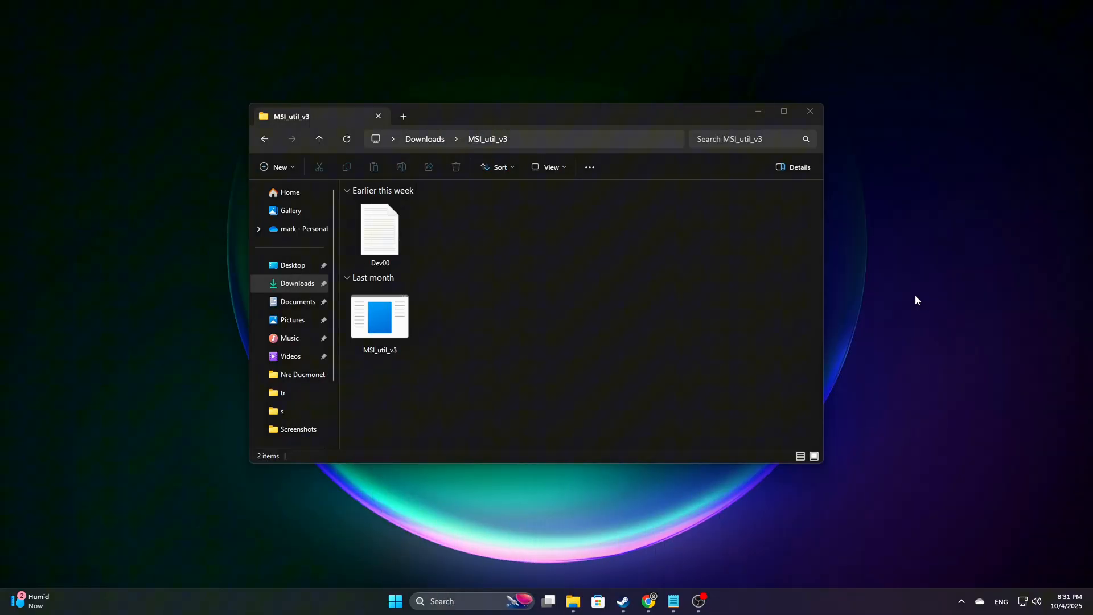
Launch the MSI_util_v3 executable from the Downloads MSI_util_v3 folder
{"action": "left_click", "coordinate": [380, 315]}
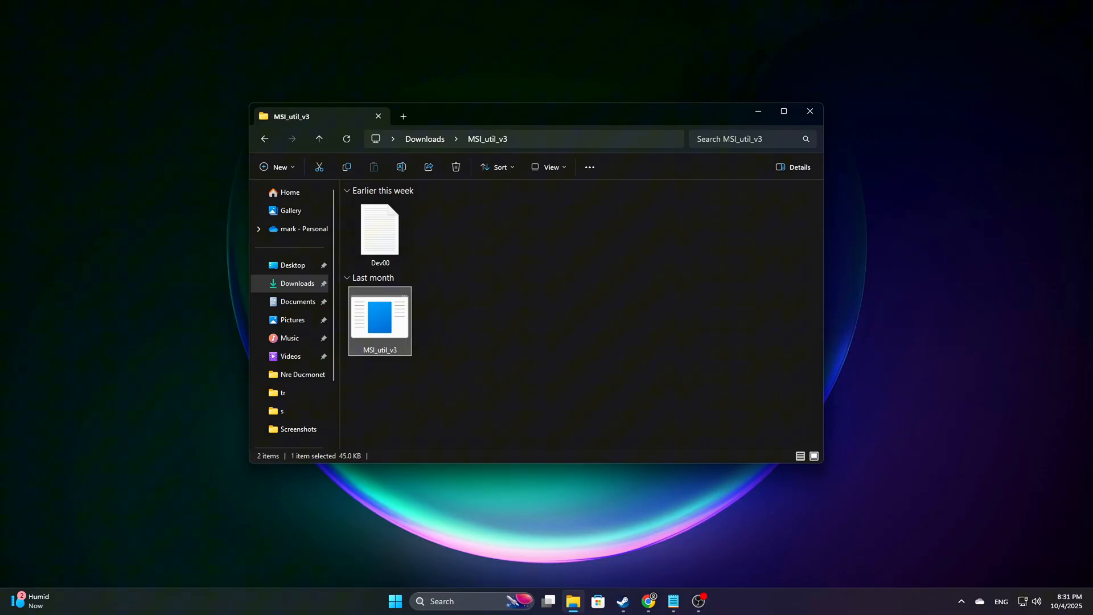
{"action": "double_click", "coordinate": [380, 314]}
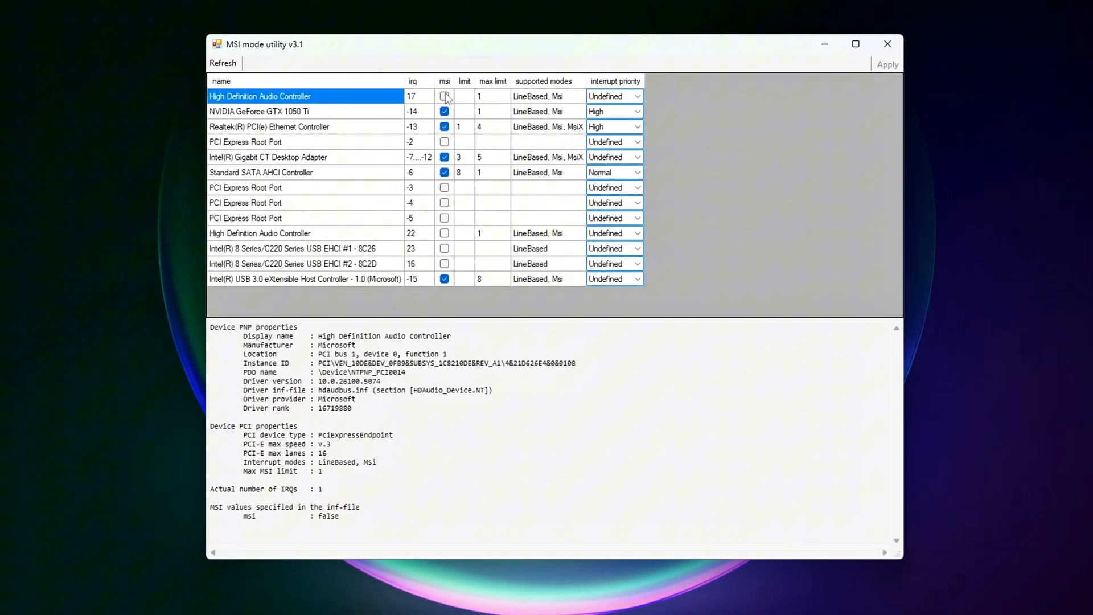
Keep MSI mode enabled for the GeForce GTX 1050 Ti and set its interrupt priority to Undefined
{"action": "left_click", "coordinate": [279, 112]}
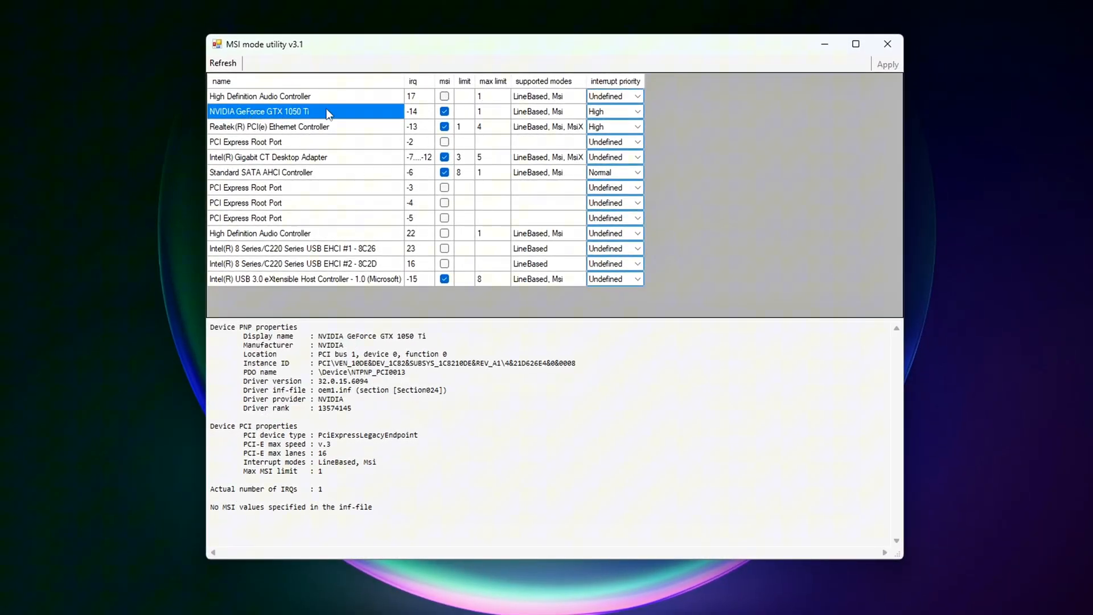
{"action": "mouse_move", "coordinate": [263, 131]}
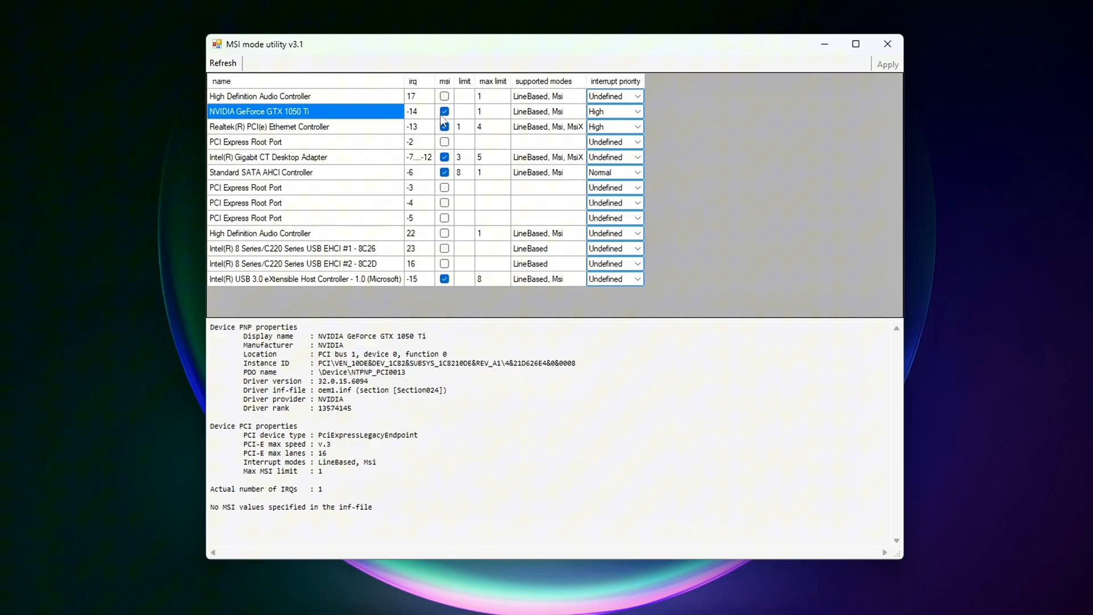
{"action": "left_click", "coordinate": [444, 112]}
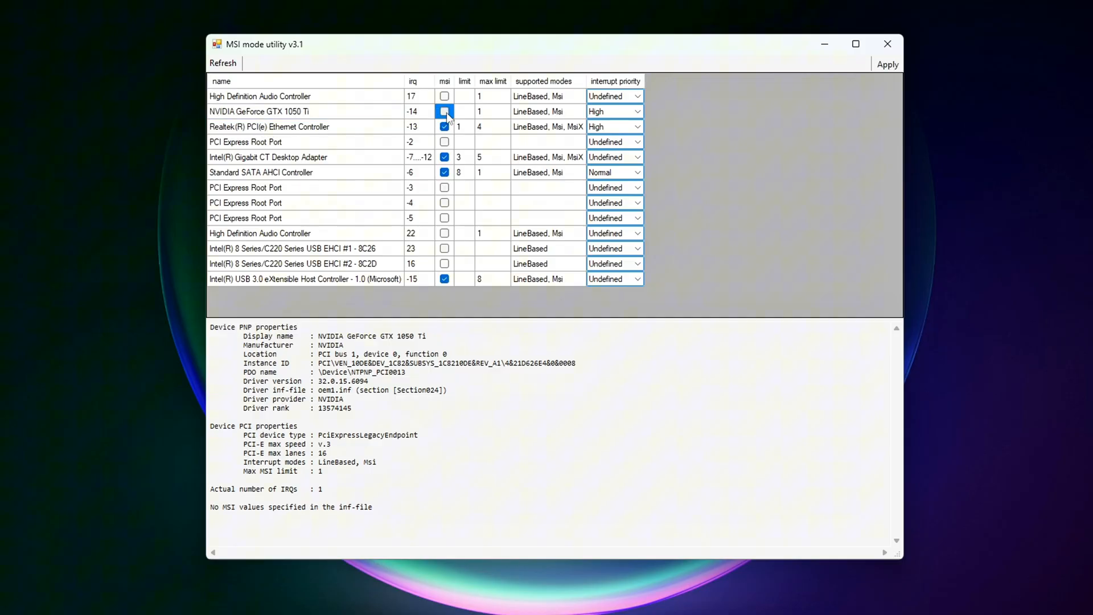
{"action": "left_click", "coordinate": [444, 111]}
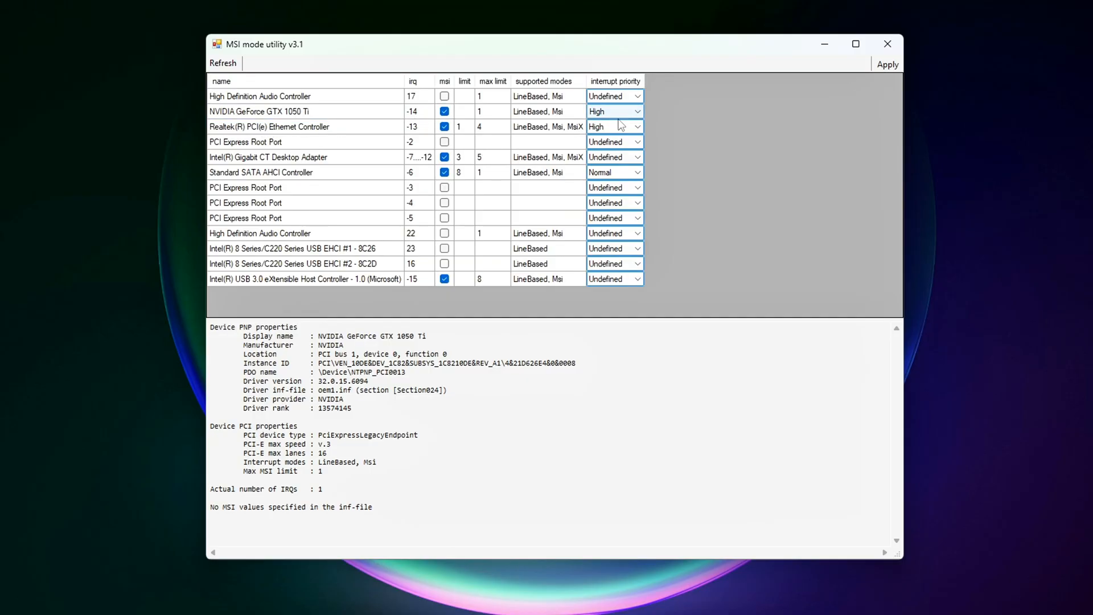
{"action": "left_click", "coordinate": [613, 127]}
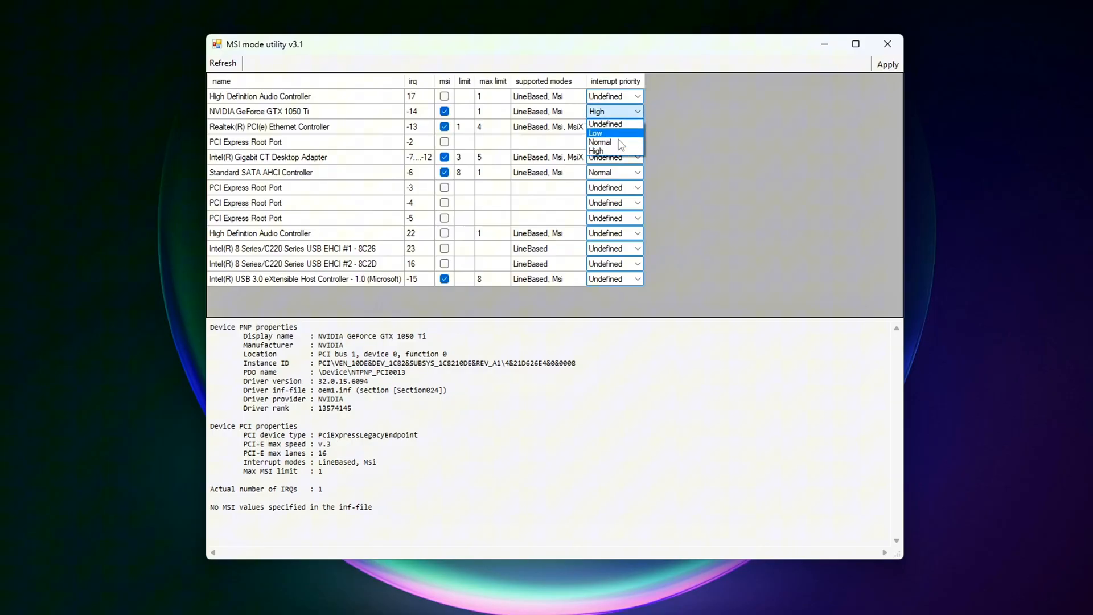
{"action": "mouse_move", "coordinate": [616, 142]}
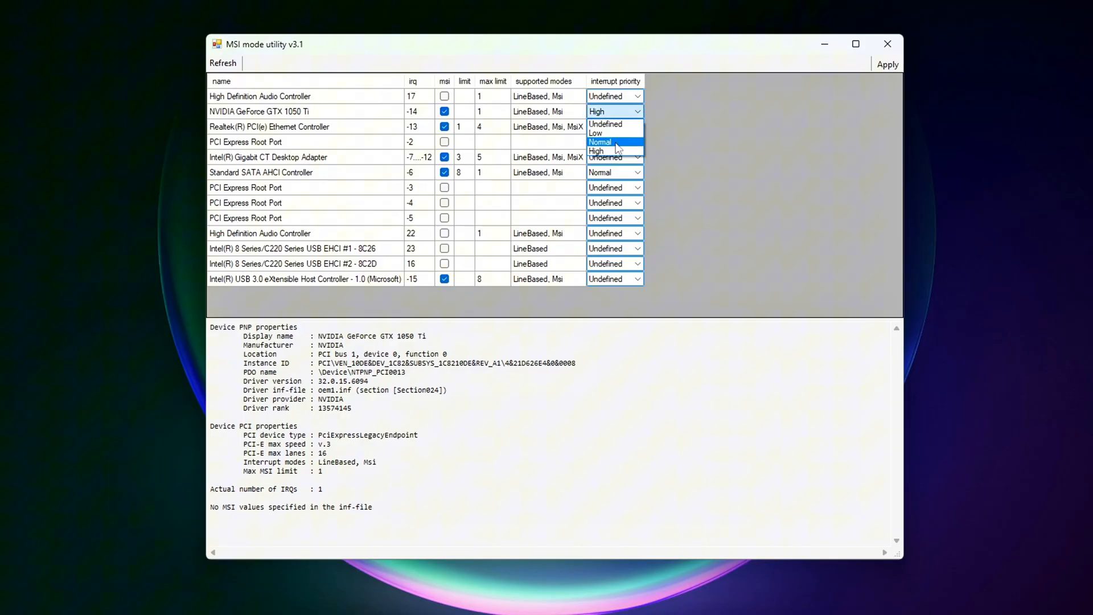
{"action": "left_click", "coordinate": [607, 123]}
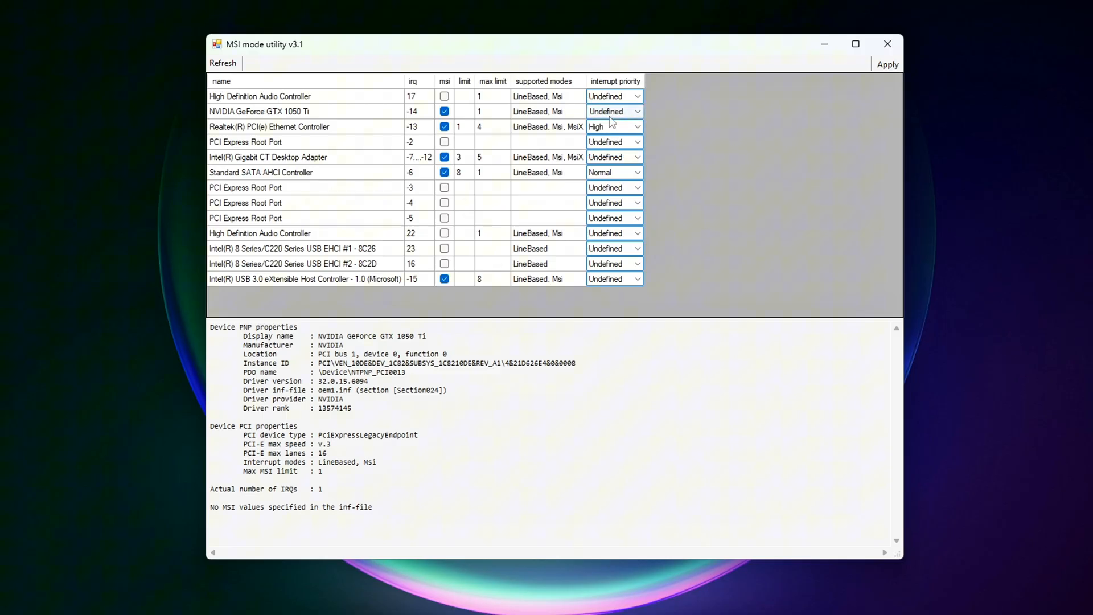
{"action": "left_click", "coordinate": [613, 110]}
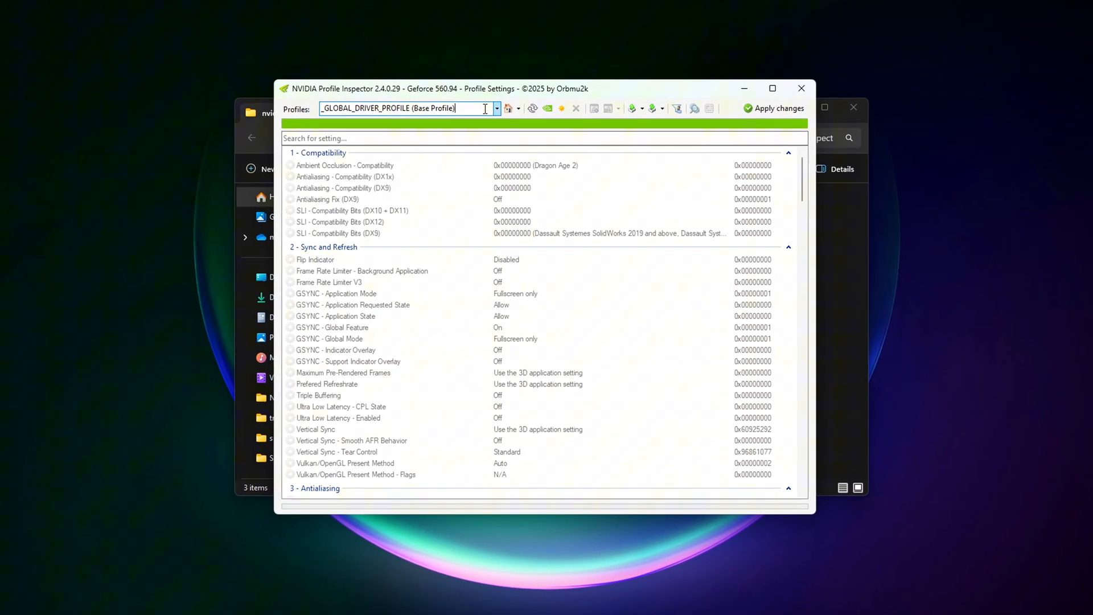
Search 'low' in the global profile and review Ultra Low Latency - CPL State, leaving it Off
{"action": "left_click", "coordinate": [495, 108]}
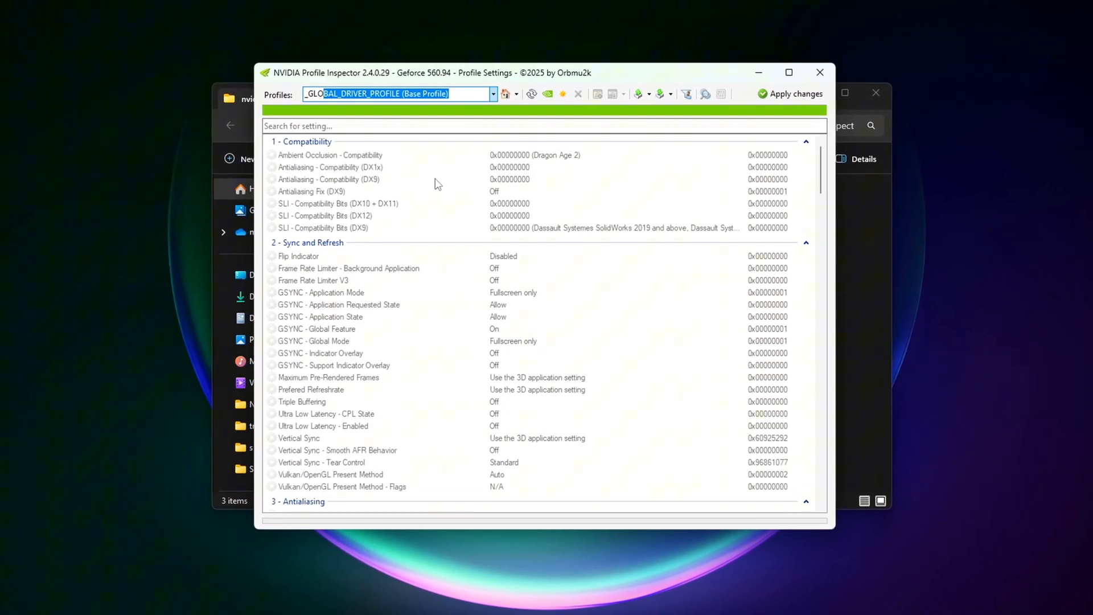
{"action": "type", "text": "low"}
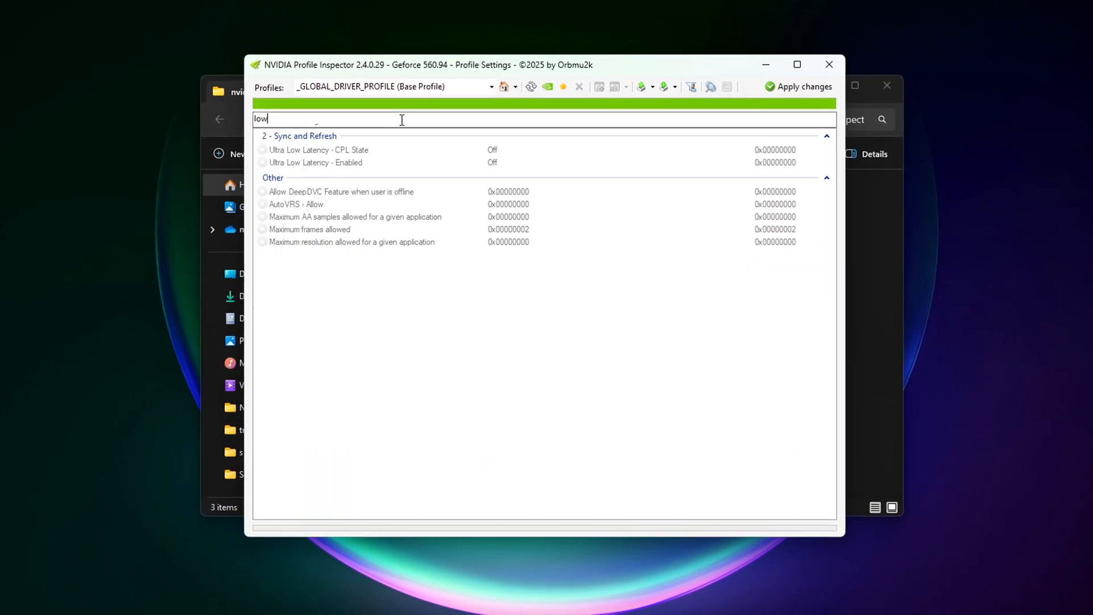
{"action": "left_click", "coordinate": [314, 149]}
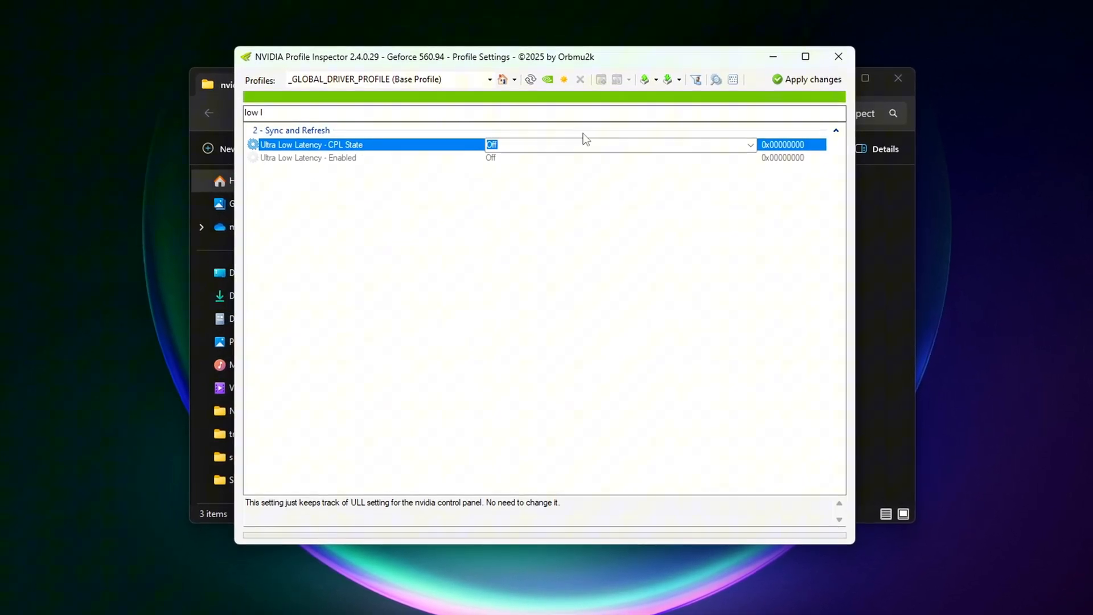
{"action": "left_click", "coordinate": [750, 145]}
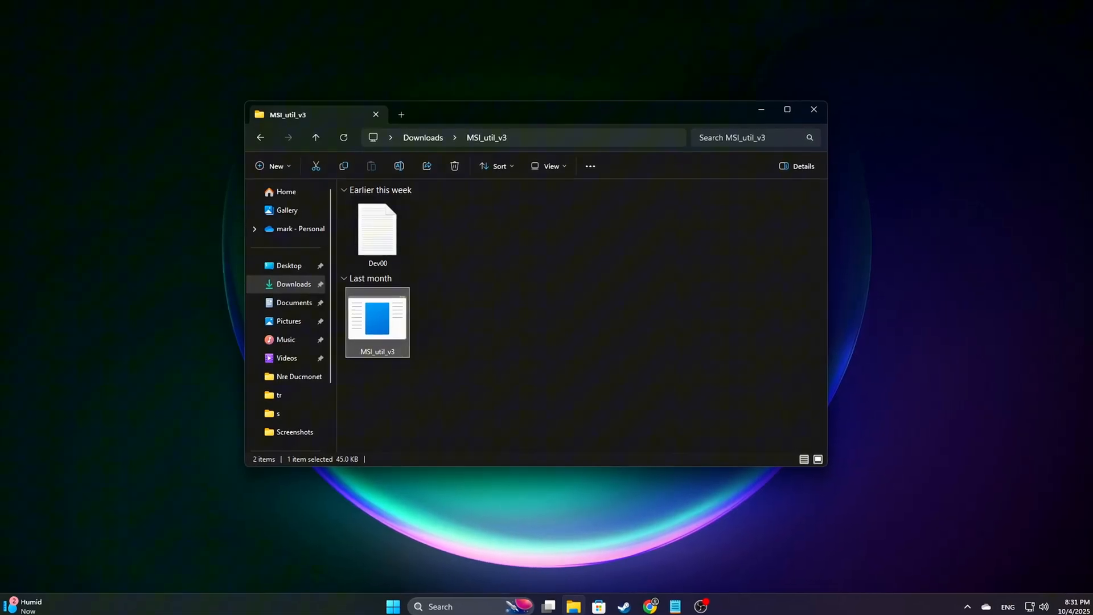
Relaunch the MSI mode utility, then open TdrDdiDelay under GraphicsDrivers for editing
{"action": "double_click", "coordinate": [377, 318]}
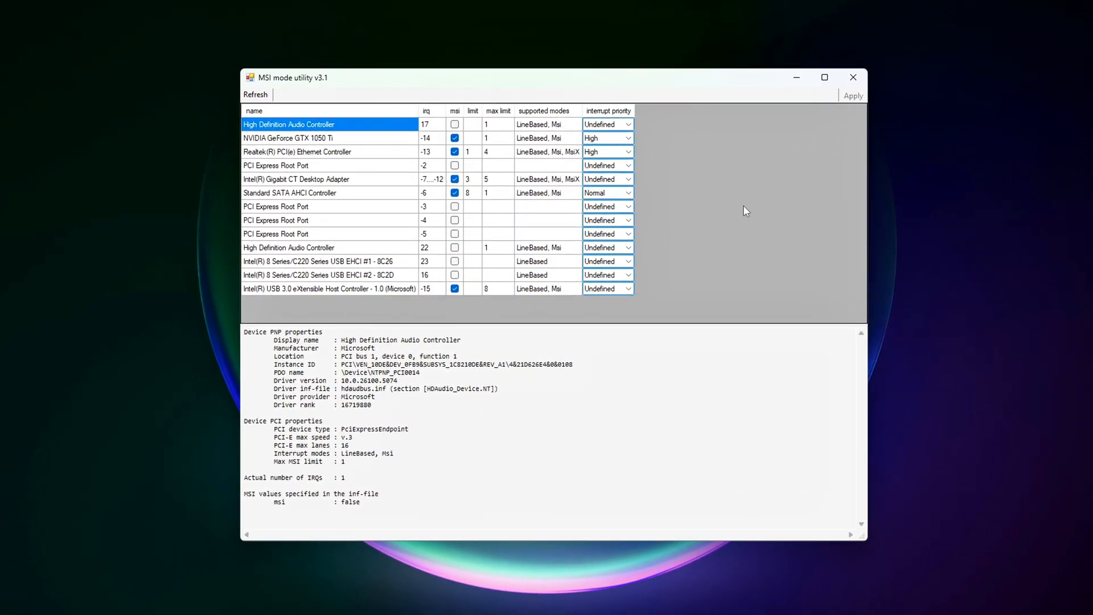
{"action": "left_click", "coordinate": [286, 138]}
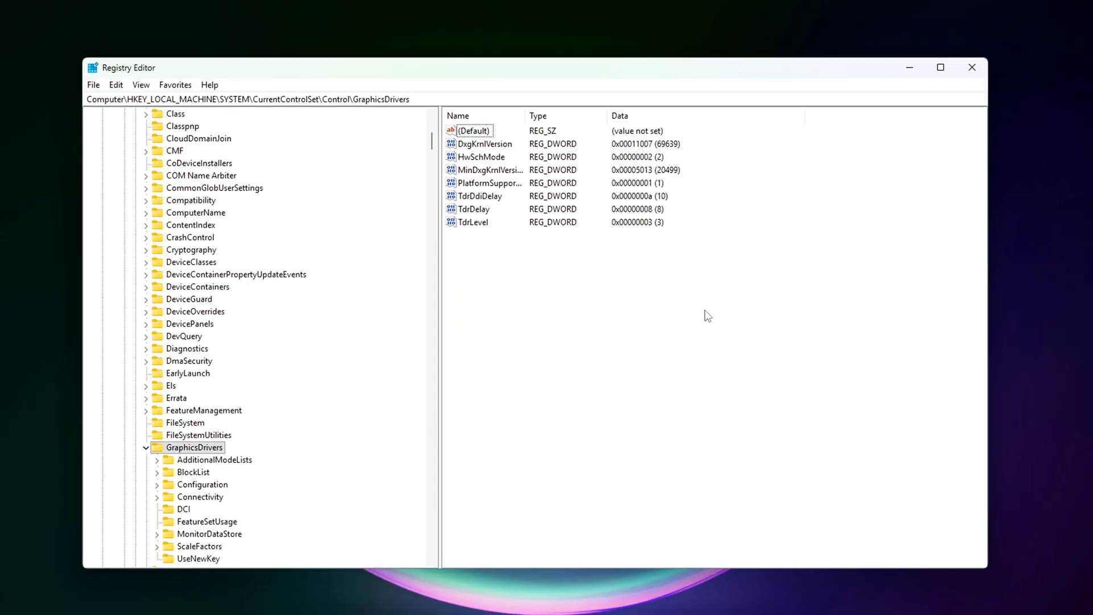
{"action": "double_click", "coordinate": [477, 196]}
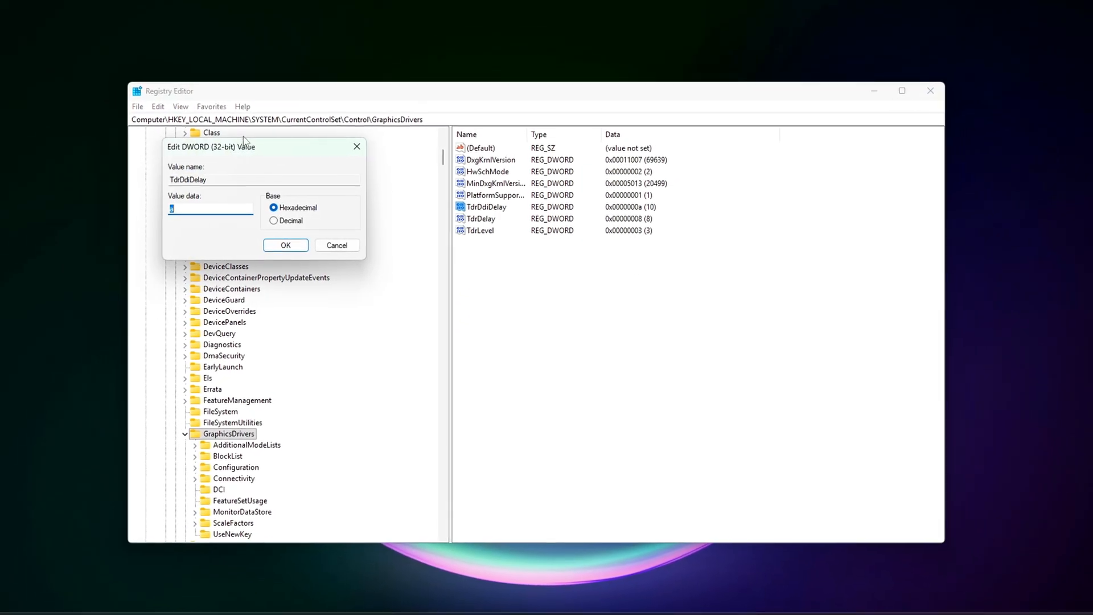